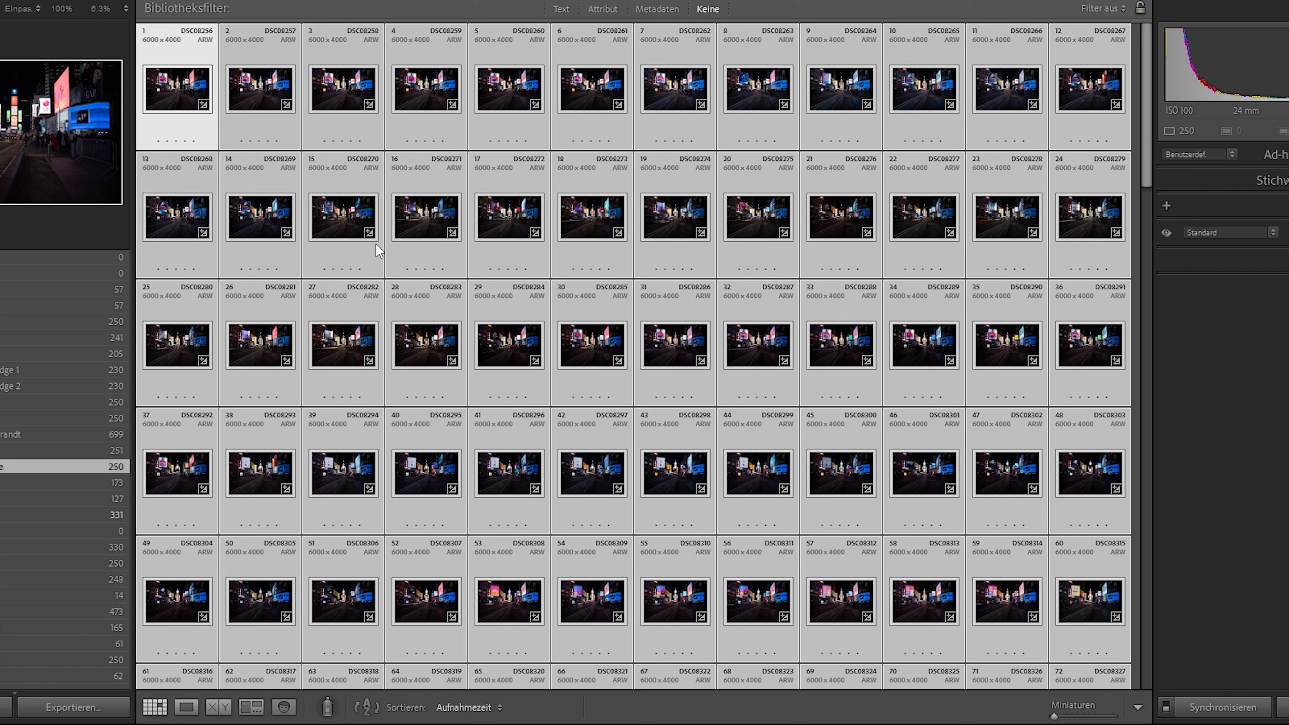
mouse_move(501, 153)
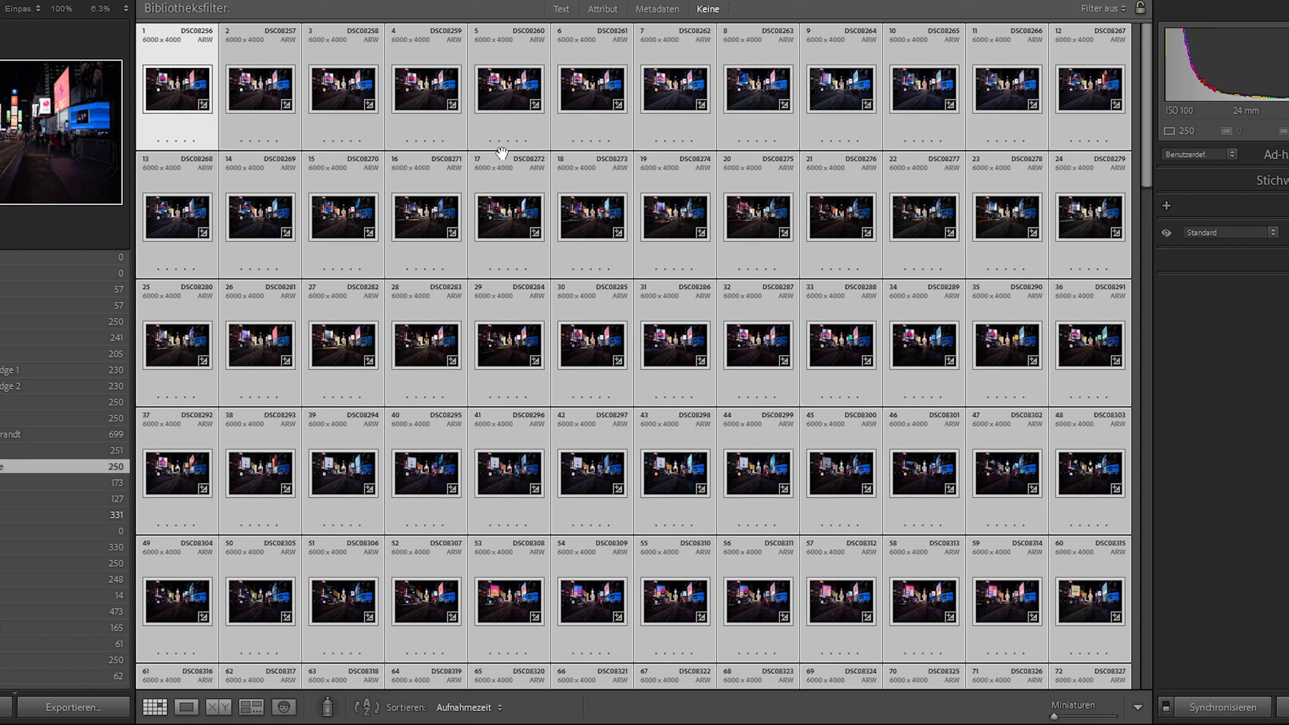
Pull the Highlights slider down to darken the bright billboards on the first Times Square frame
scroll("down", 3)
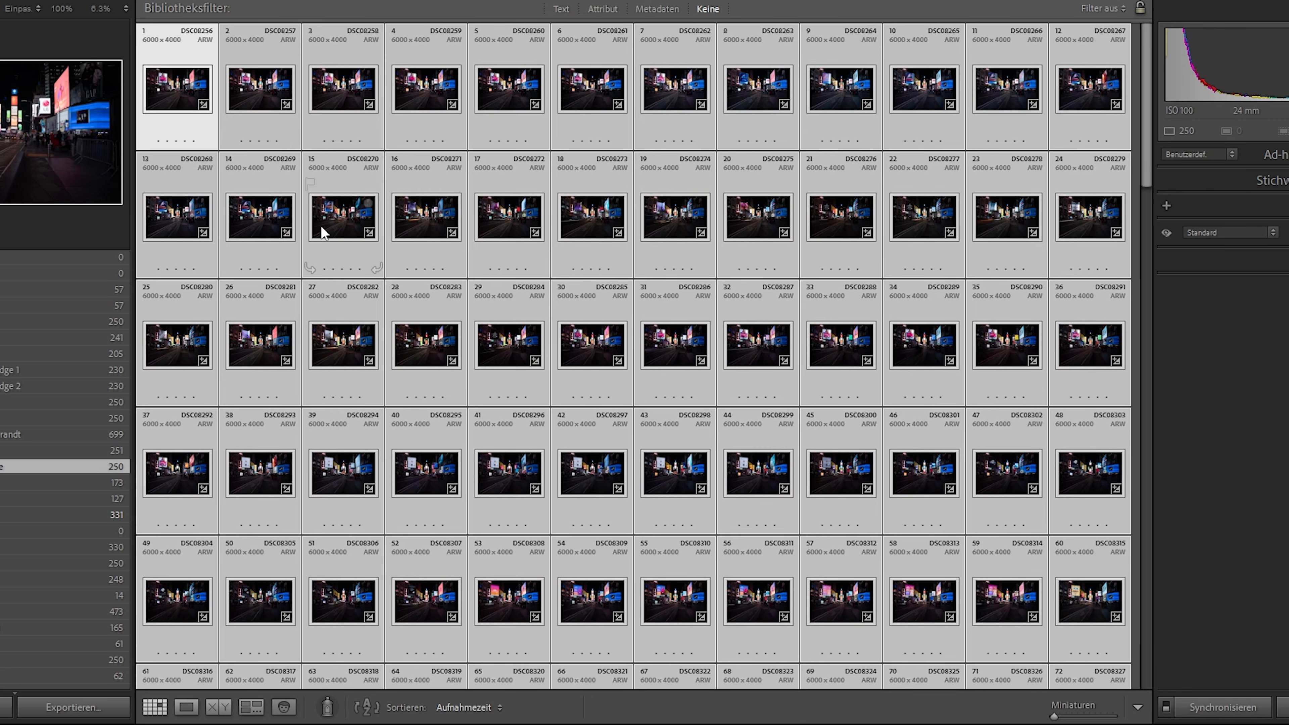
mouse_move(1048, 67)
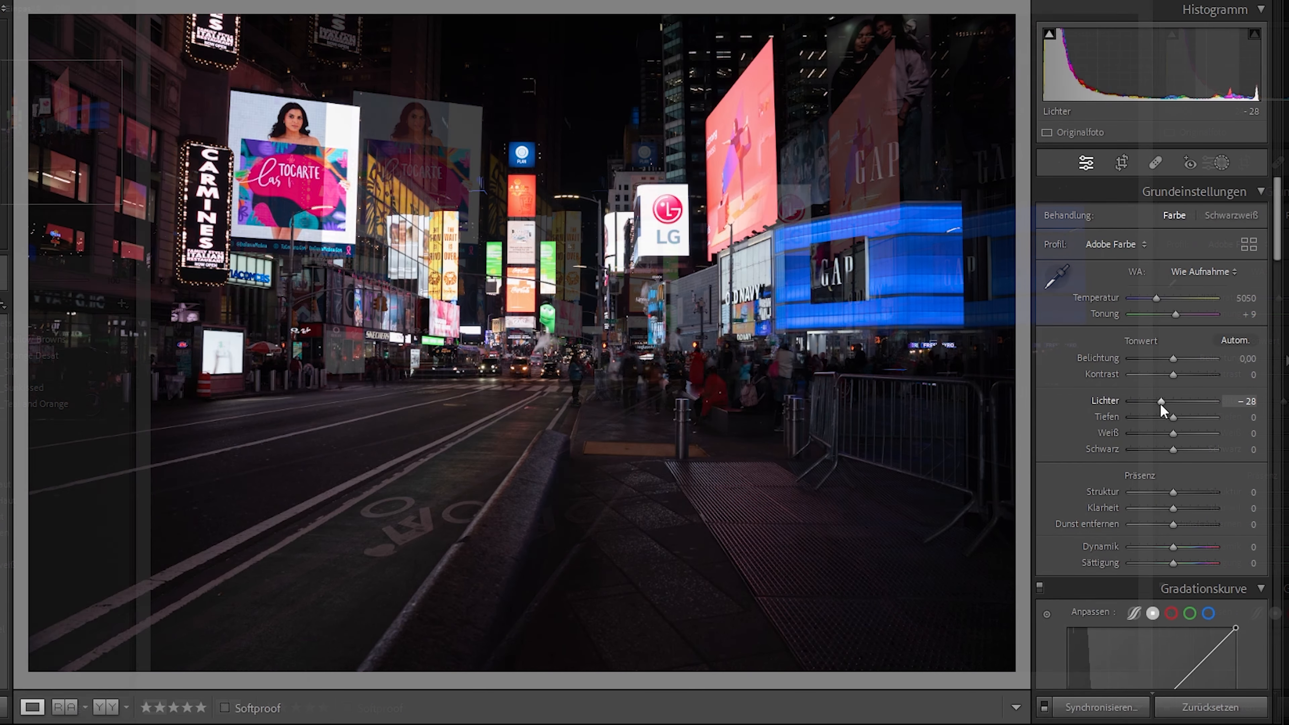
left_click_drag(1161, 402, 1149, 401)
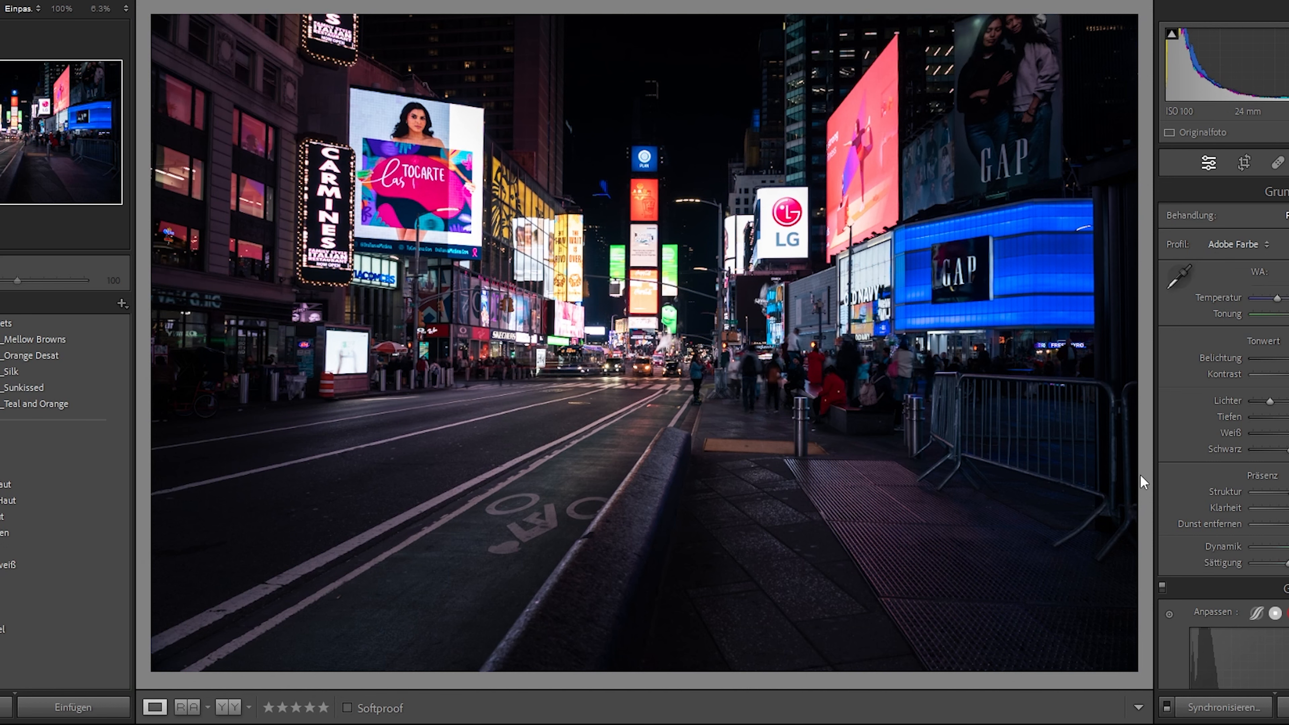
mouse_move(1040, 389)
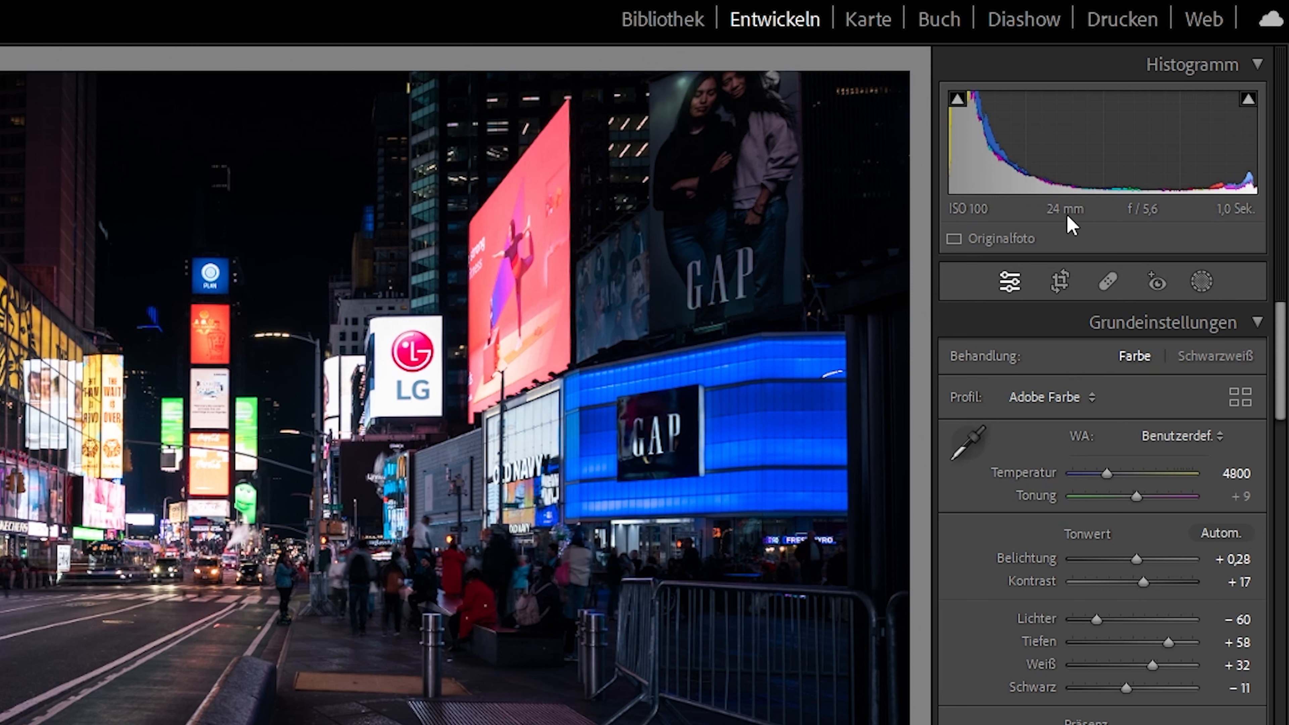
mouse_move(1063, 209)
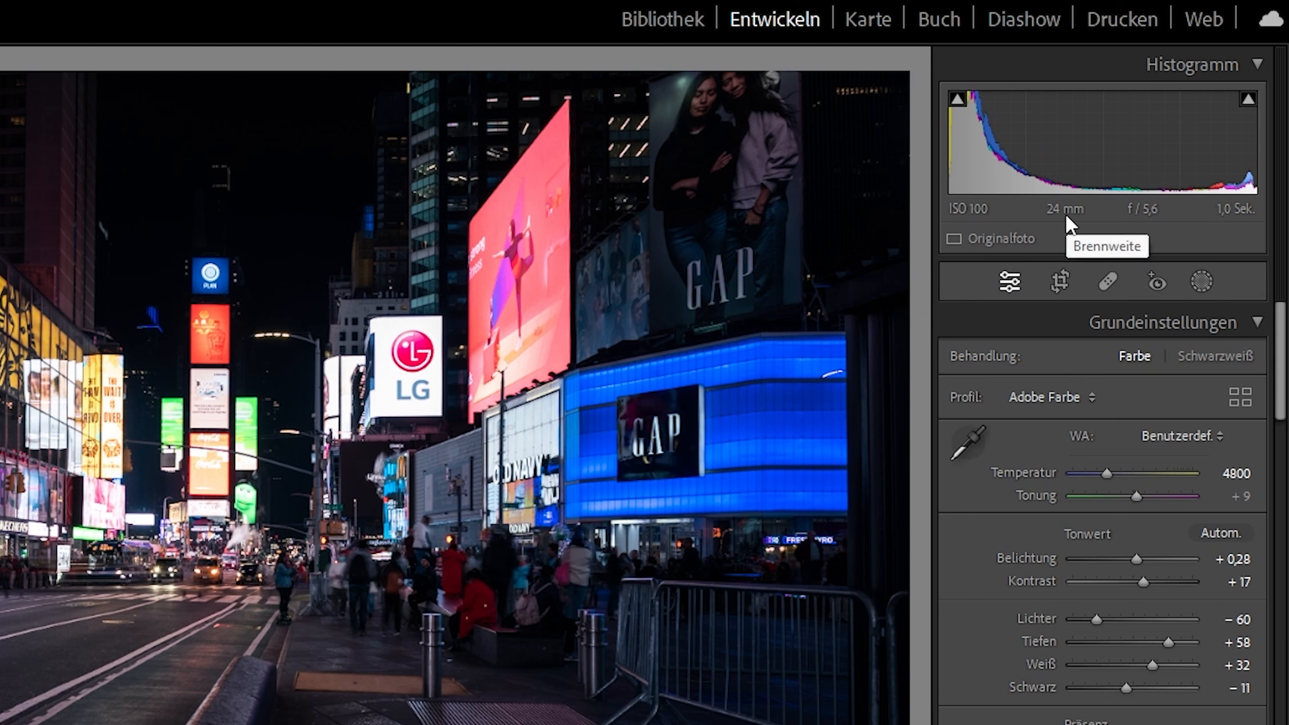
mouse_move(968, 227)
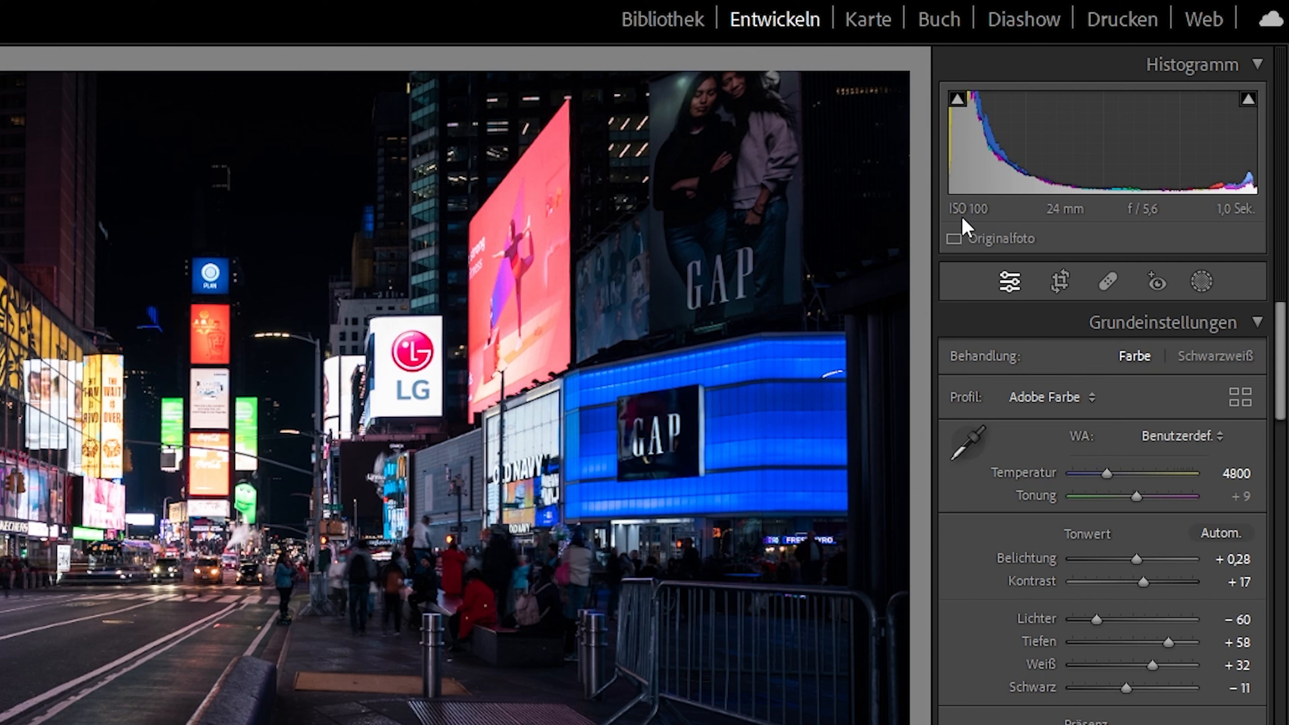
mouse_move(992, 223)
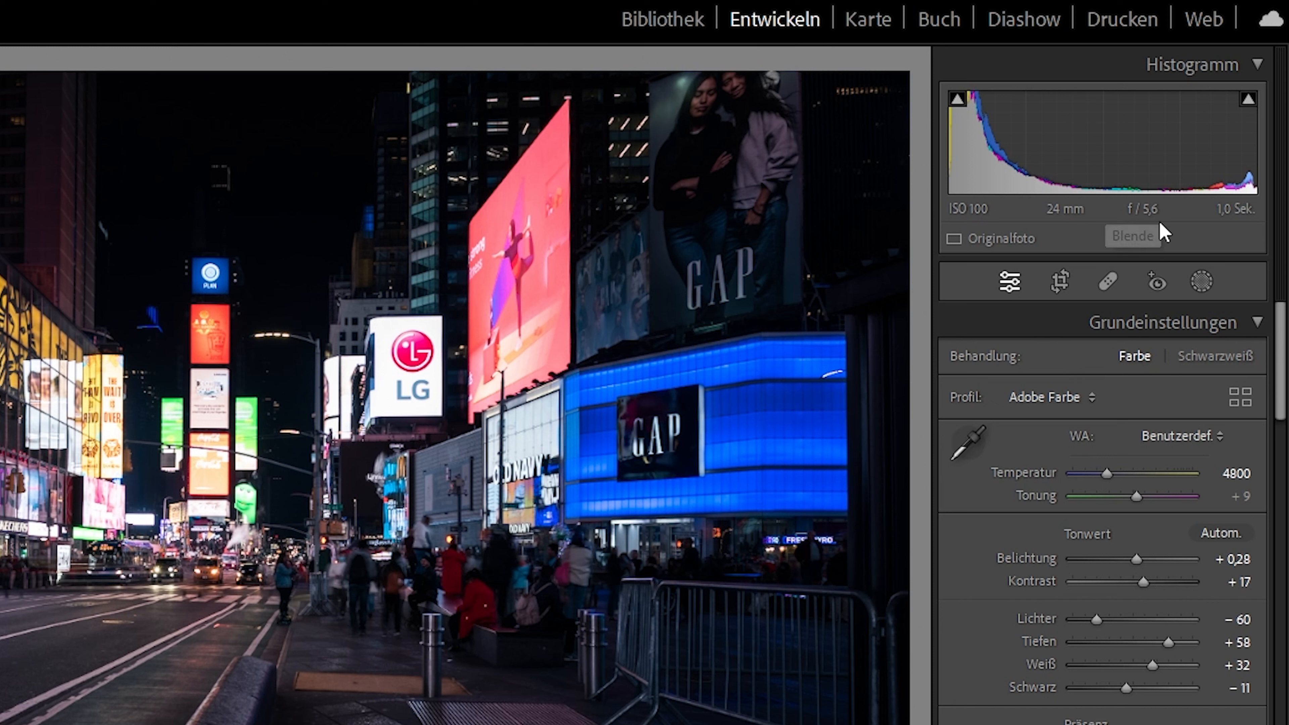
mouse_move(1155, 226)
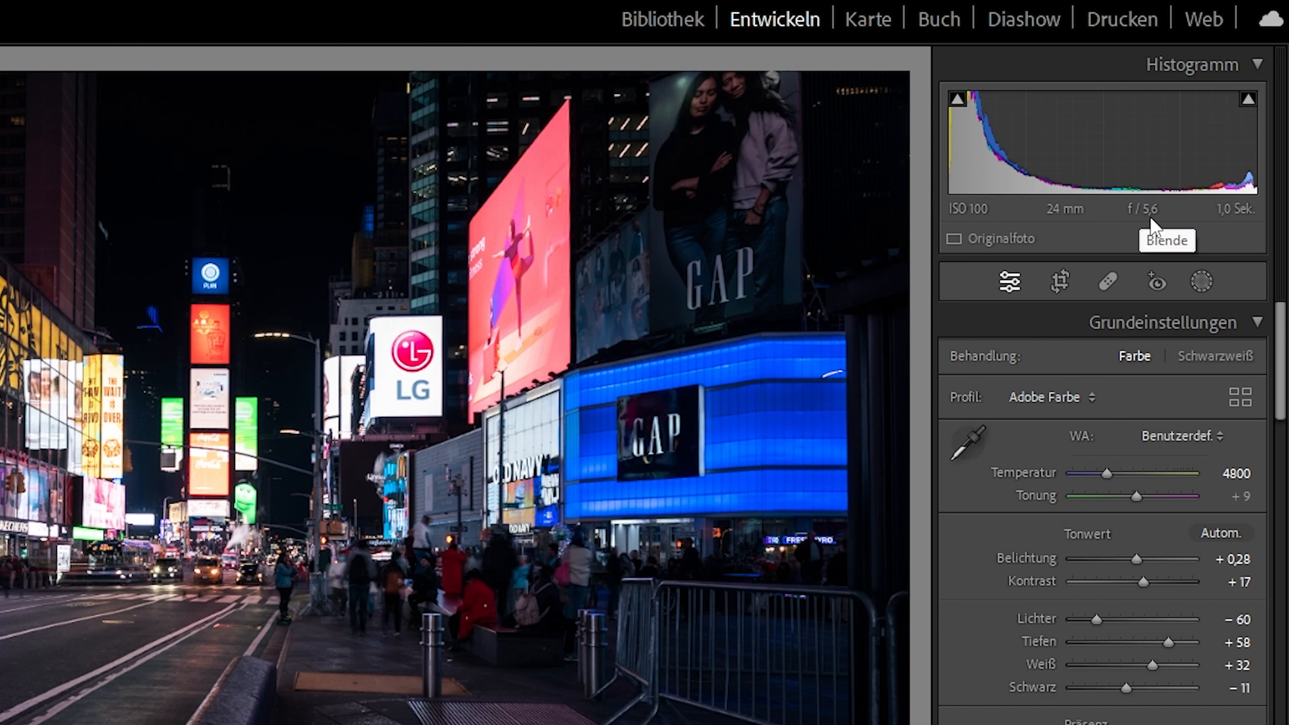
mouse_move(1225, 215)
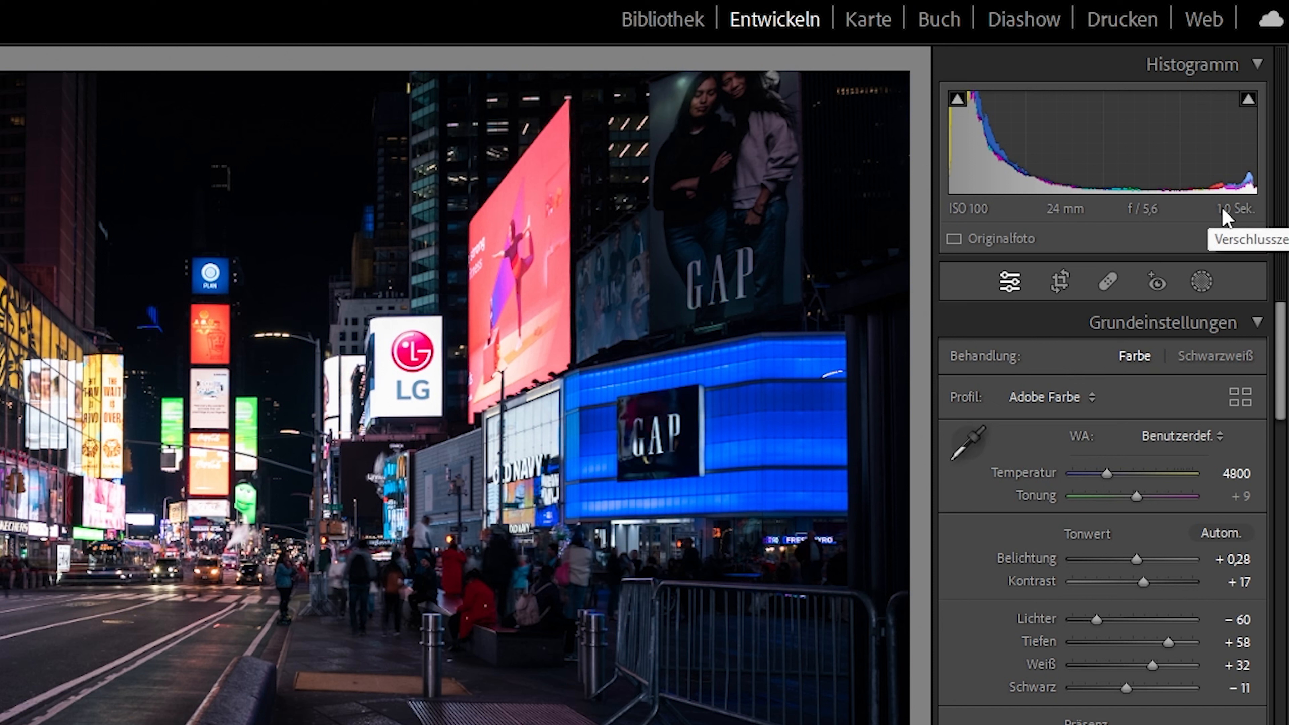
mouse_move(1145, 234)
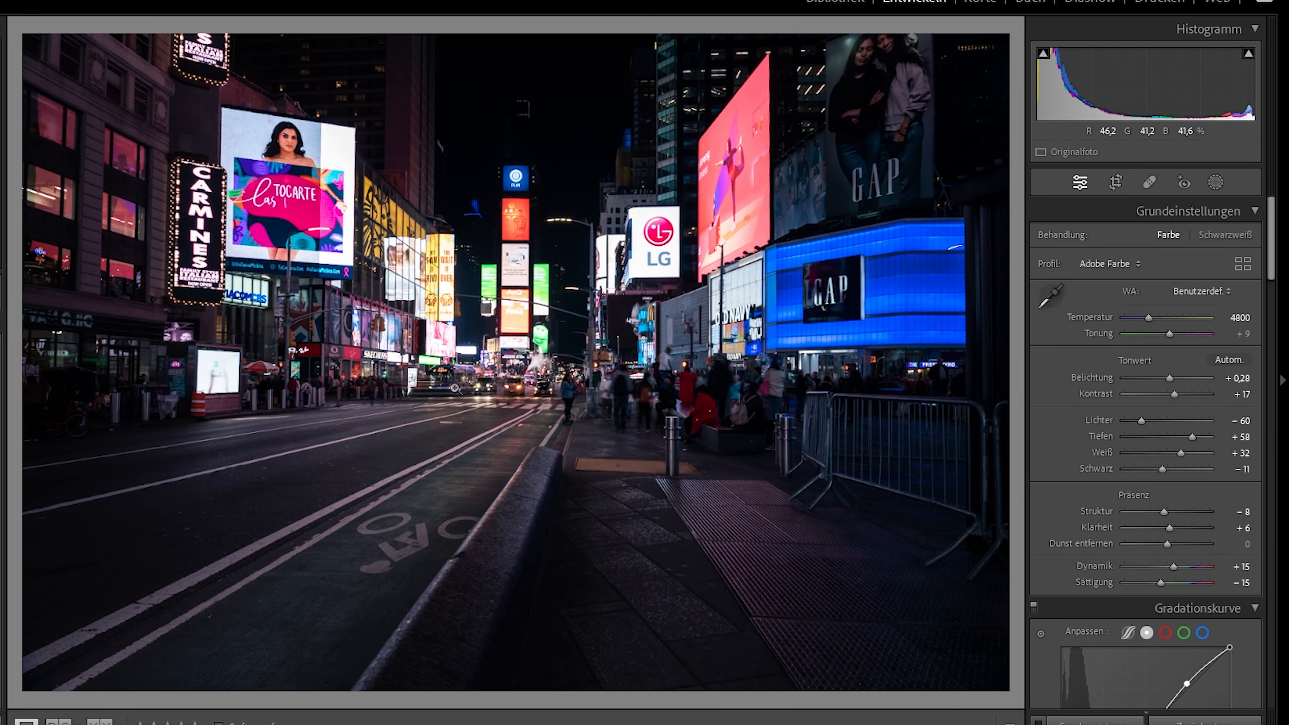
mouse_move(558, 409)
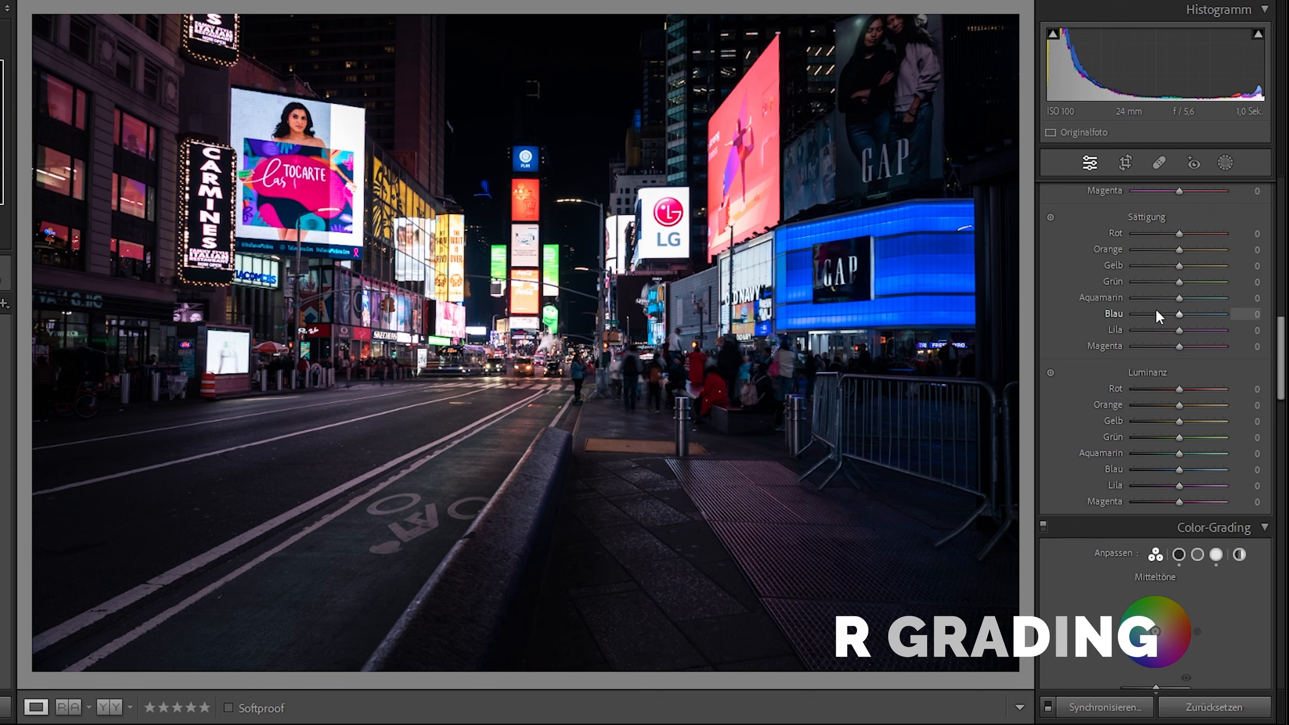
scroll("down", 3)
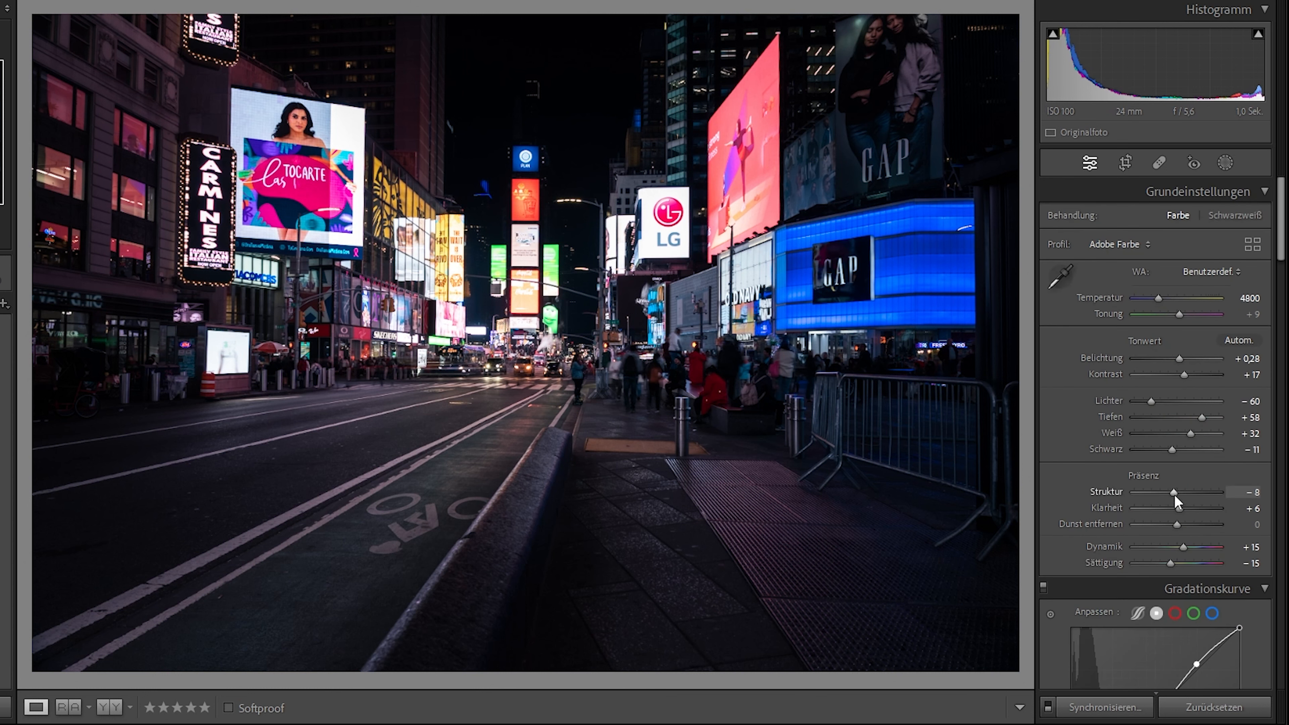
mouse_move(886, 458)
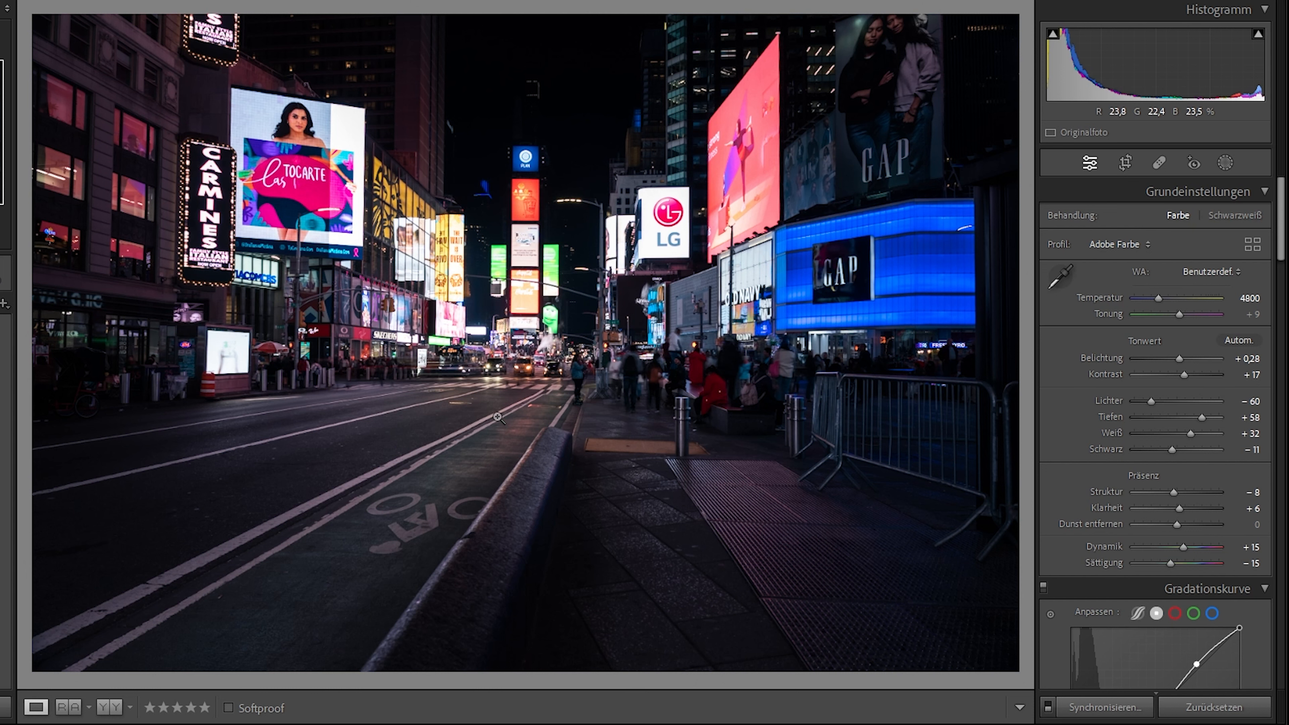
mouse_move(432, 388)
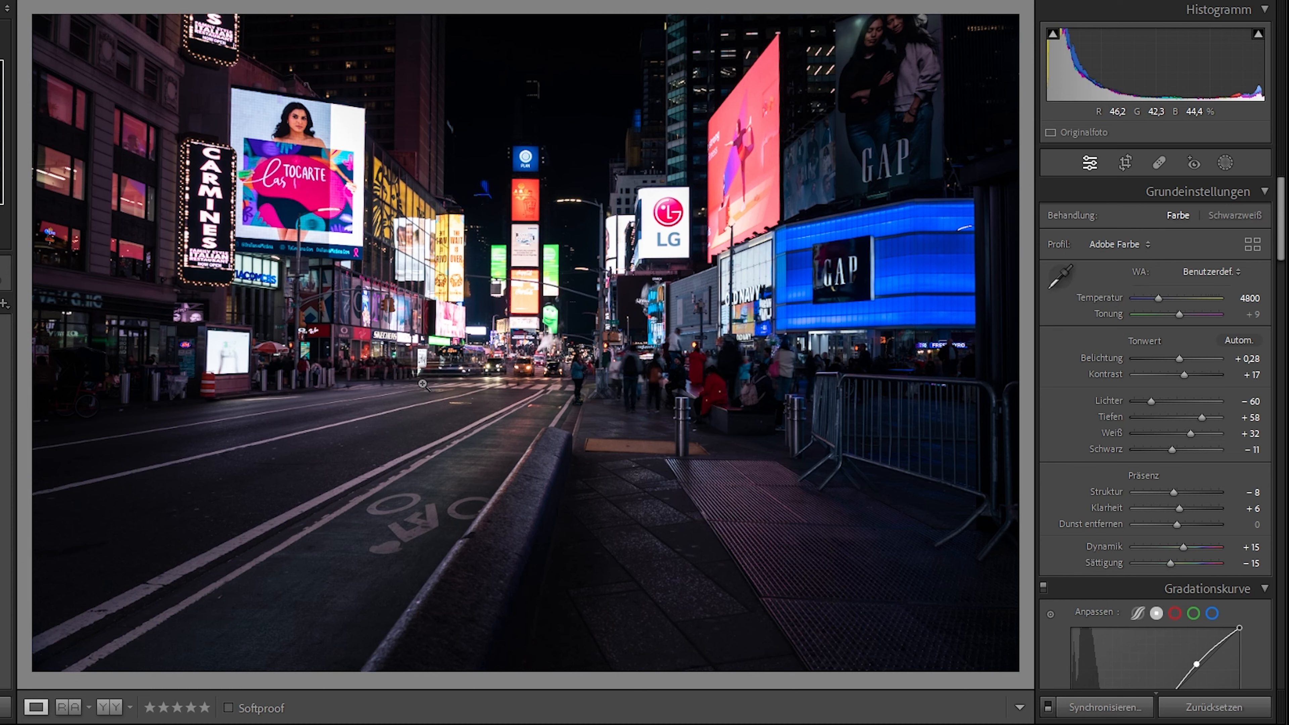
Sync the first frame's develop settings to all selected timelapse frames with every setting checked
left_click(154, 707)
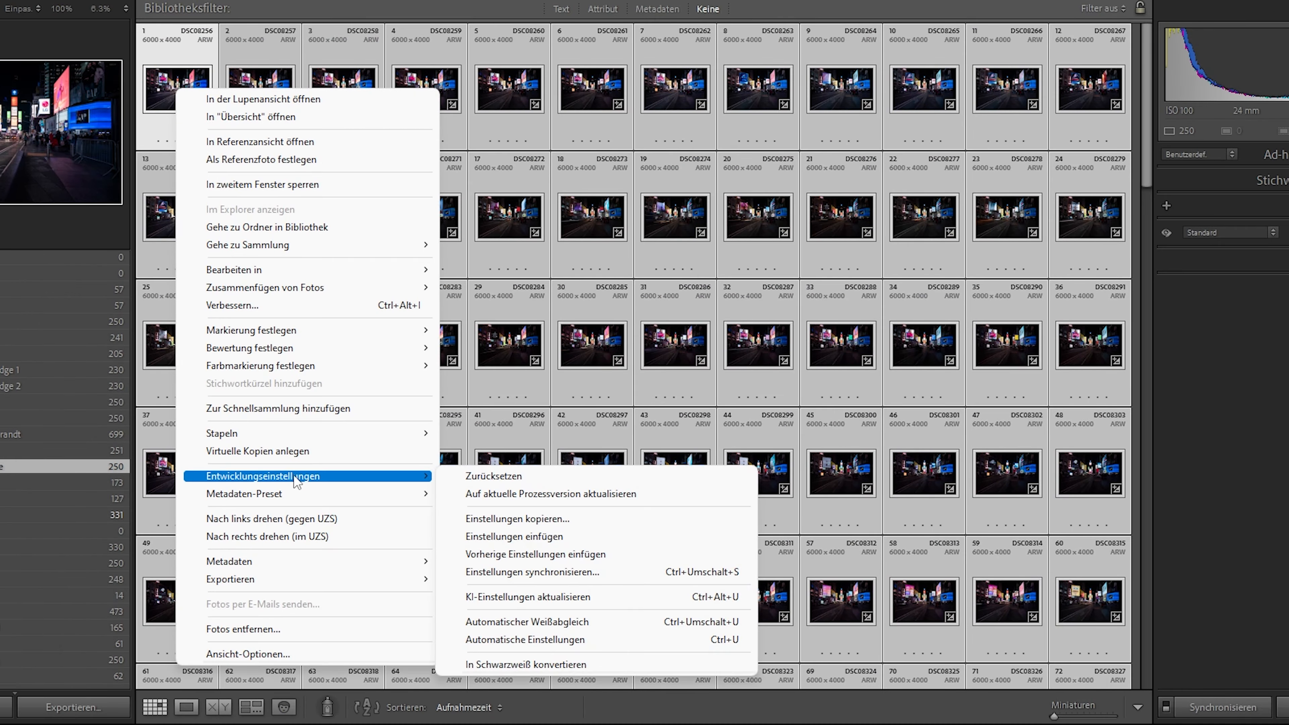
mouse_move(519, 590)
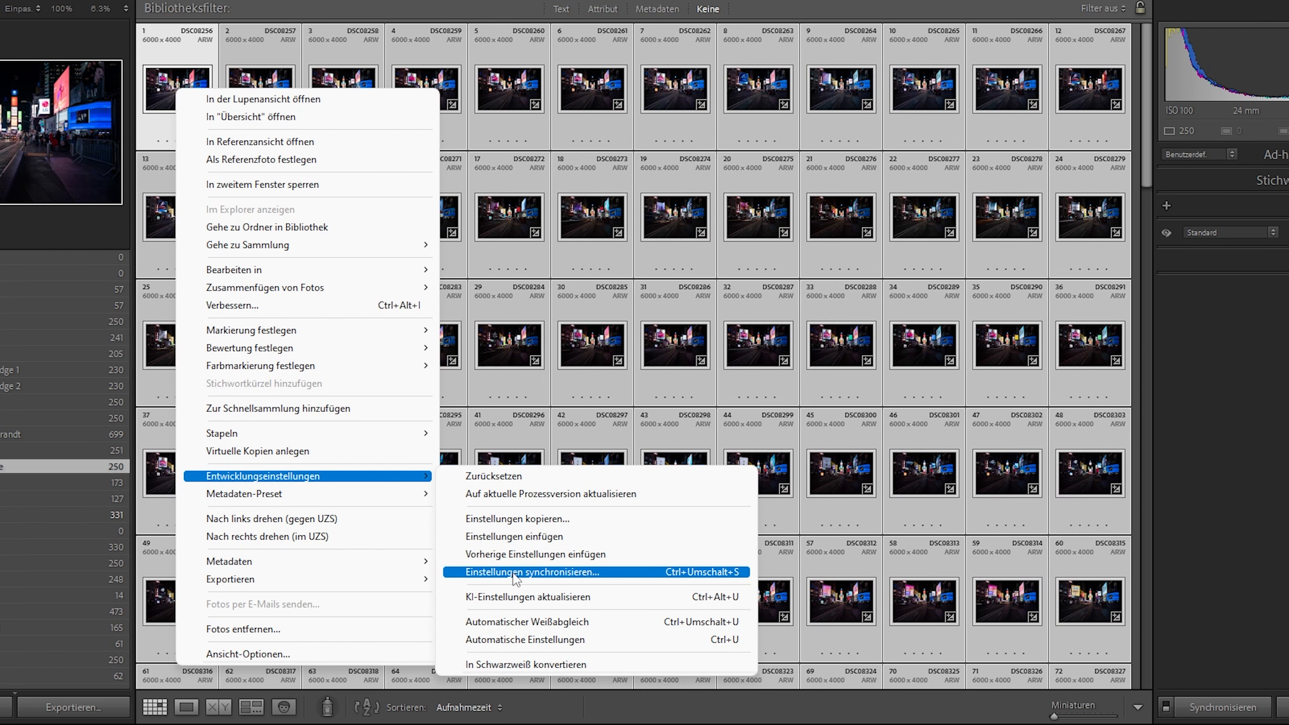
left_click(537, 572)
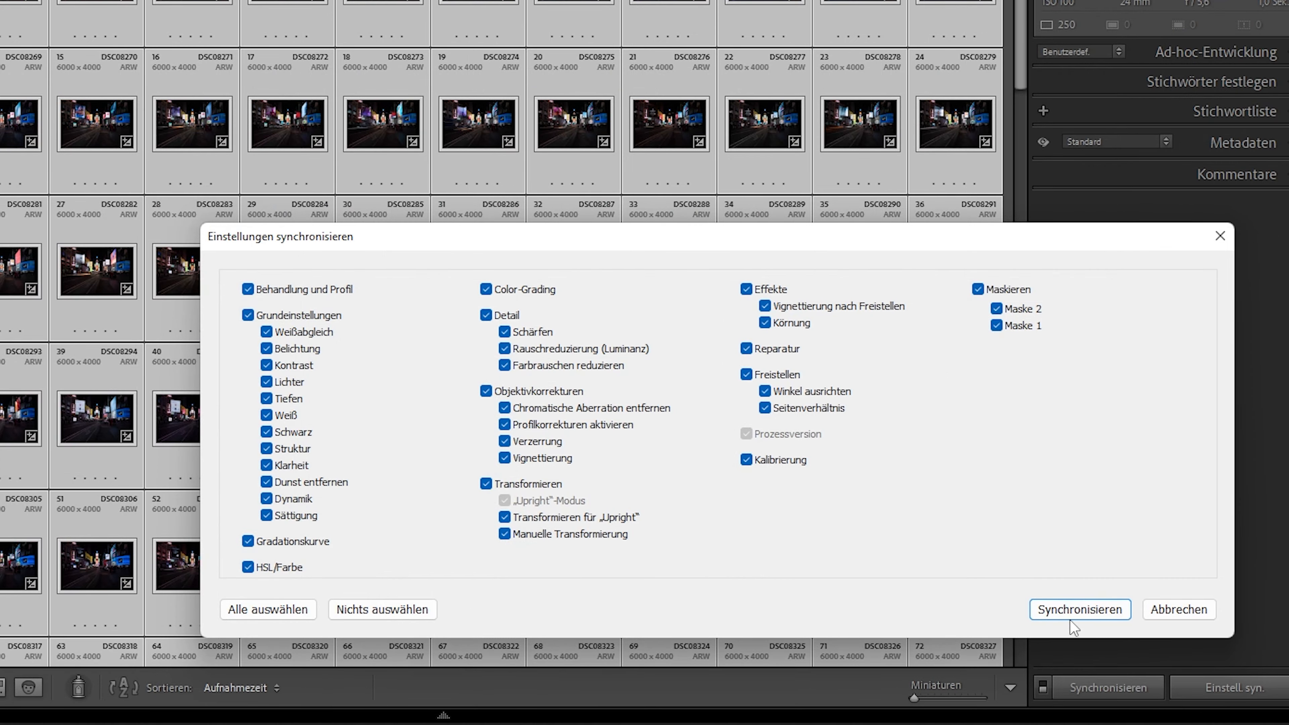
left_click(1078, 608)
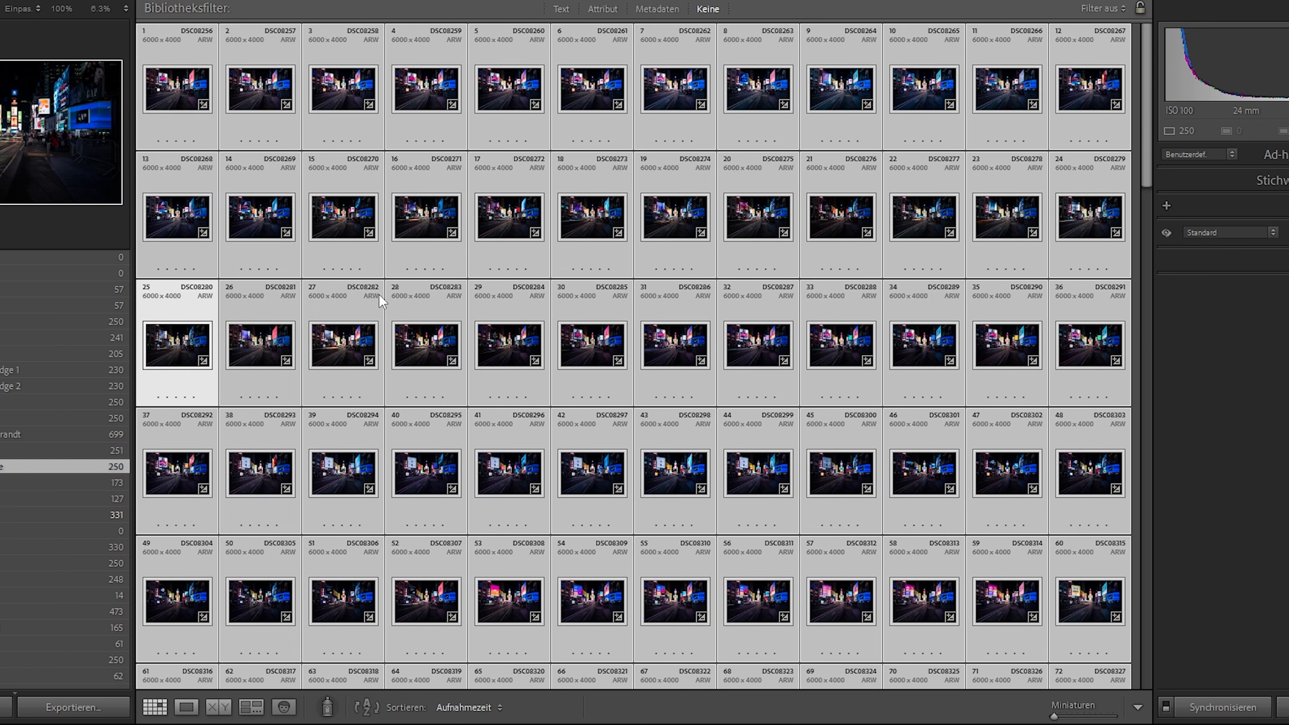
mouse_move(129, 484)
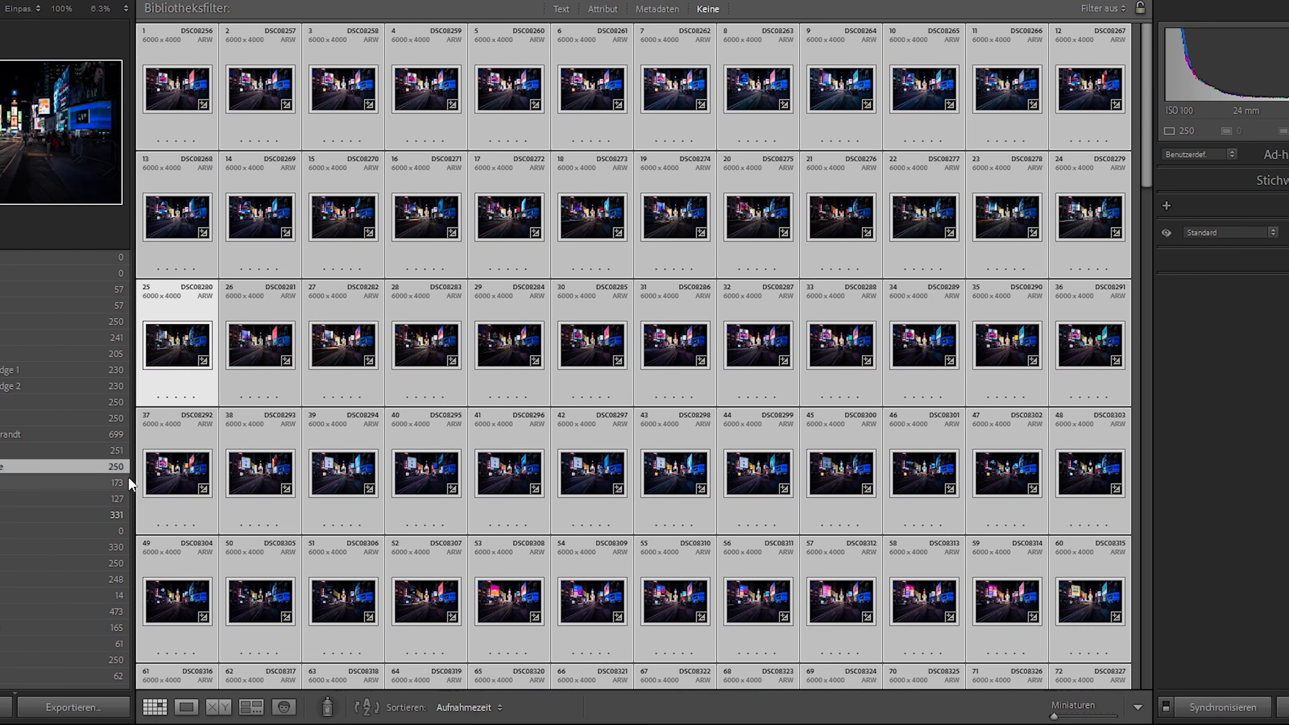
Export all 250 frames as quality-100 sRGB JPEGs into the entwickelt folder without a subfolder
left_click(73, 707)
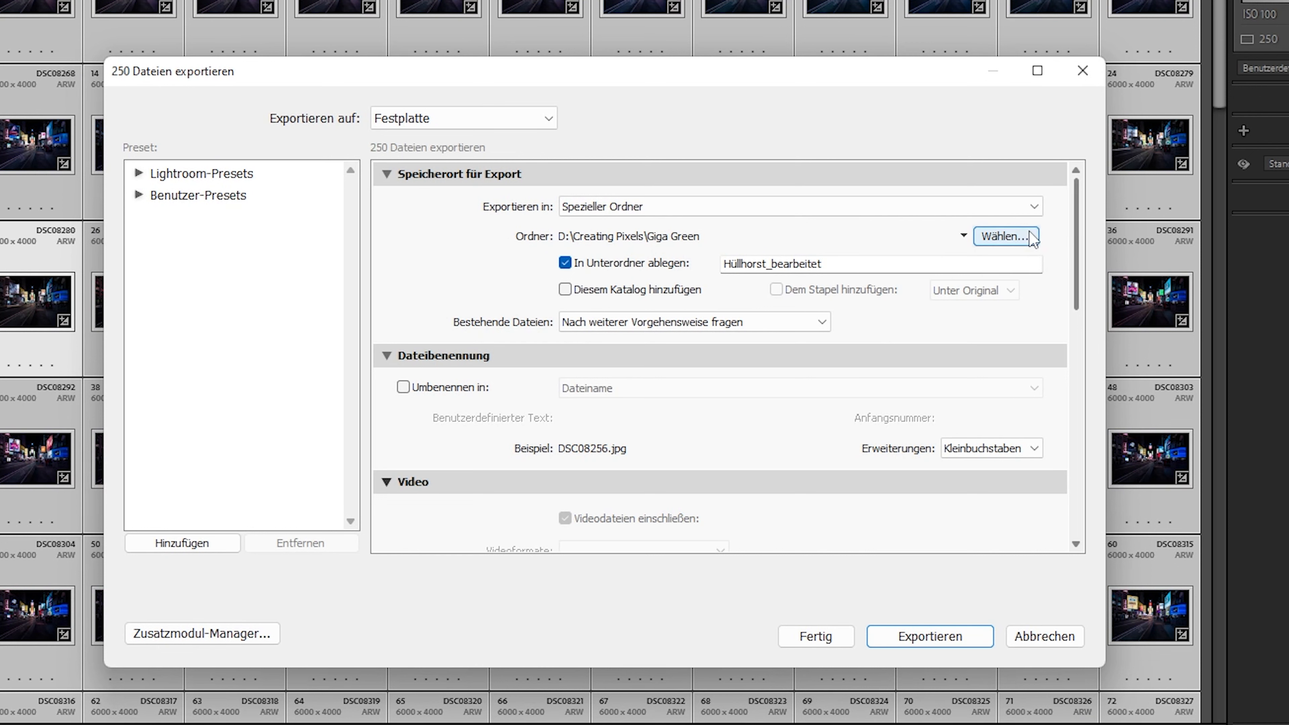
scroll("down", 3)
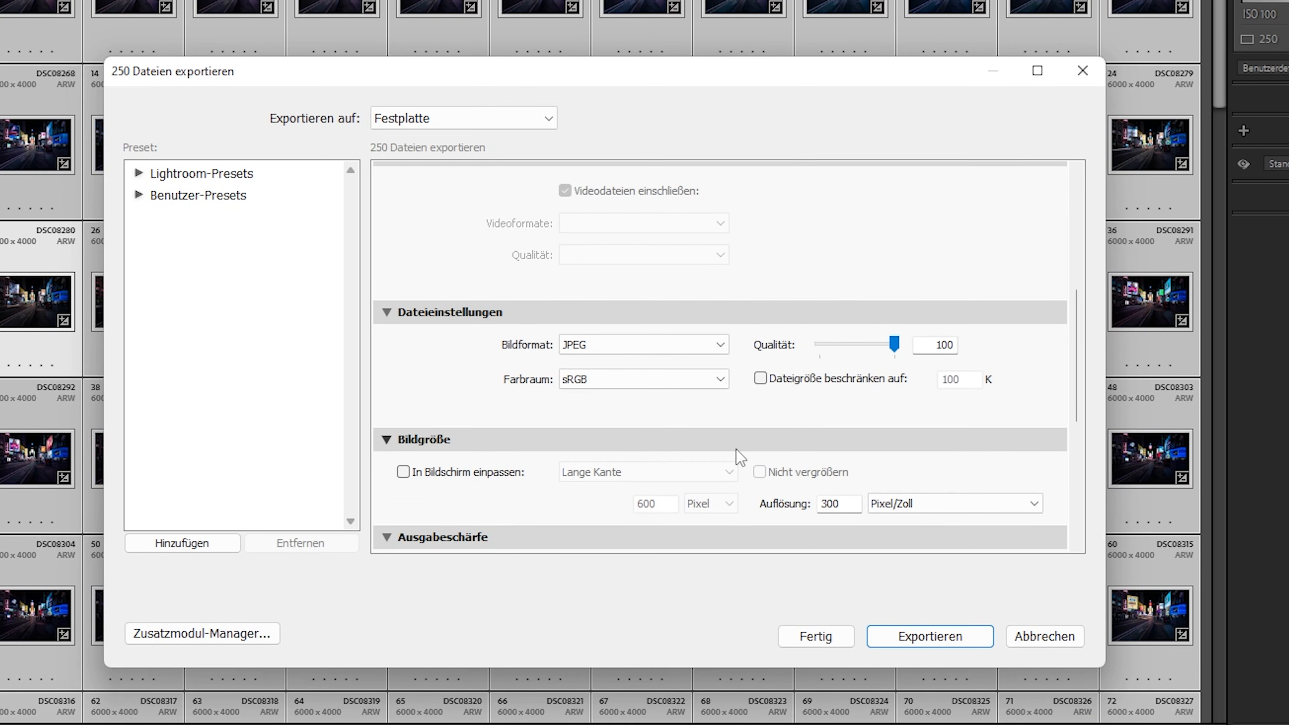
scroll("down", 3)
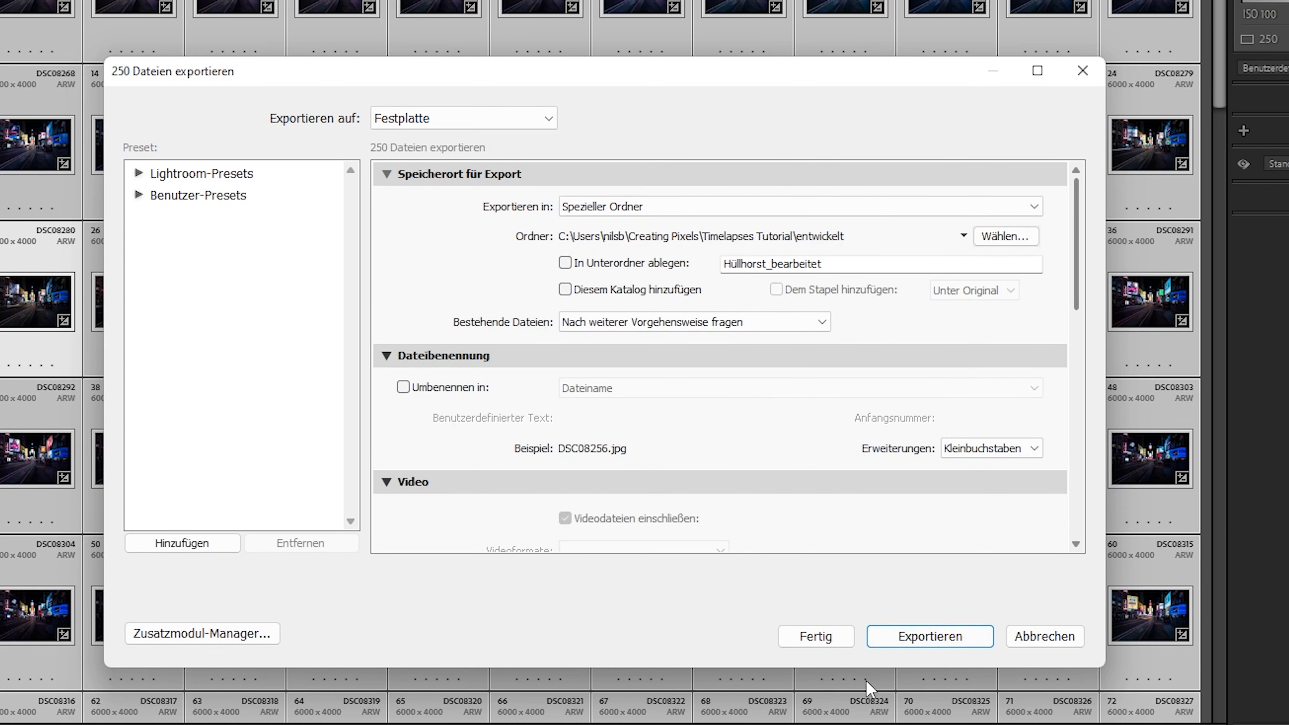
left_click(929, 636)
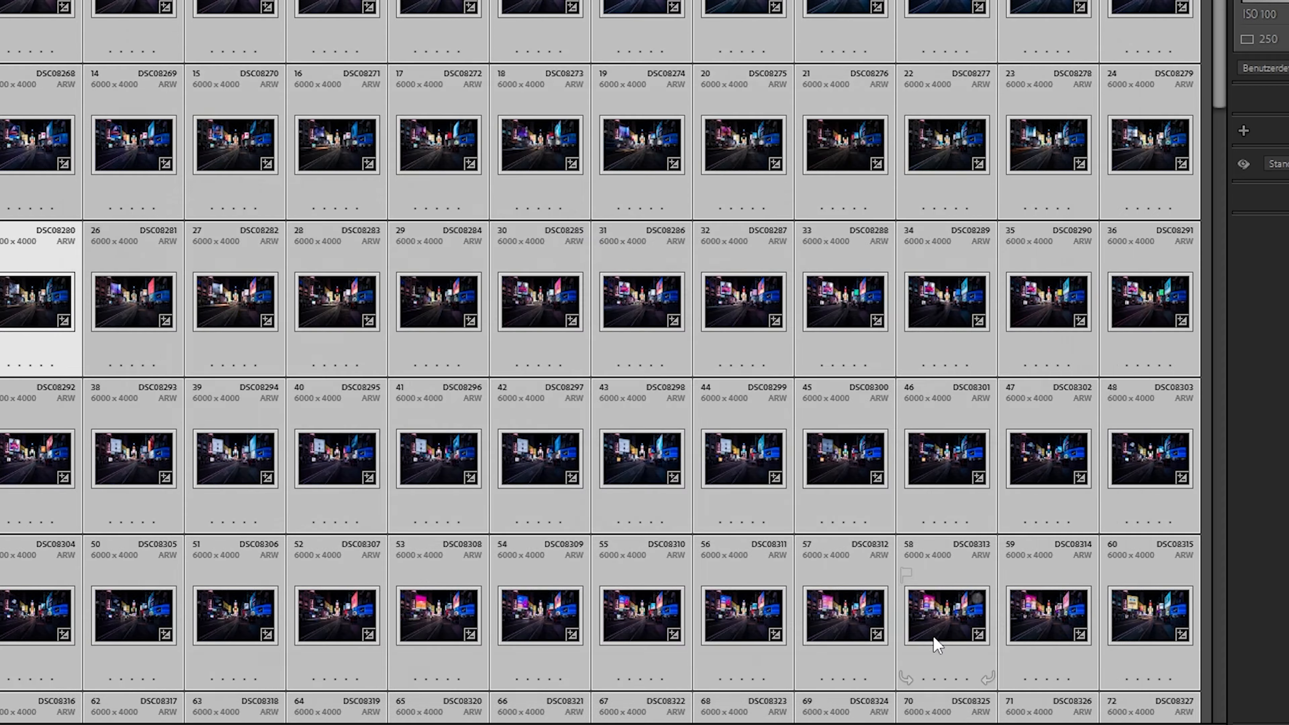
mouse_move(909, 630)
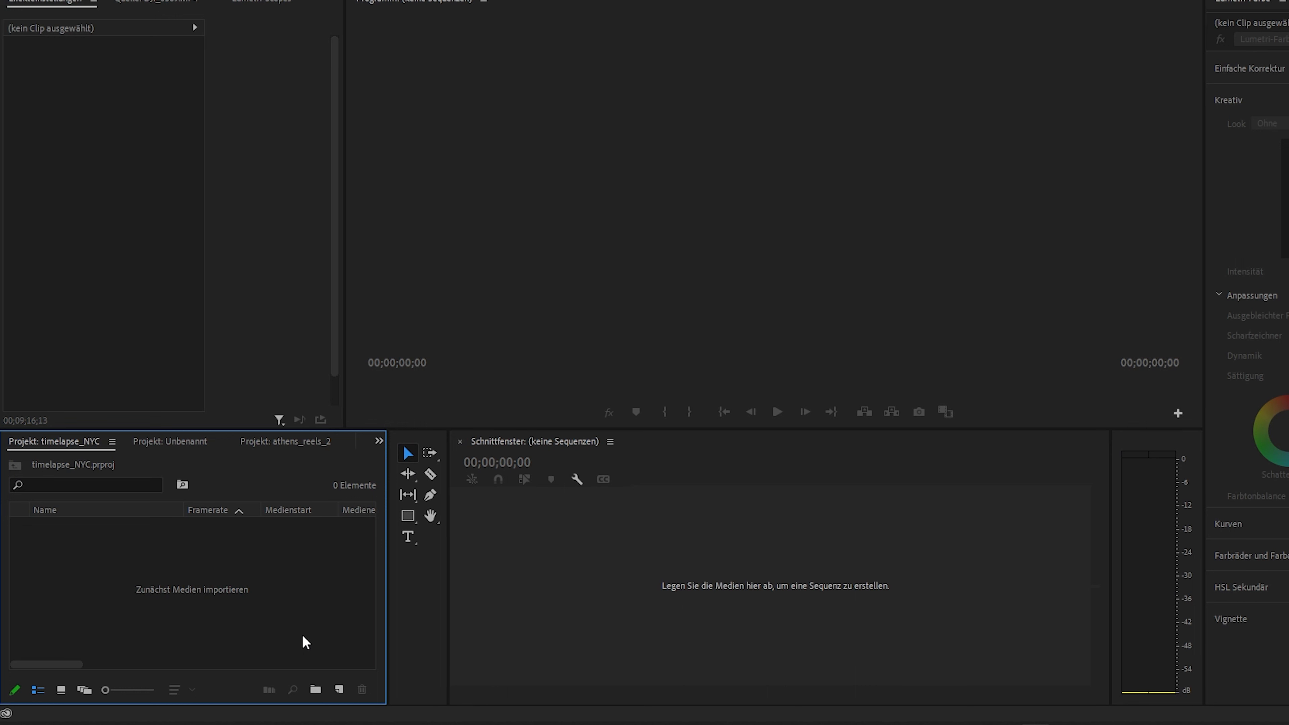
mouse_move(351, 63)
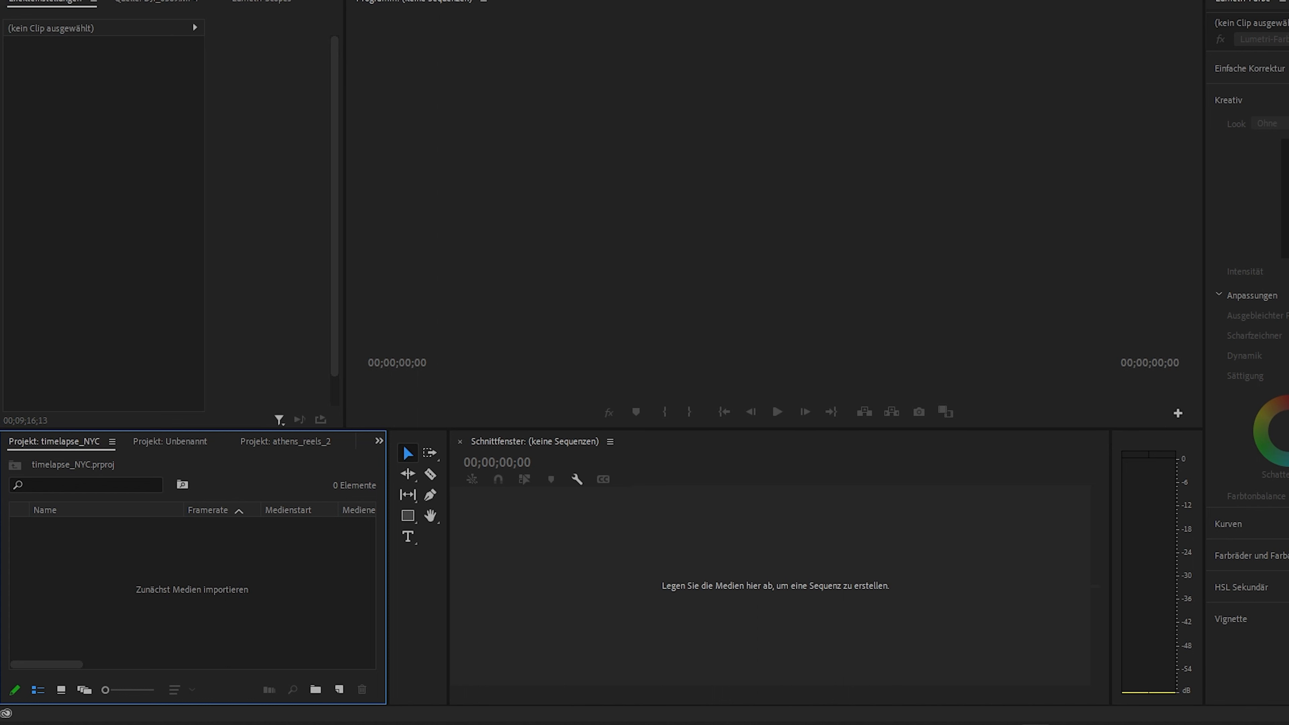
mouse_move(371, 588)
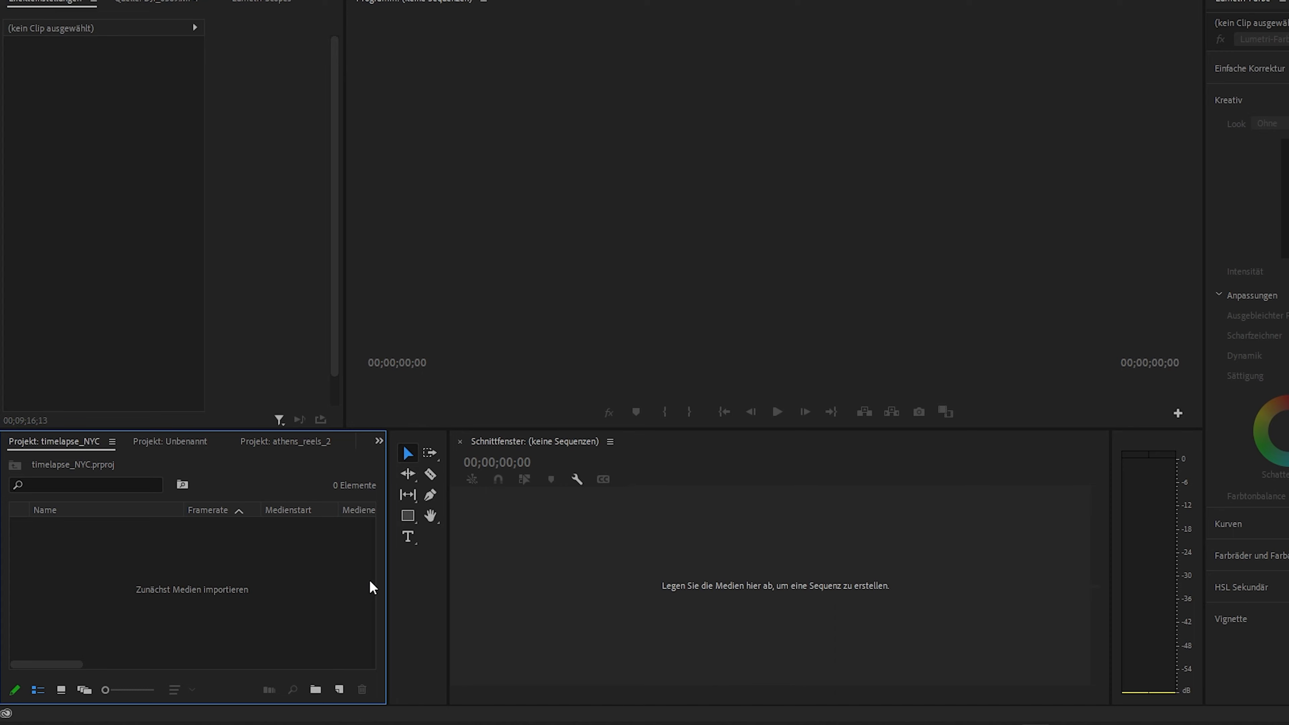
Show the New Item menu at the bottom of the timelapse_NYC Project panel
left_click(338, 690)
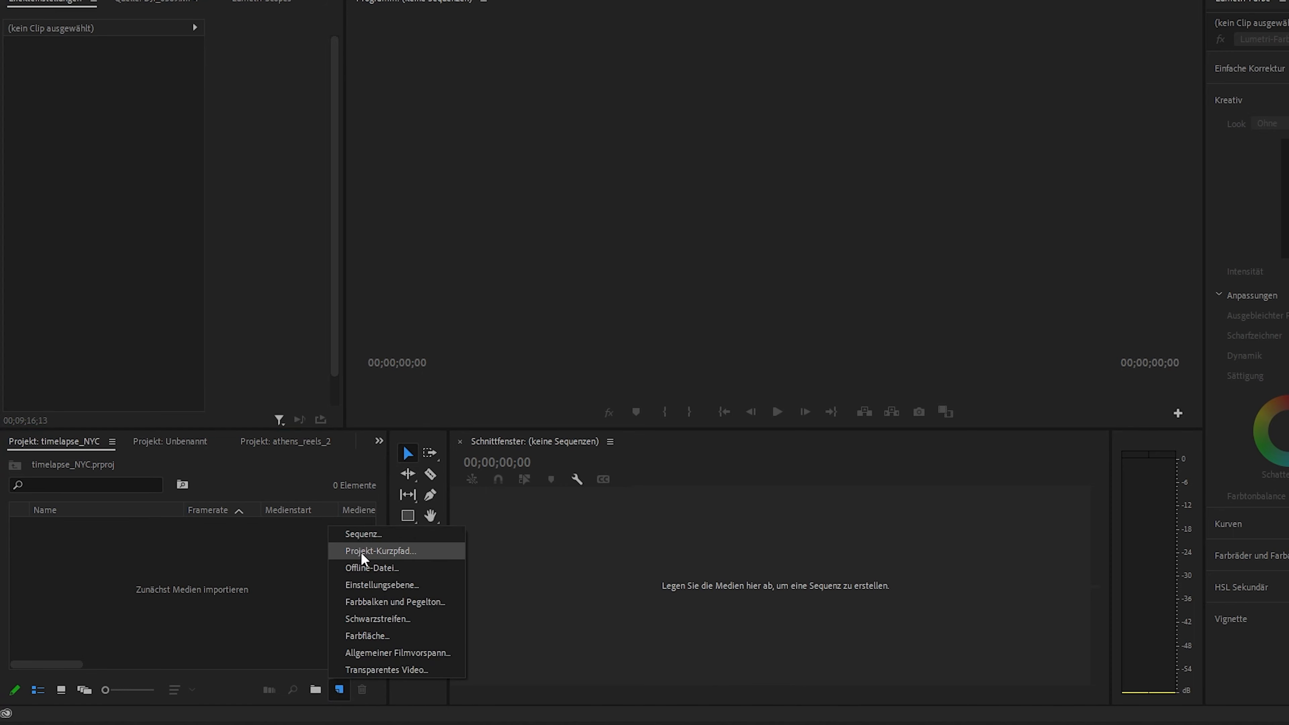
Start a new sequence with frame size 3840×2160 and a 23.976 fps timebase
left_click(360, 533)
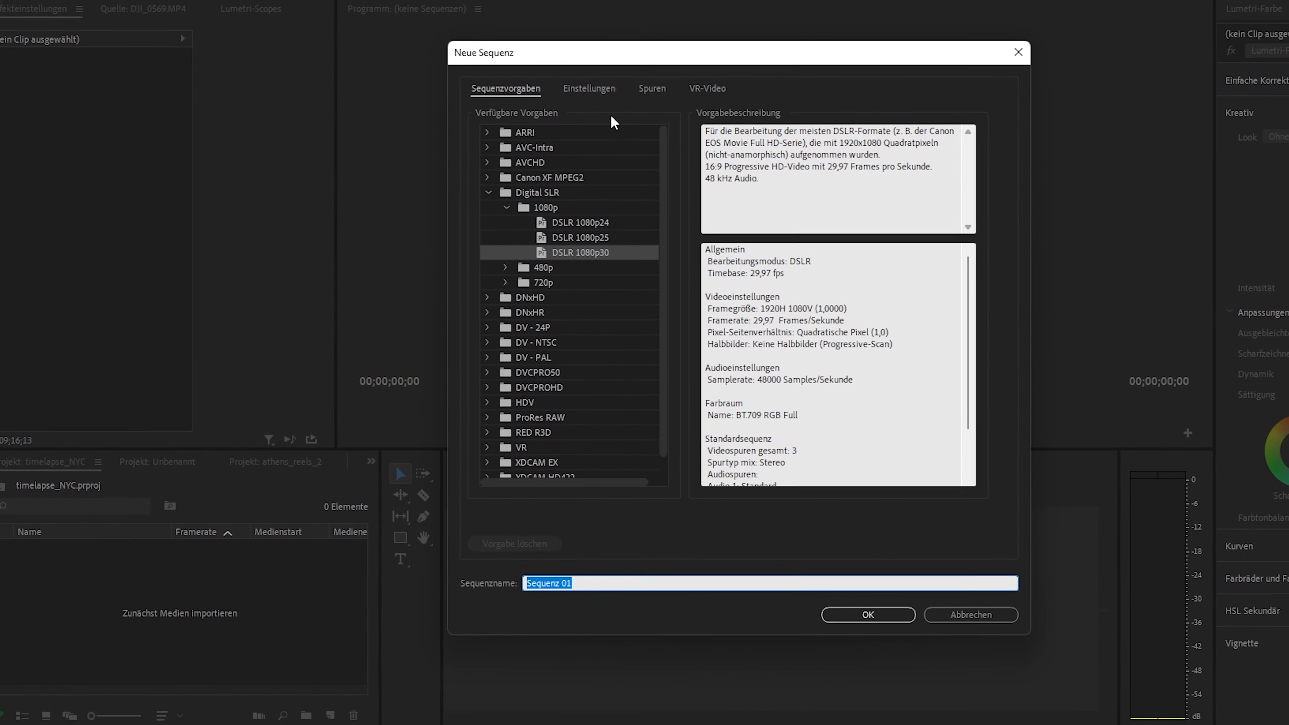
left_click(588, 90)
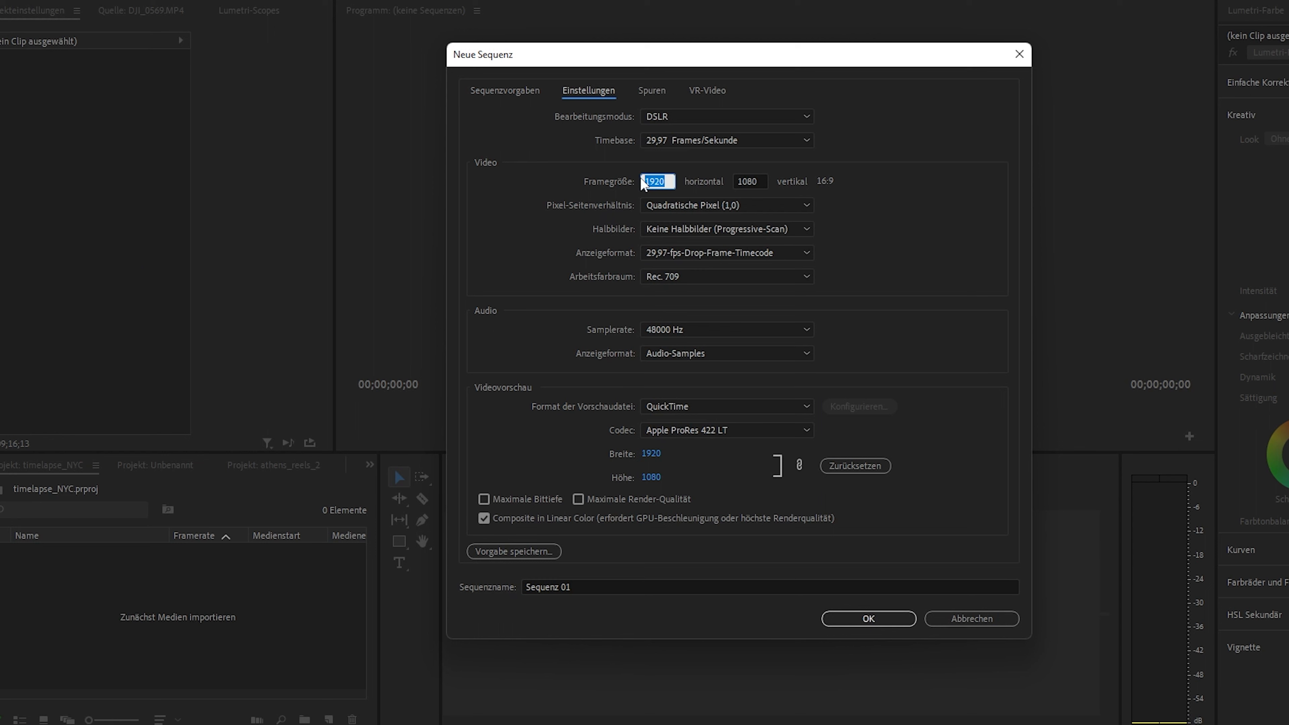
type("3840")
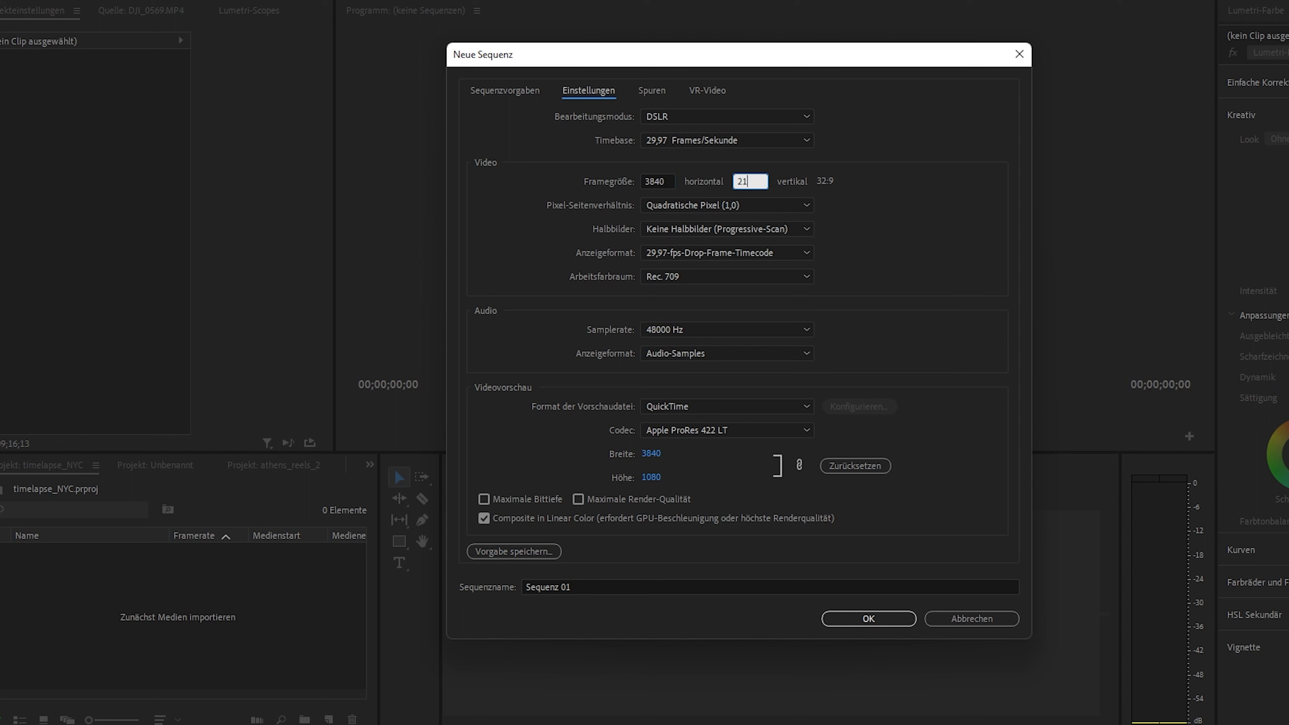
type("2160")
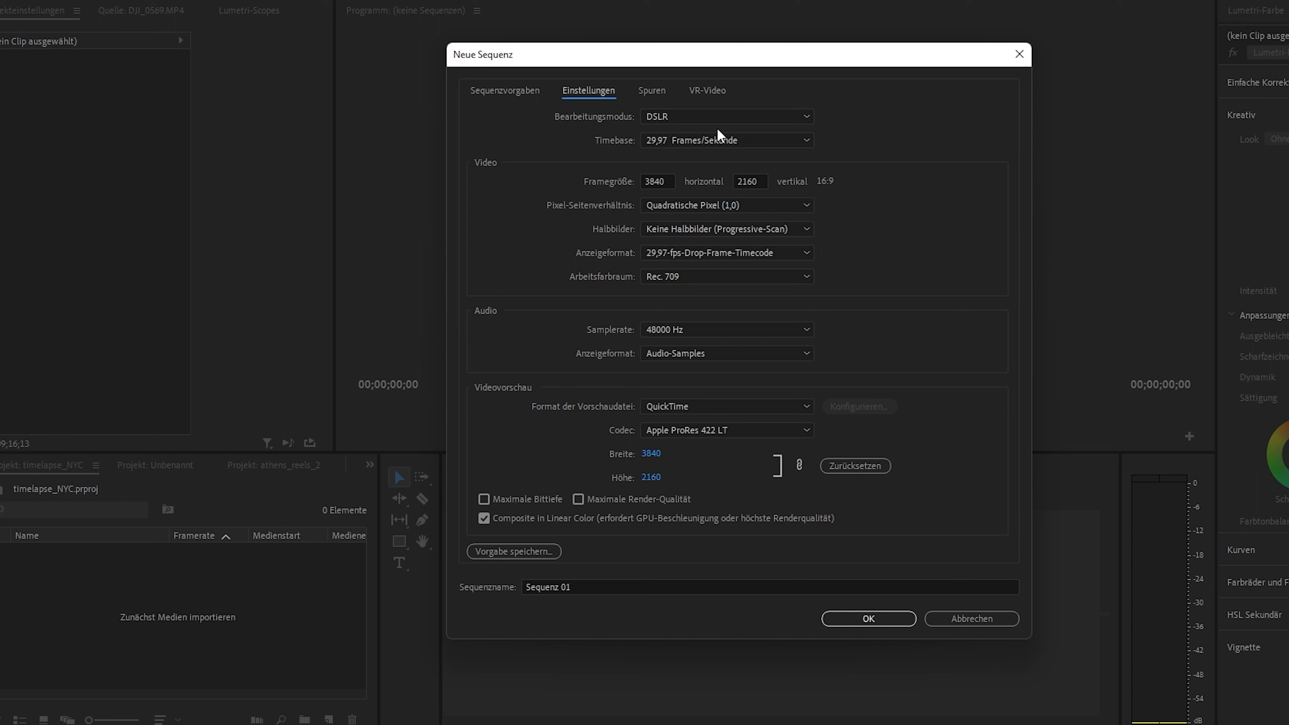
left_click(724, 140)
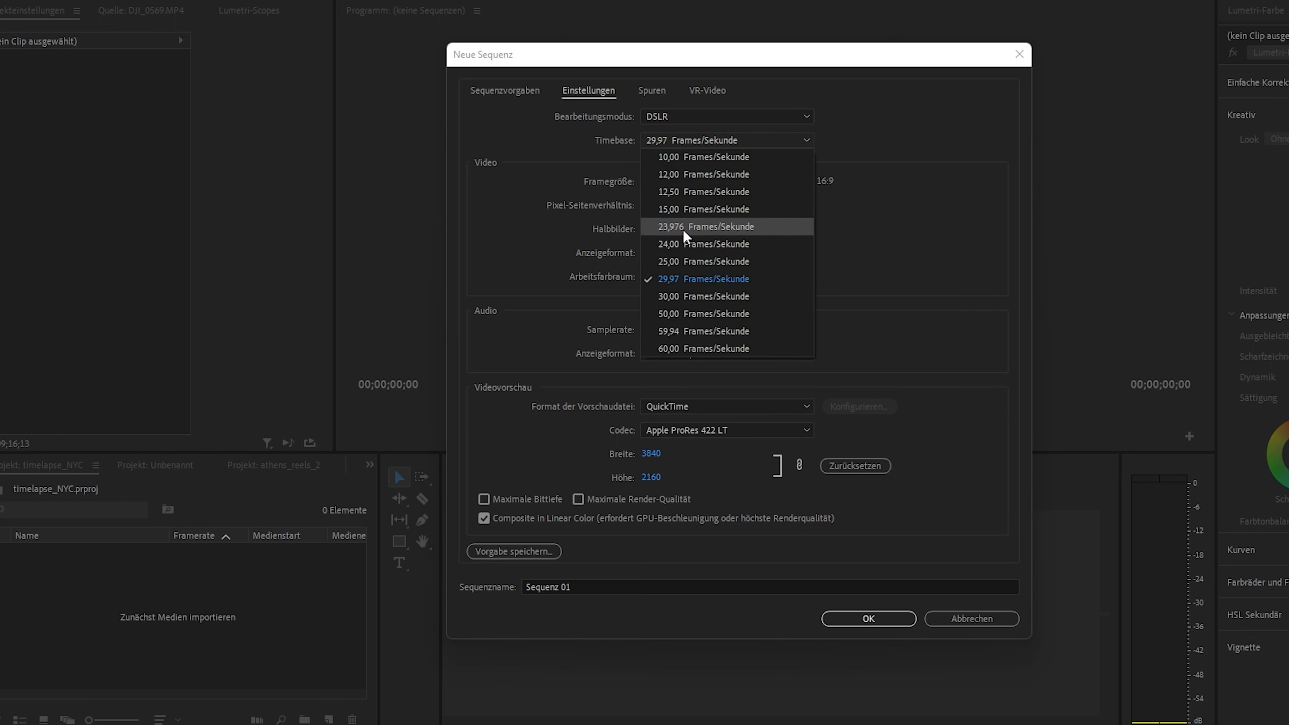
left_click(703, 227)
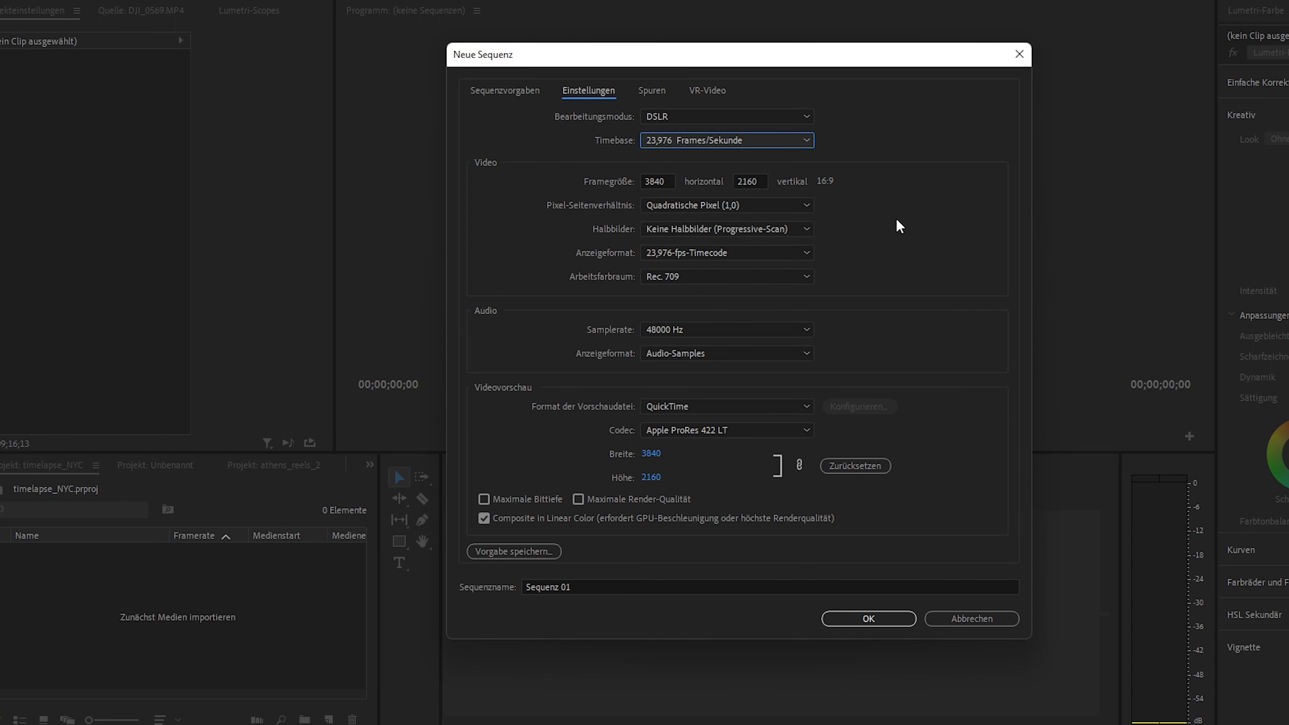
mouse_move(949, 366)
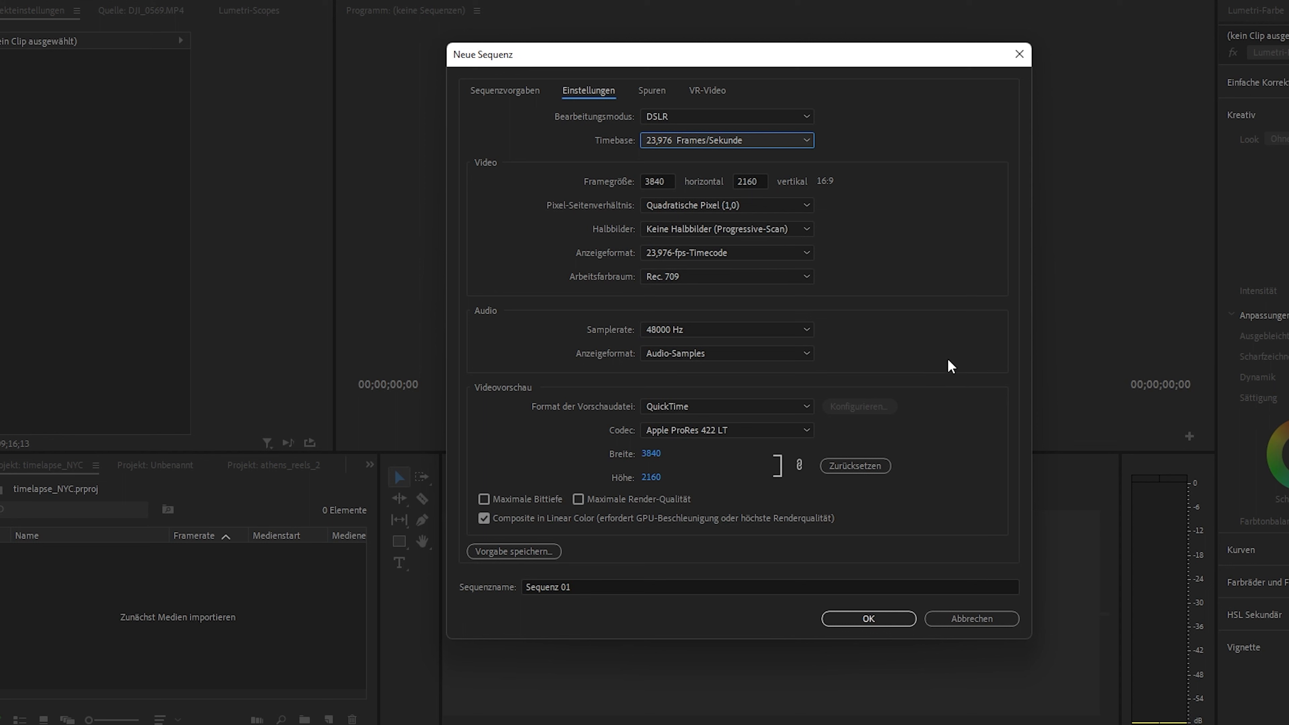
Name the sequence timelapse_nyc and create it
left_click(770, 587)
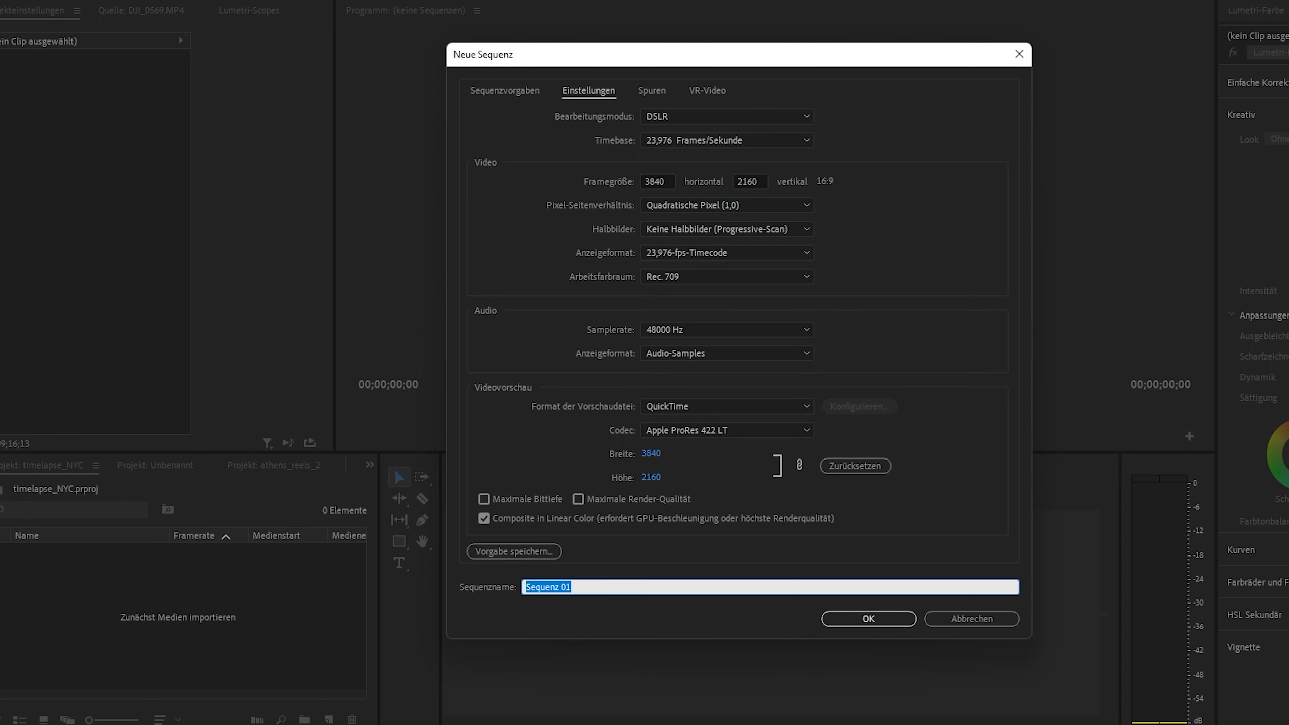
type("timelapse_nyc")
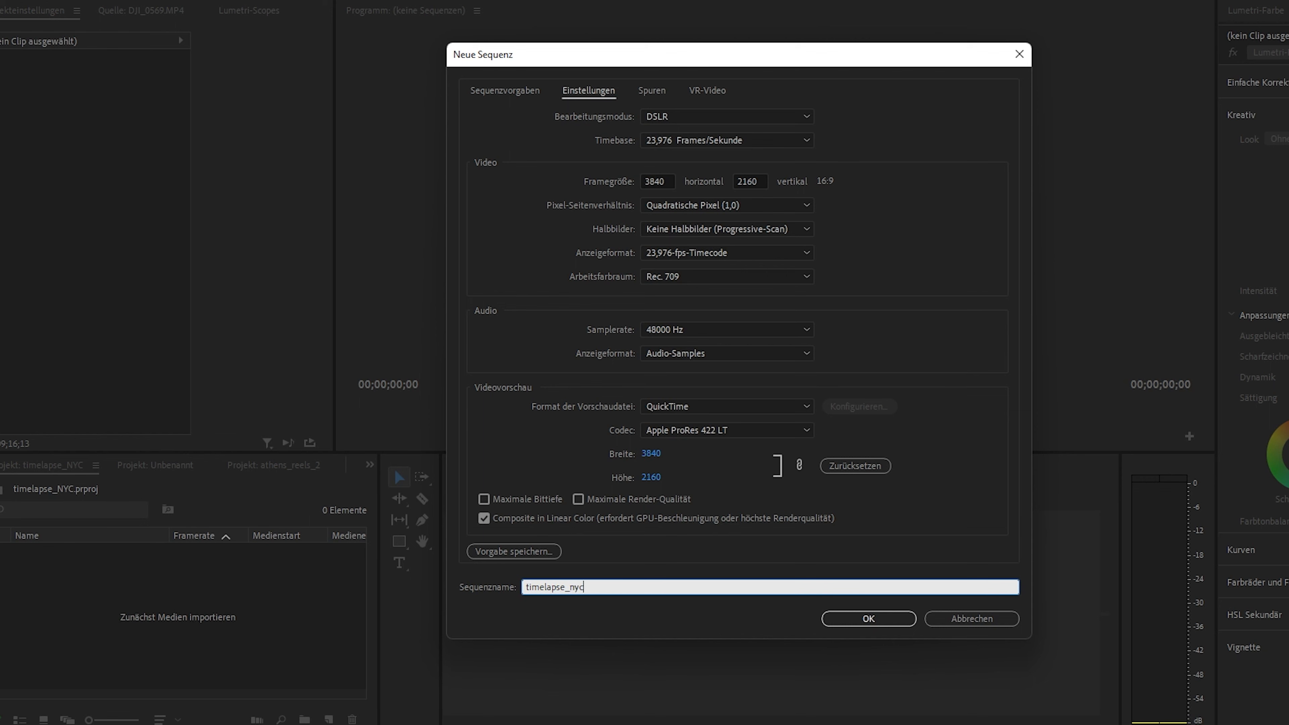
left_click(867, 618)
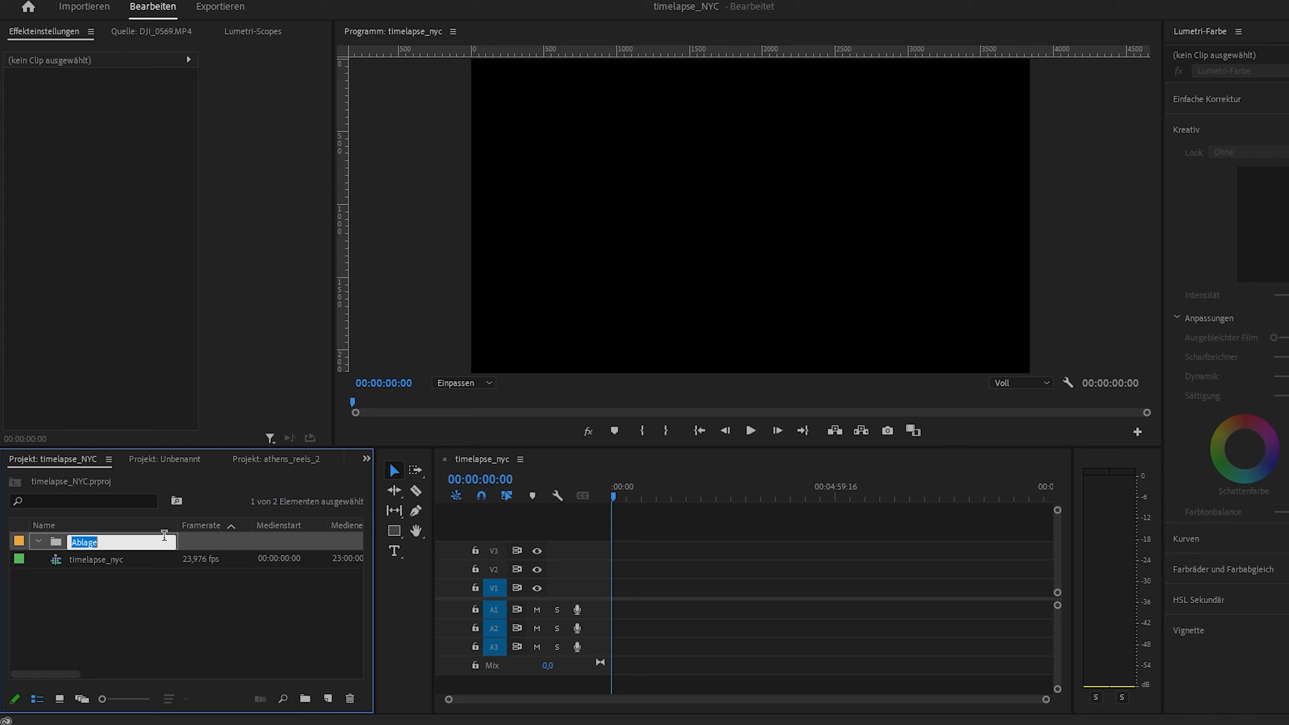
Name the new bin edited images and drag the exported JPGs from File Explorer into the project
type("edited im")
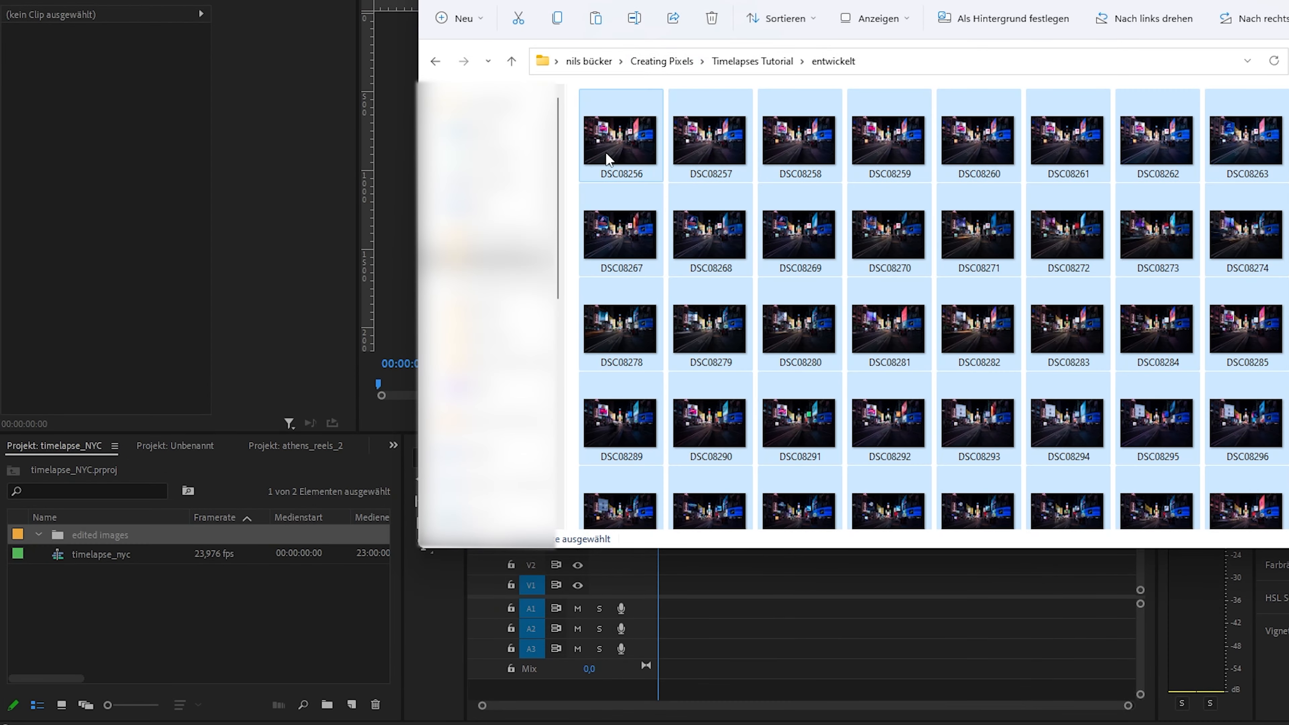
left_click_drag(619, 136, 91, 501)
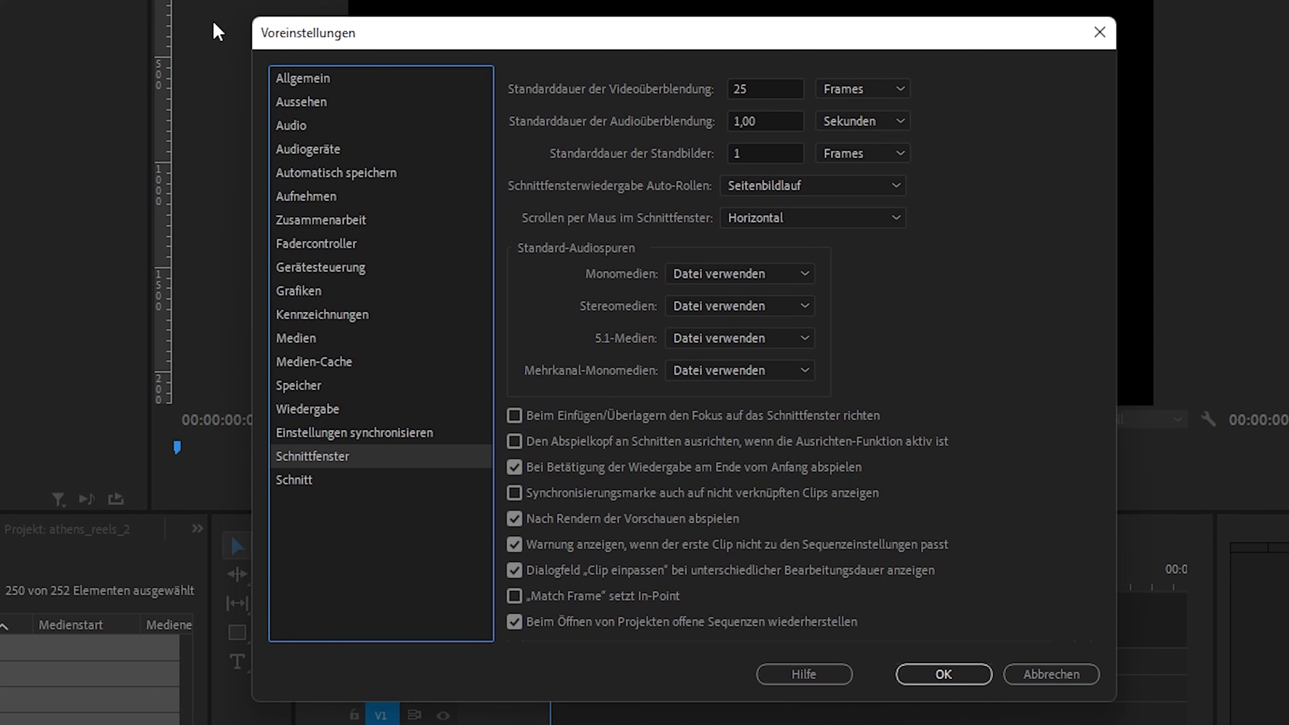
mouse_move(270, 53)
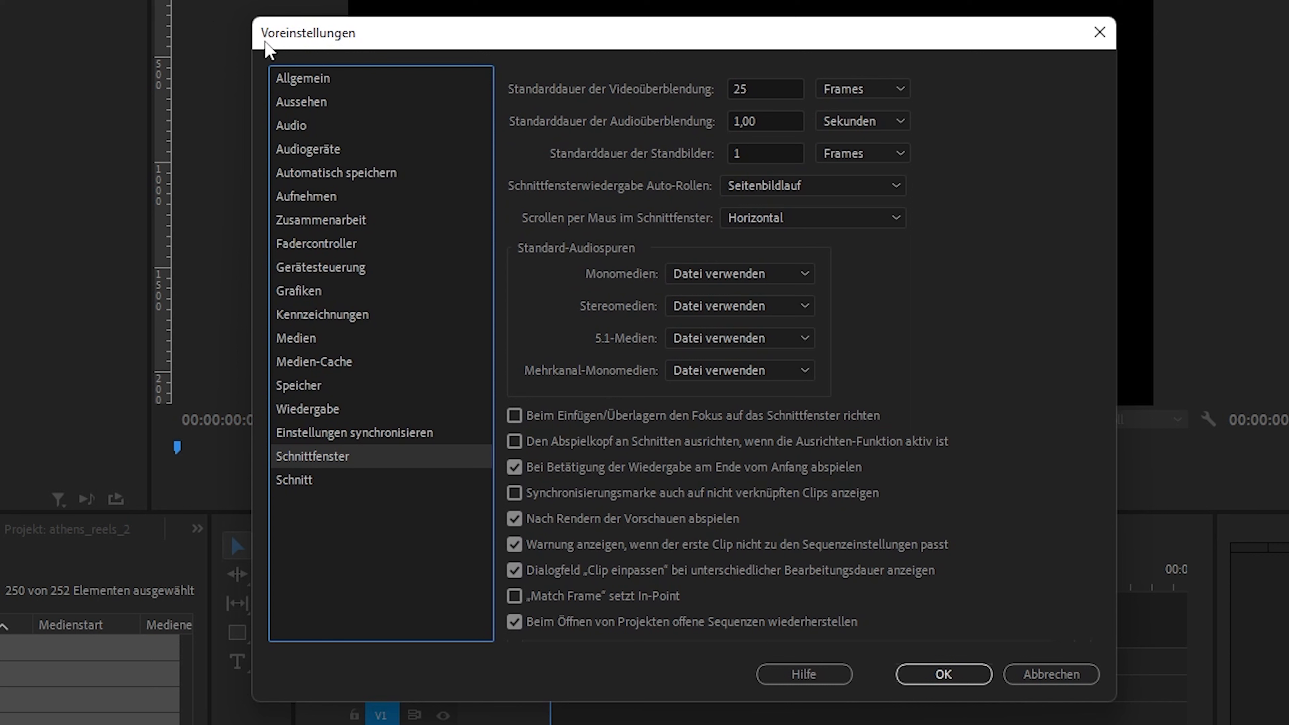
mouse_move(319, 473)
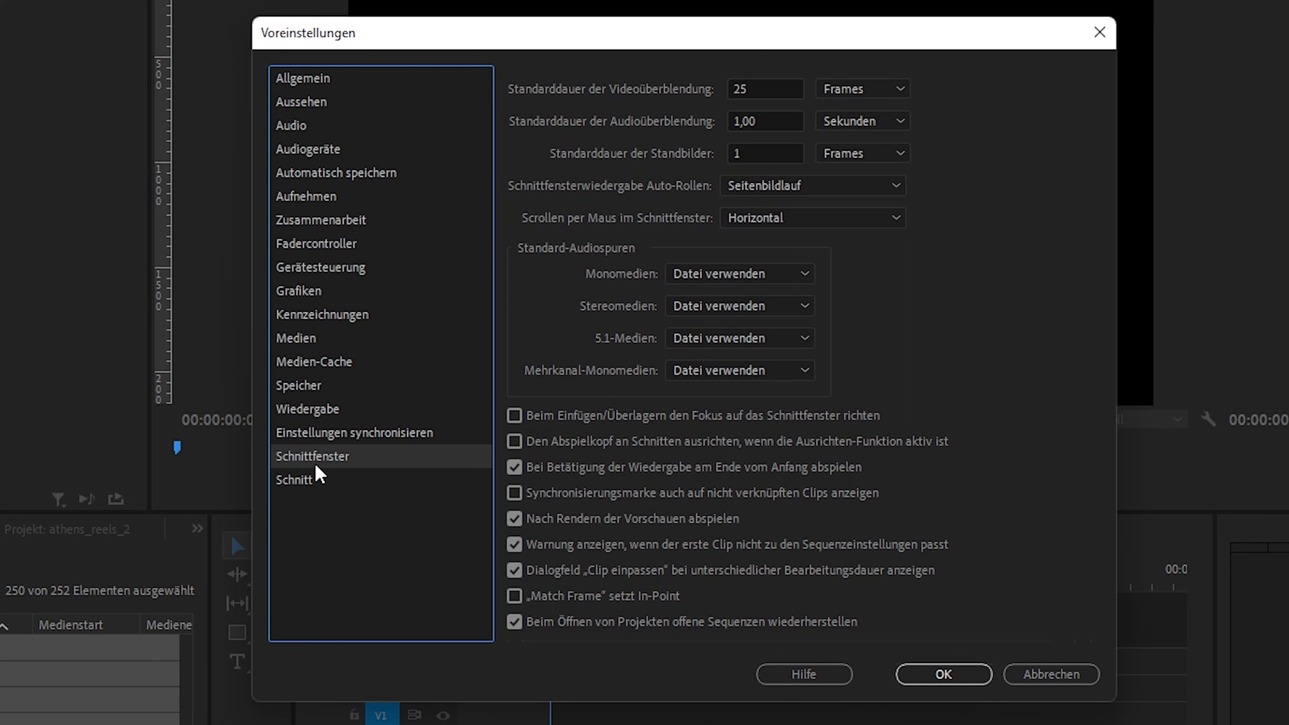
mouse_move(325, 481)
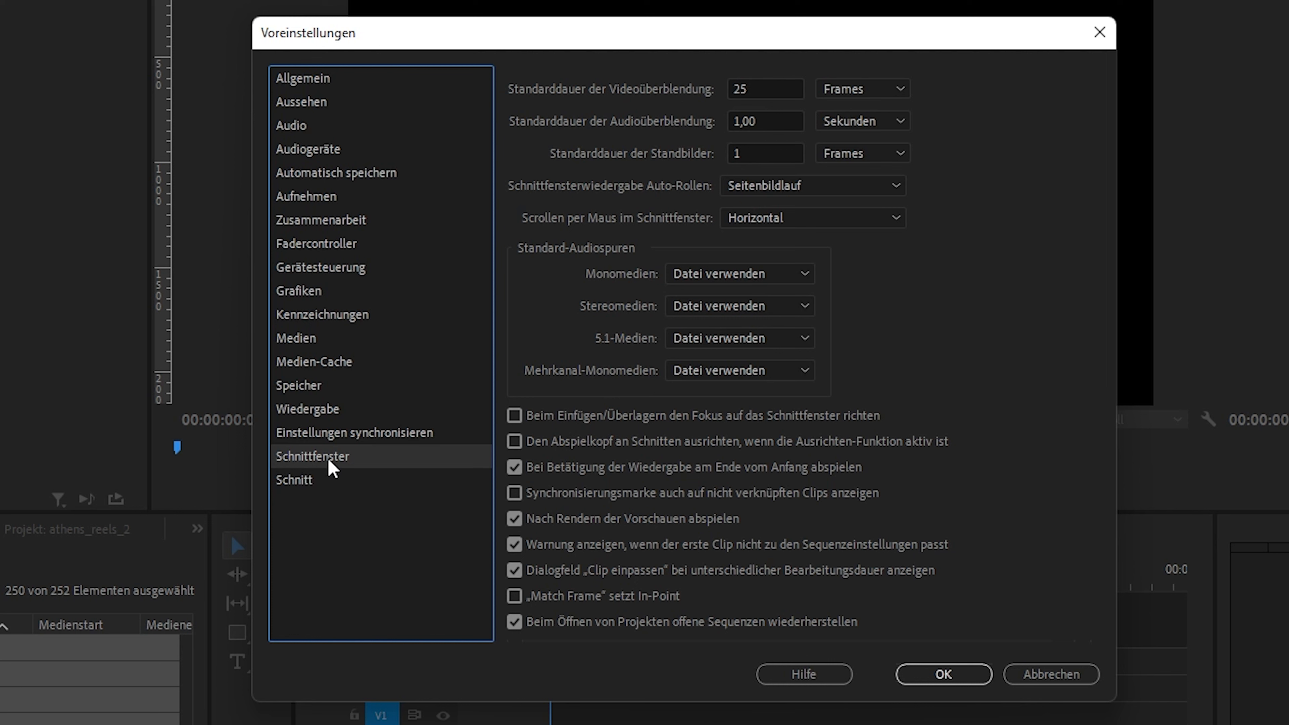
mouse_move(326, 467)
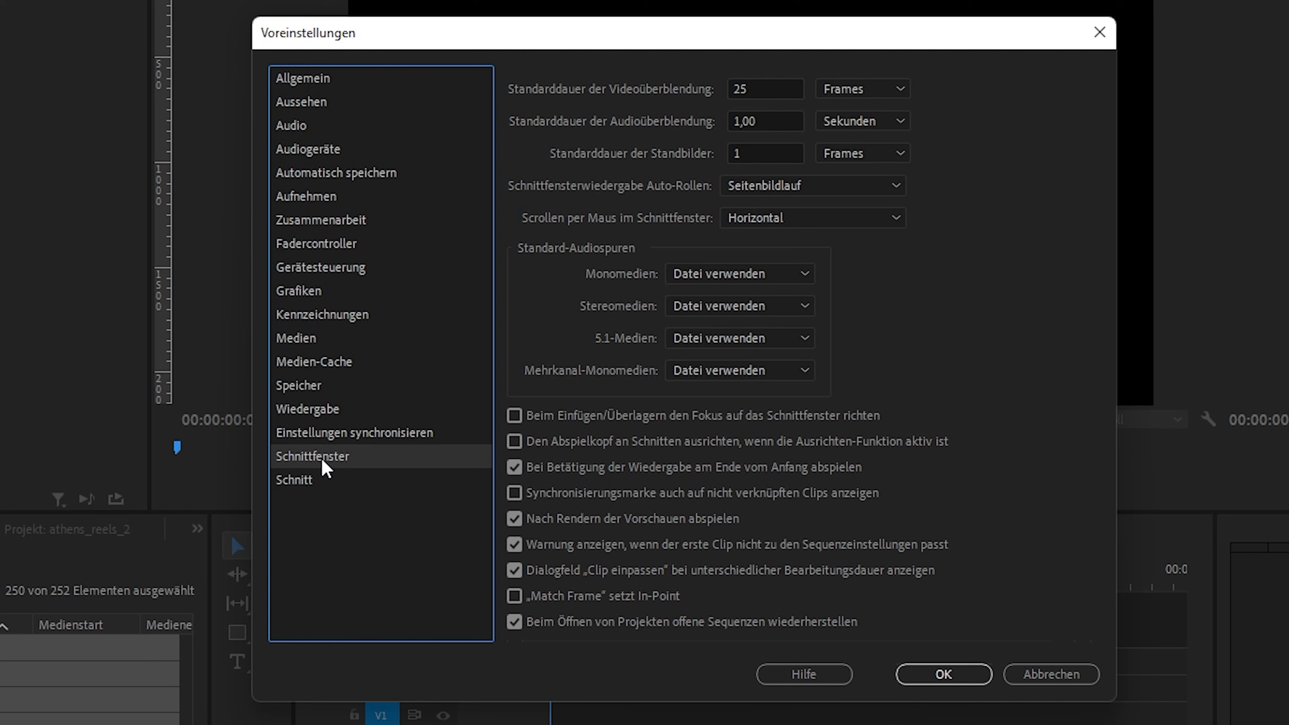
mouse_move(716, 172)
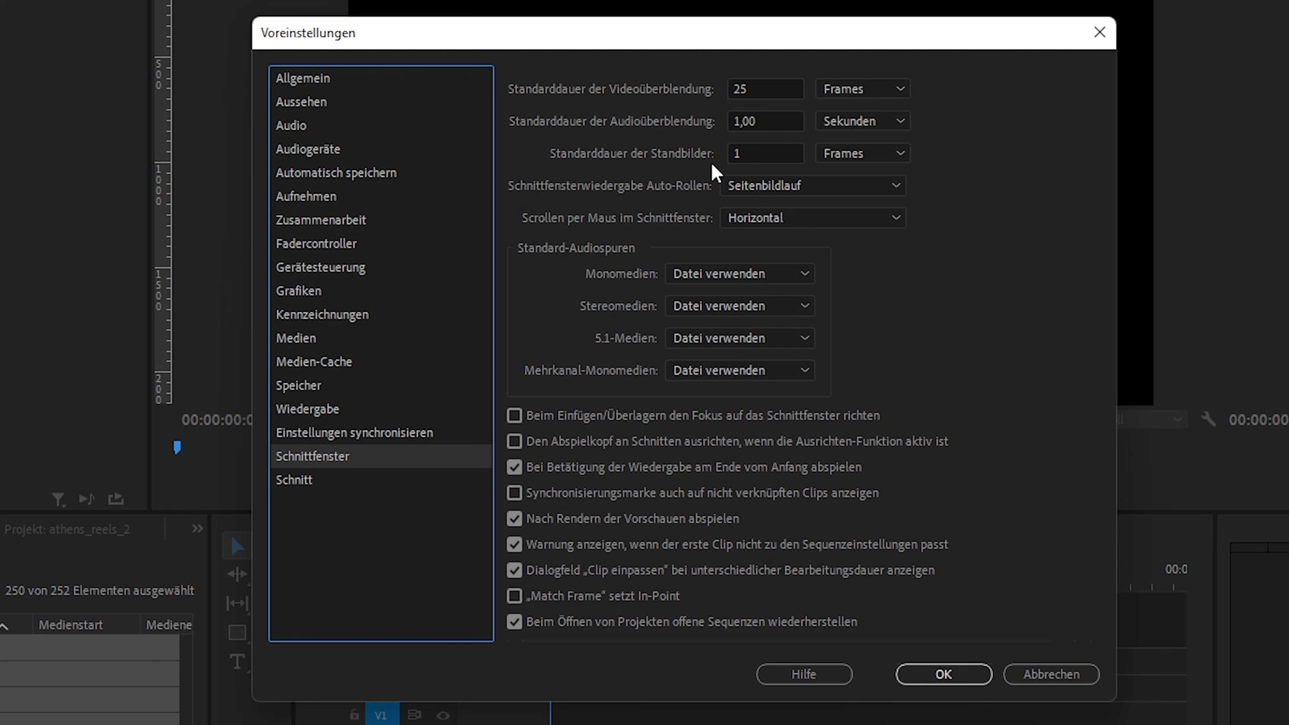
mouse_move(646, 167)
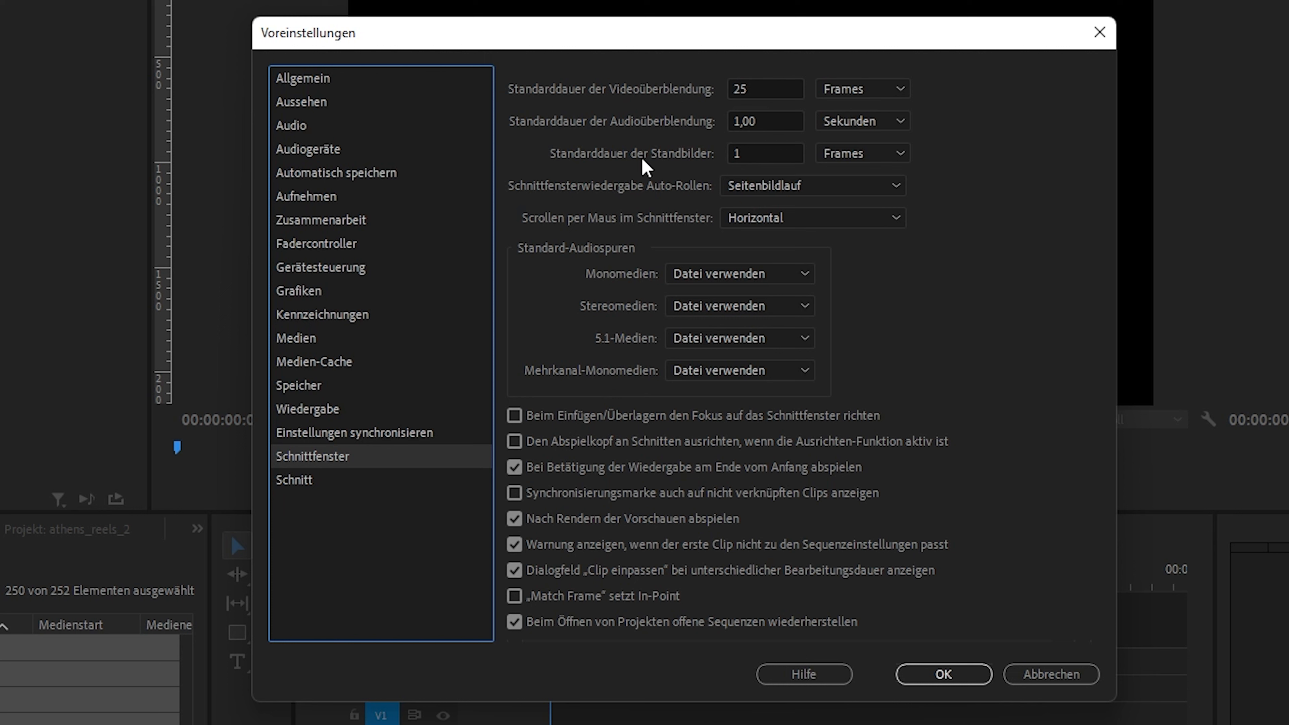
mouse_move(622, 173)
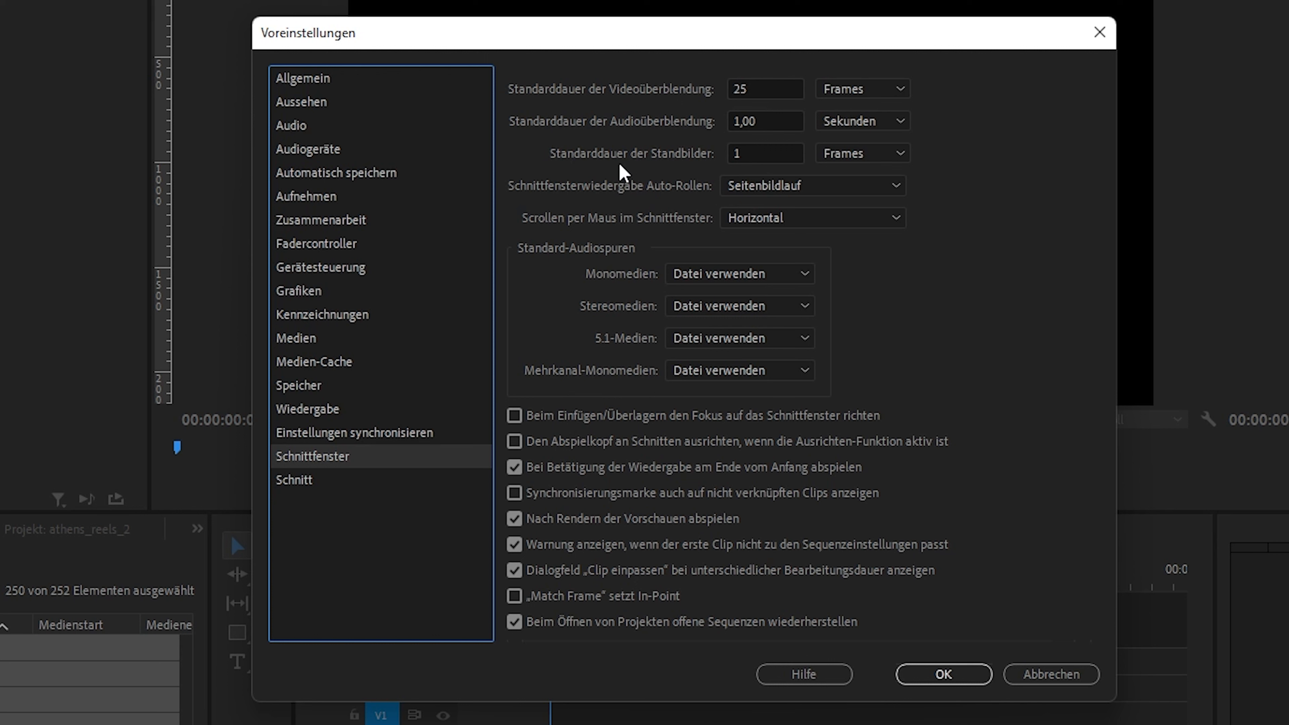
mouse_move(684, 168)
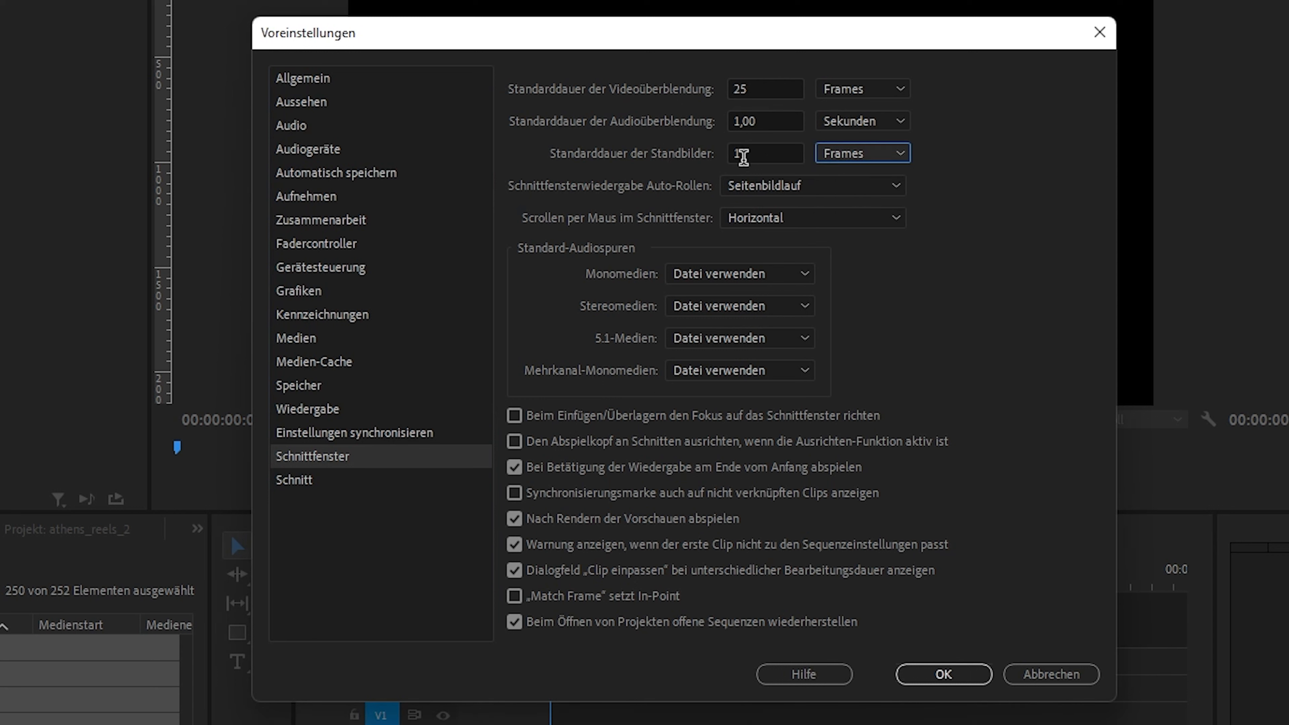
Set Still Image Default Duration to 1 frame in Timeline preferences and apply it
left_click(764, 153)
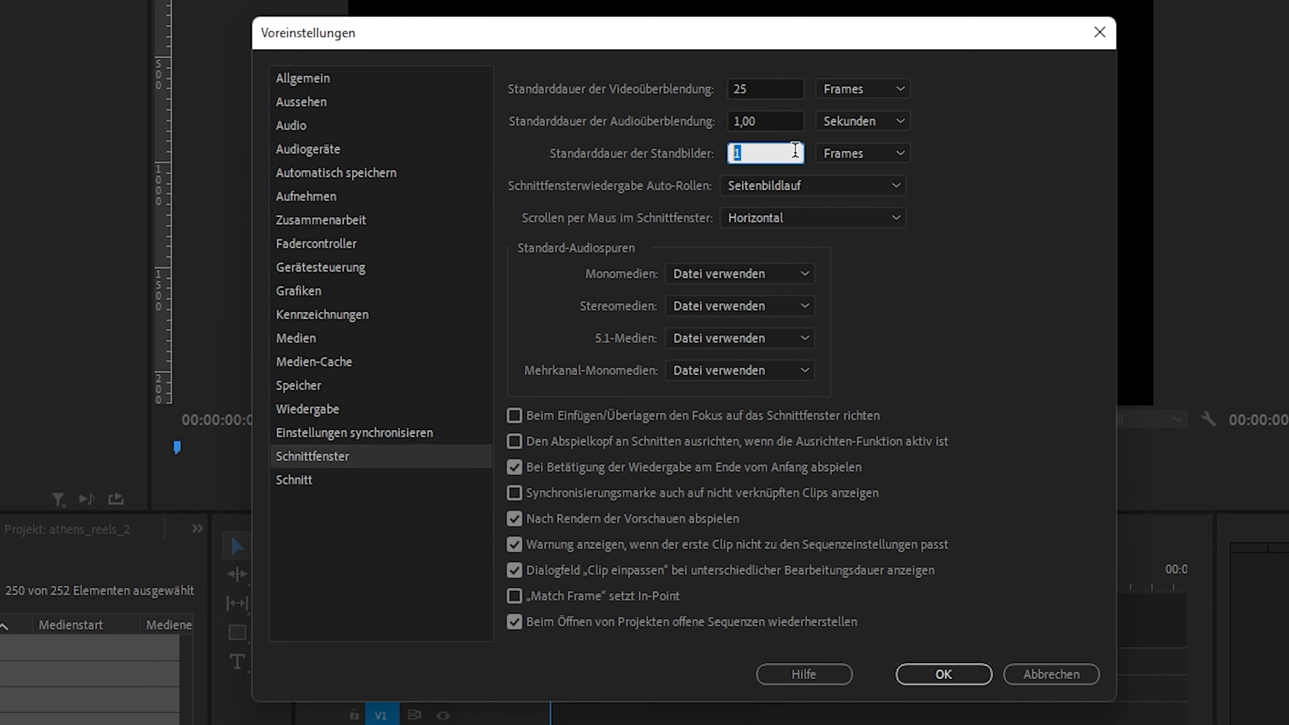
left_click(860, 153)
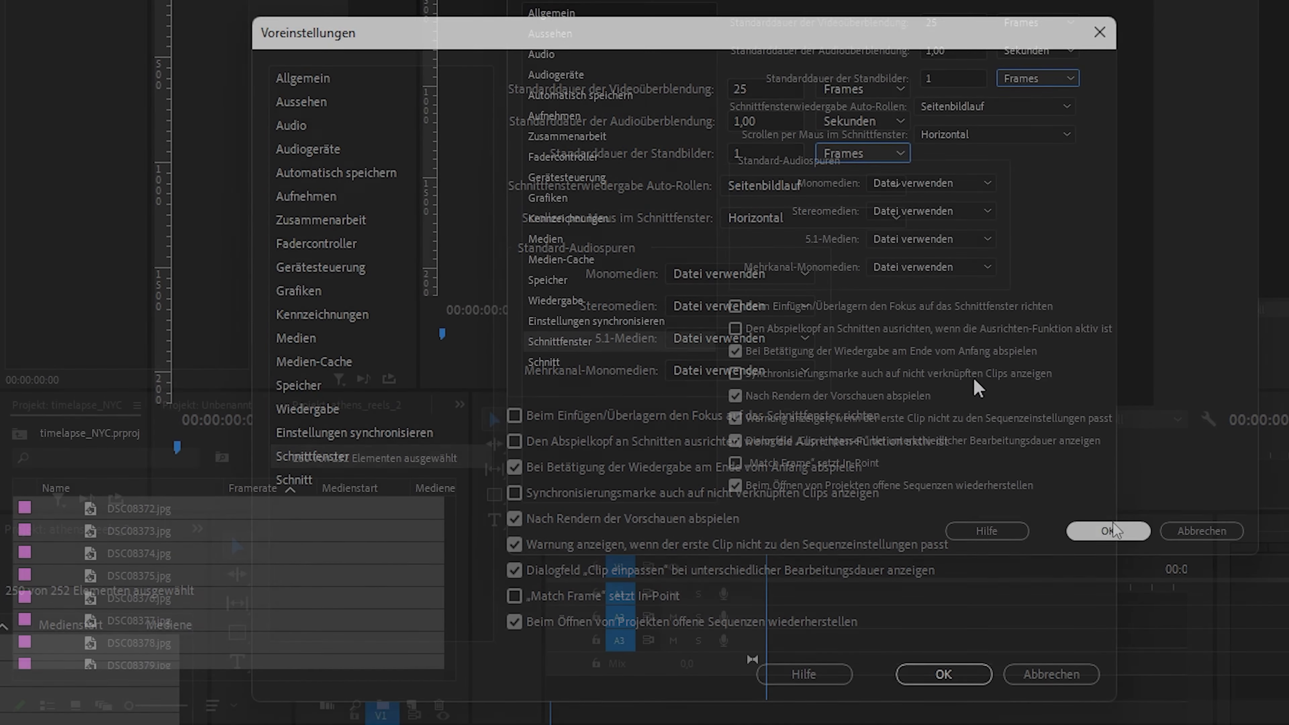
left_click(1107, 530)
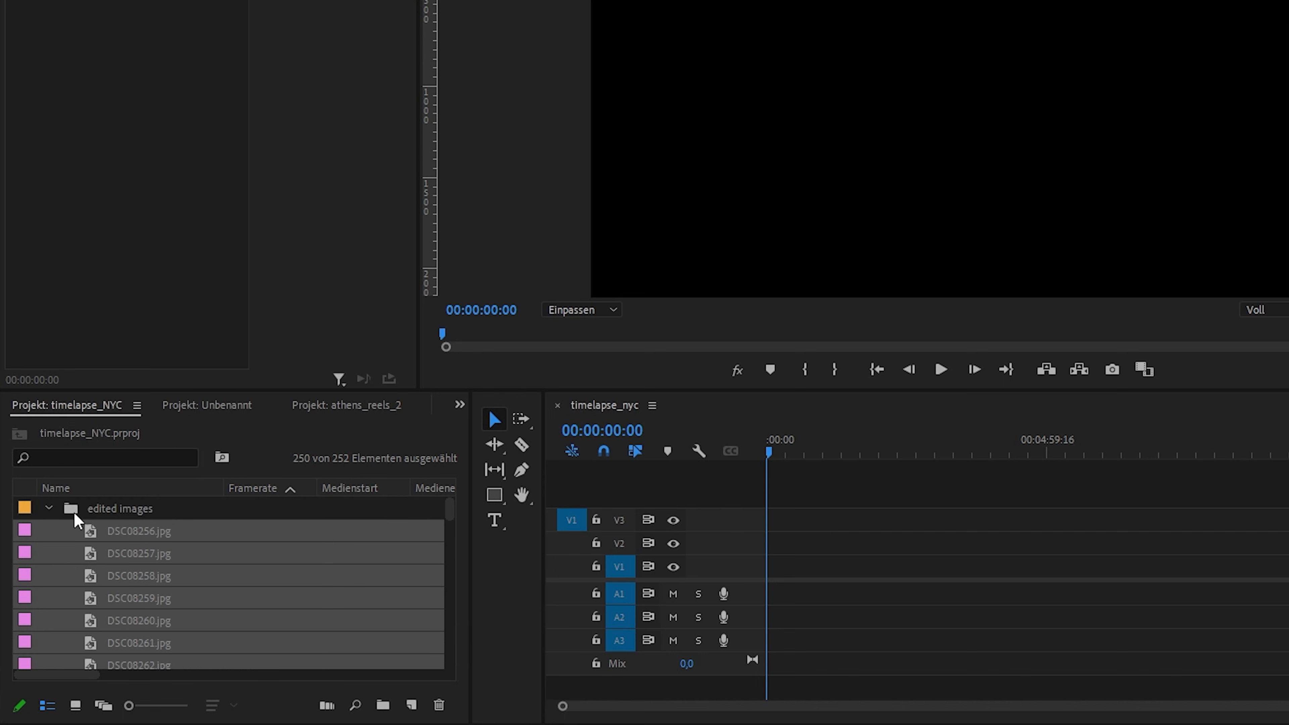
Sort the stills in the edited images bin ascending by the Name column
left_click(55, 487)
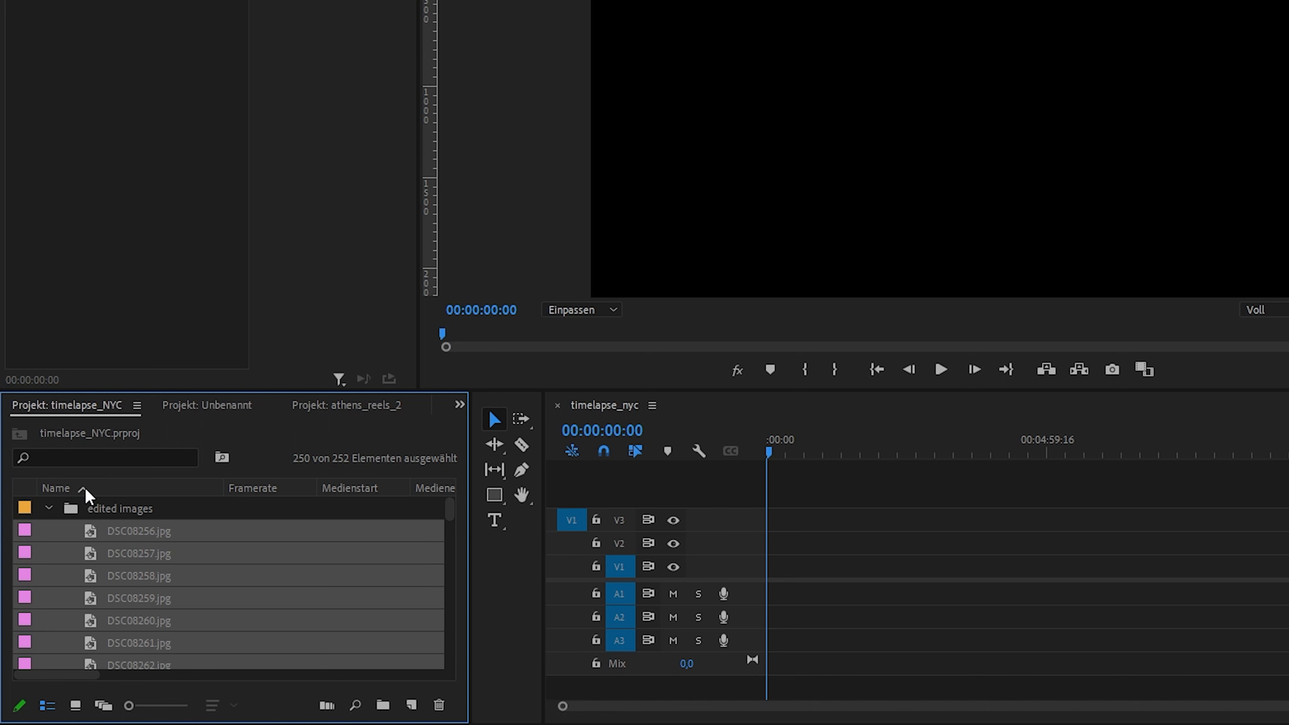
scroll("down", 3)
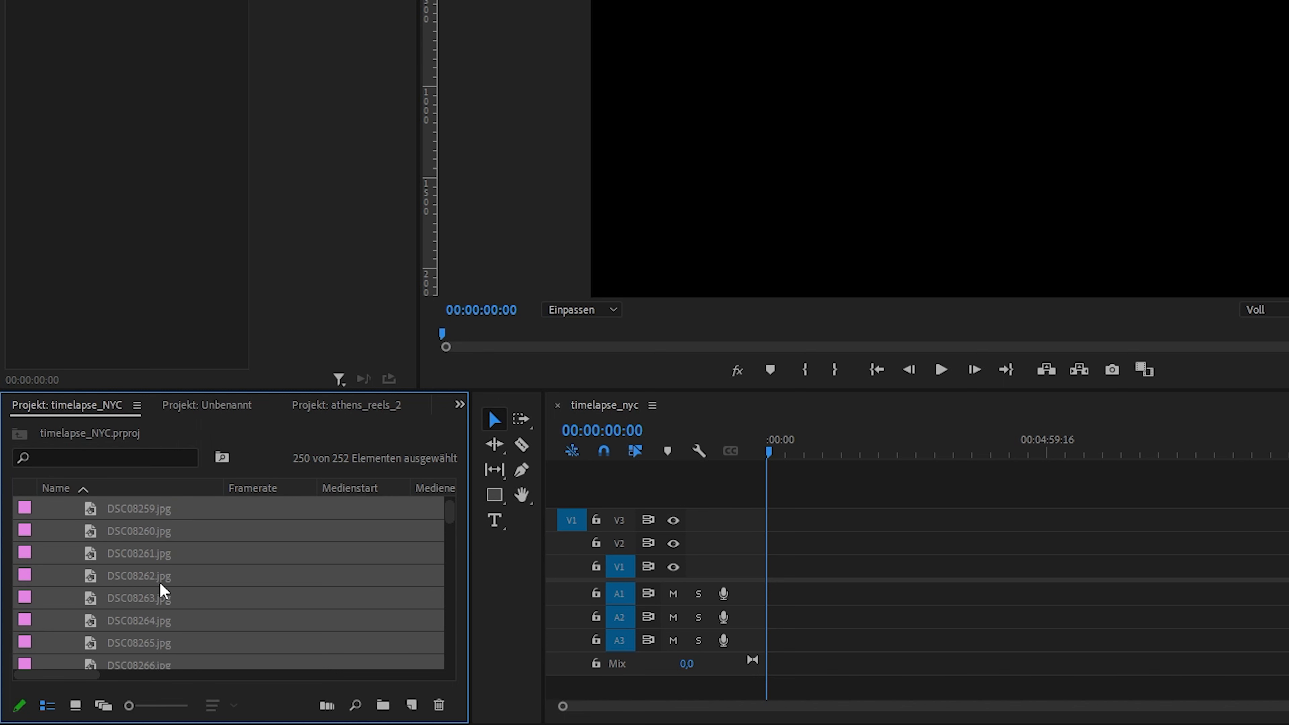
scroll("down", 3)
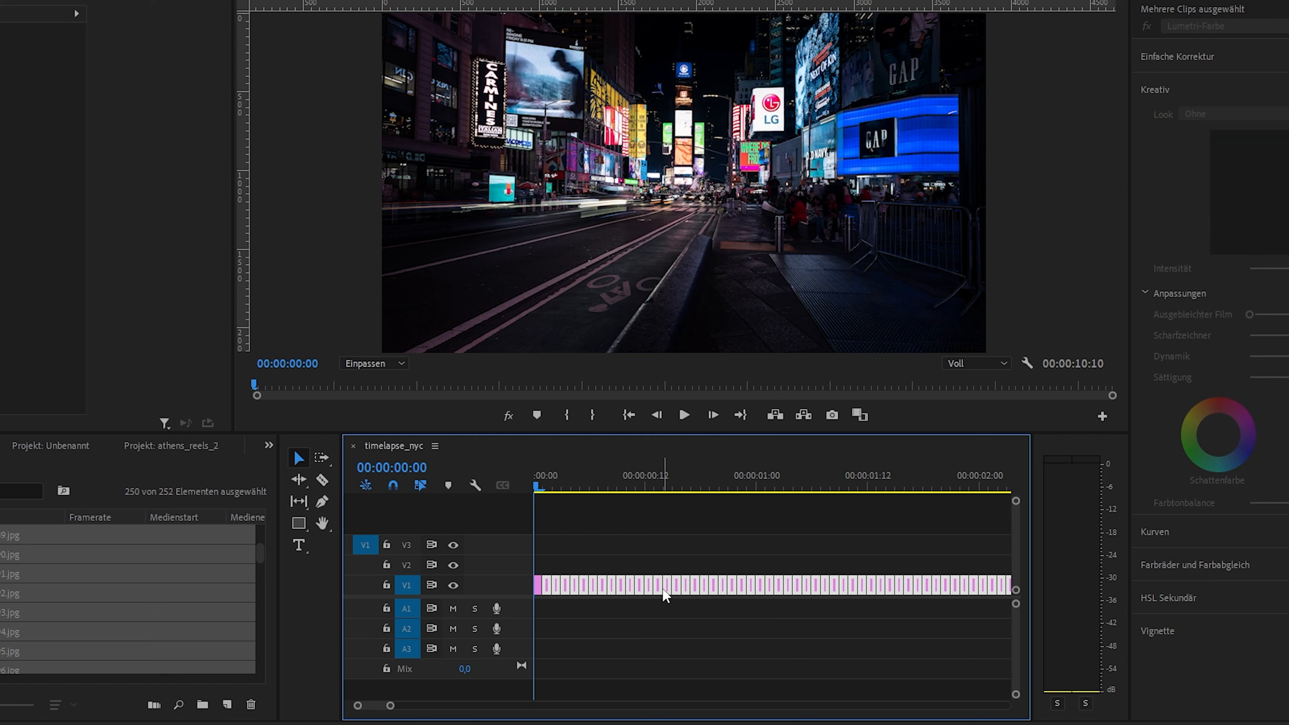
Remove the Motion, Opacity and Time Remapping attributes from the image clips on the timeline
right_click(666, 590)
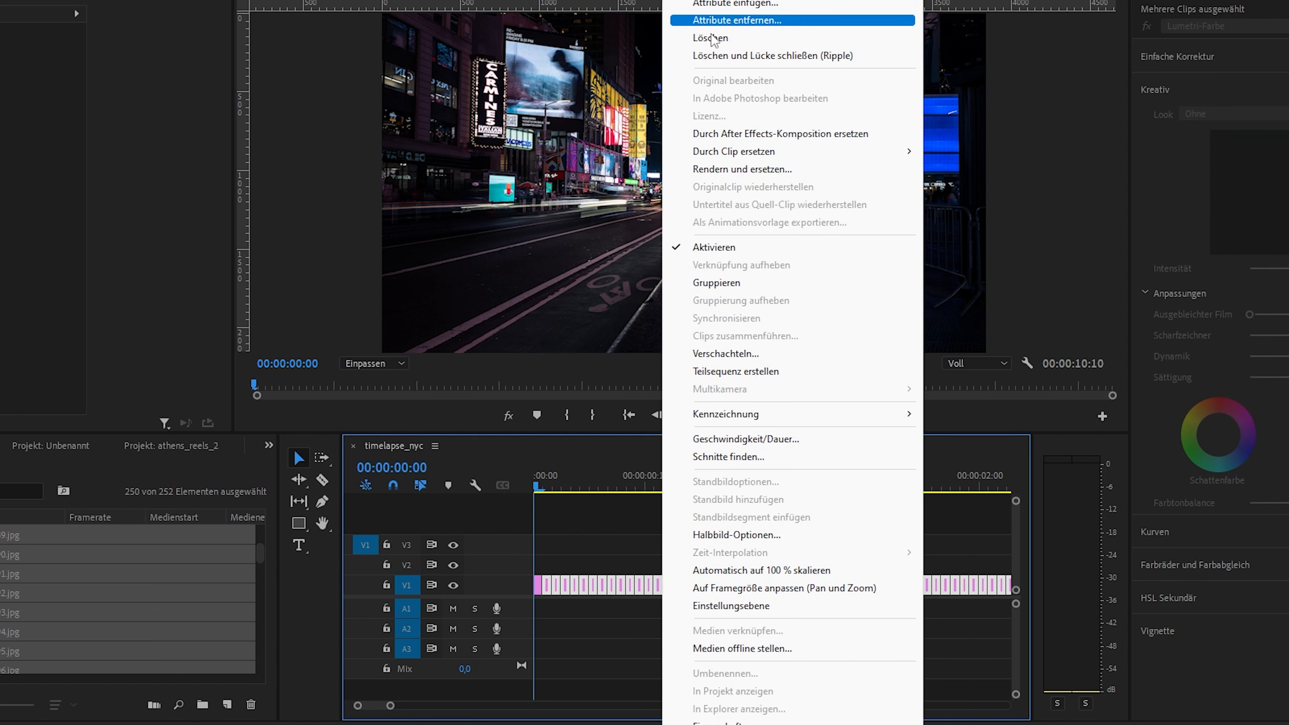
left_click(736, 4)
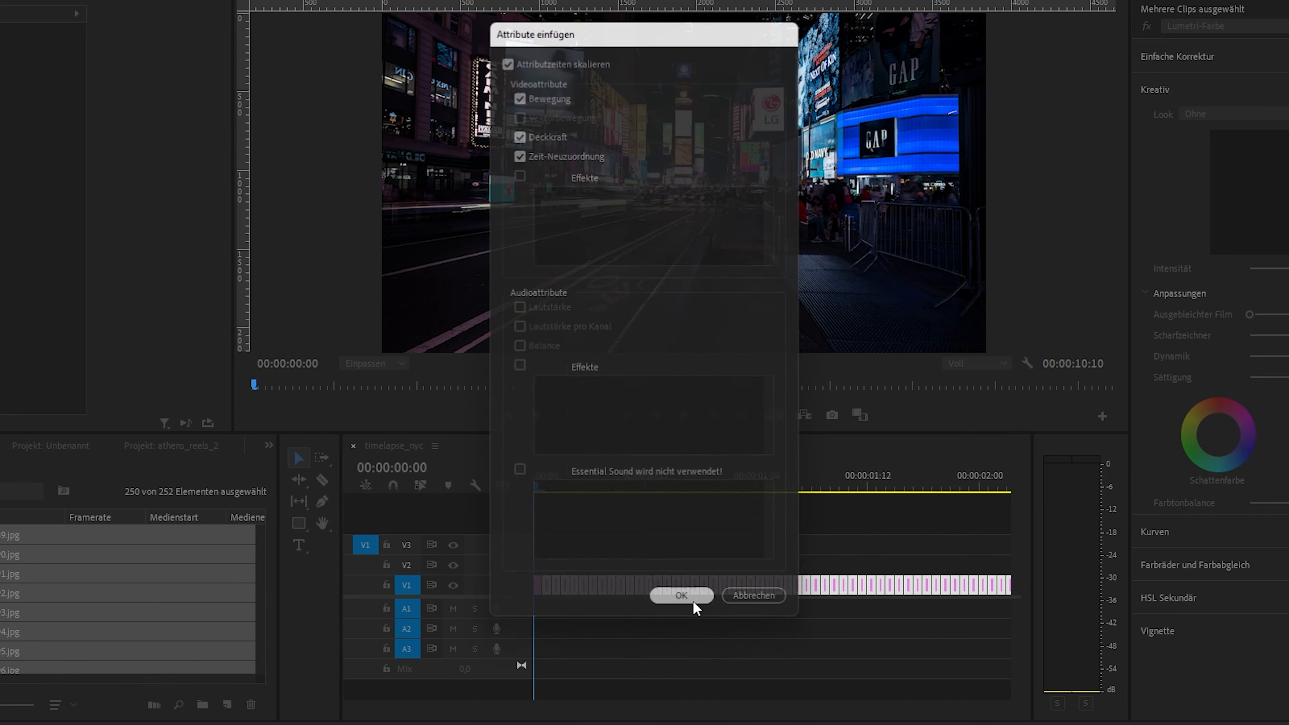
left_click(681, 594)
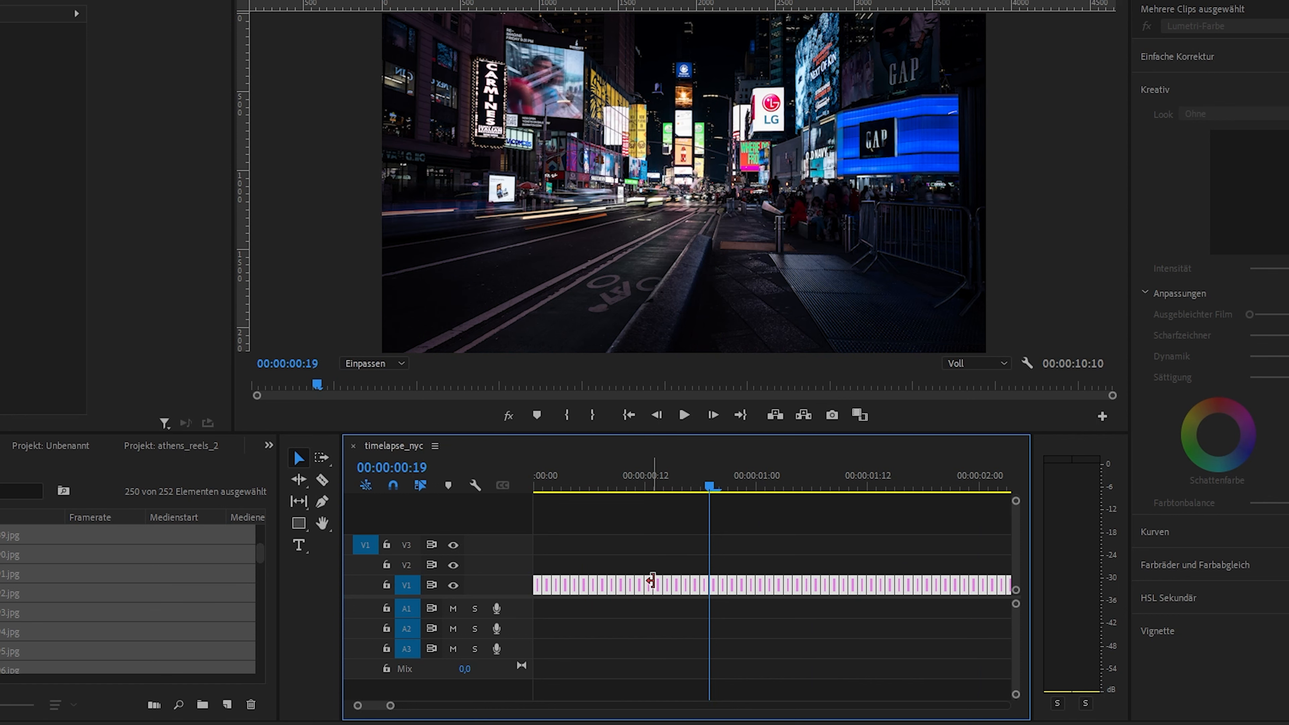
Nest all the frame clips into a single sequence named tiemlapse_NYC
right_click(649, 585)
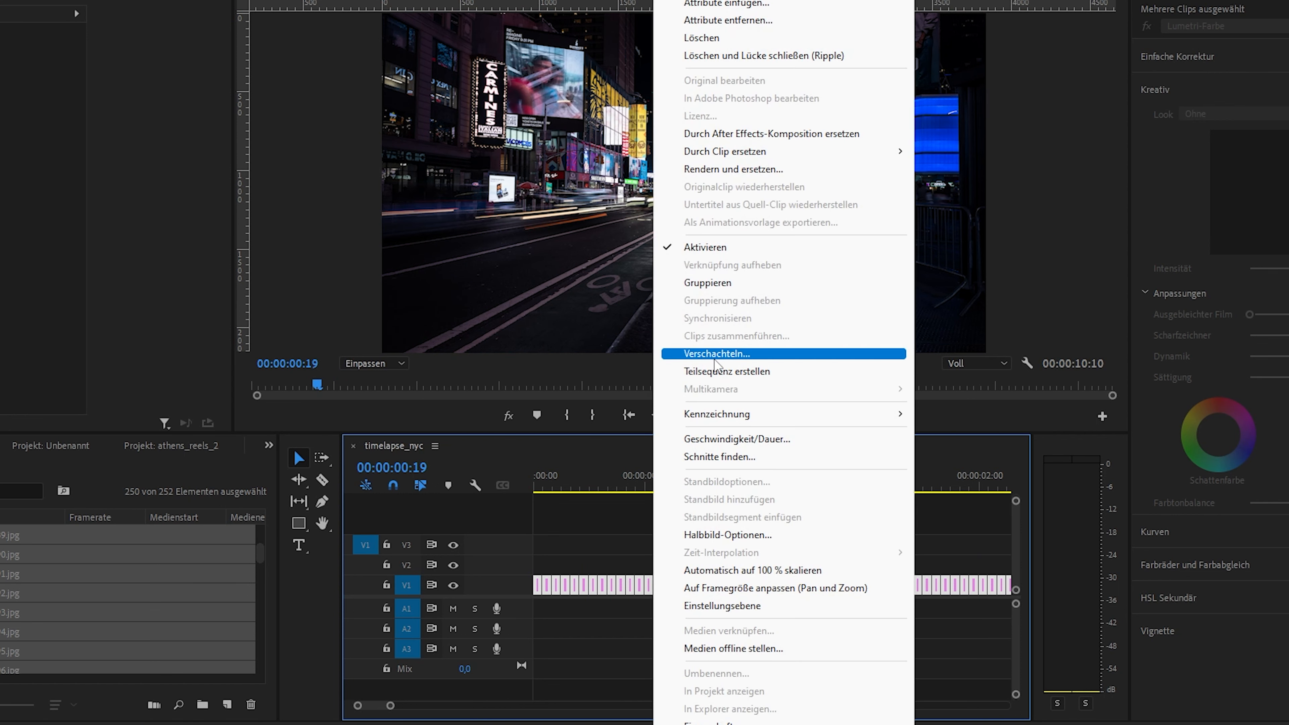
left_click(717, 354)
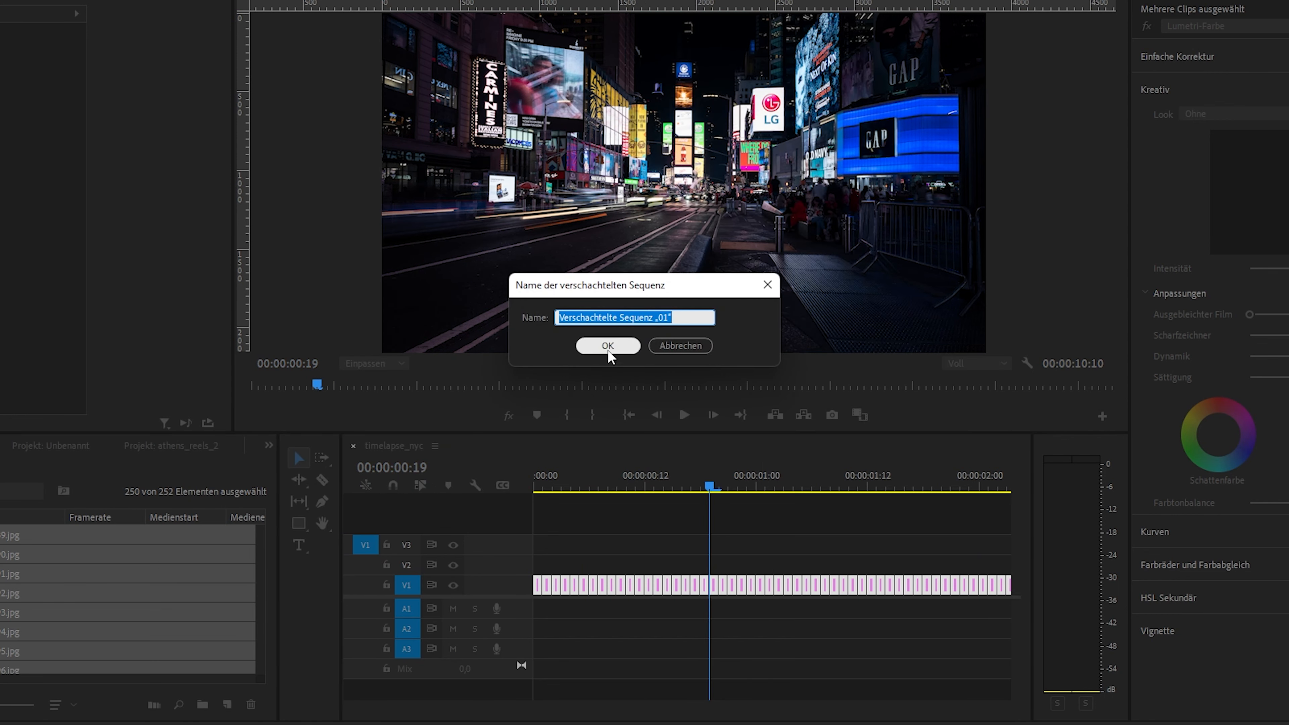
type("tiemlapse_NYC")
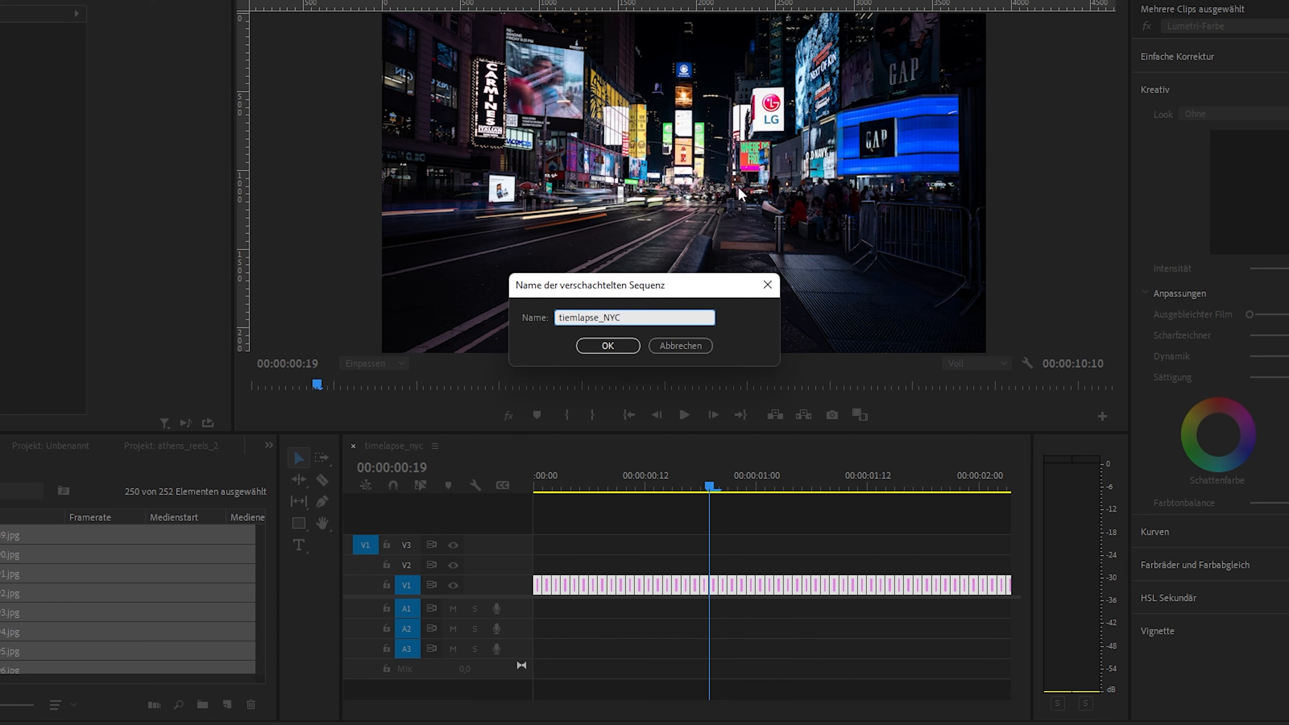
left_click(607, 345)
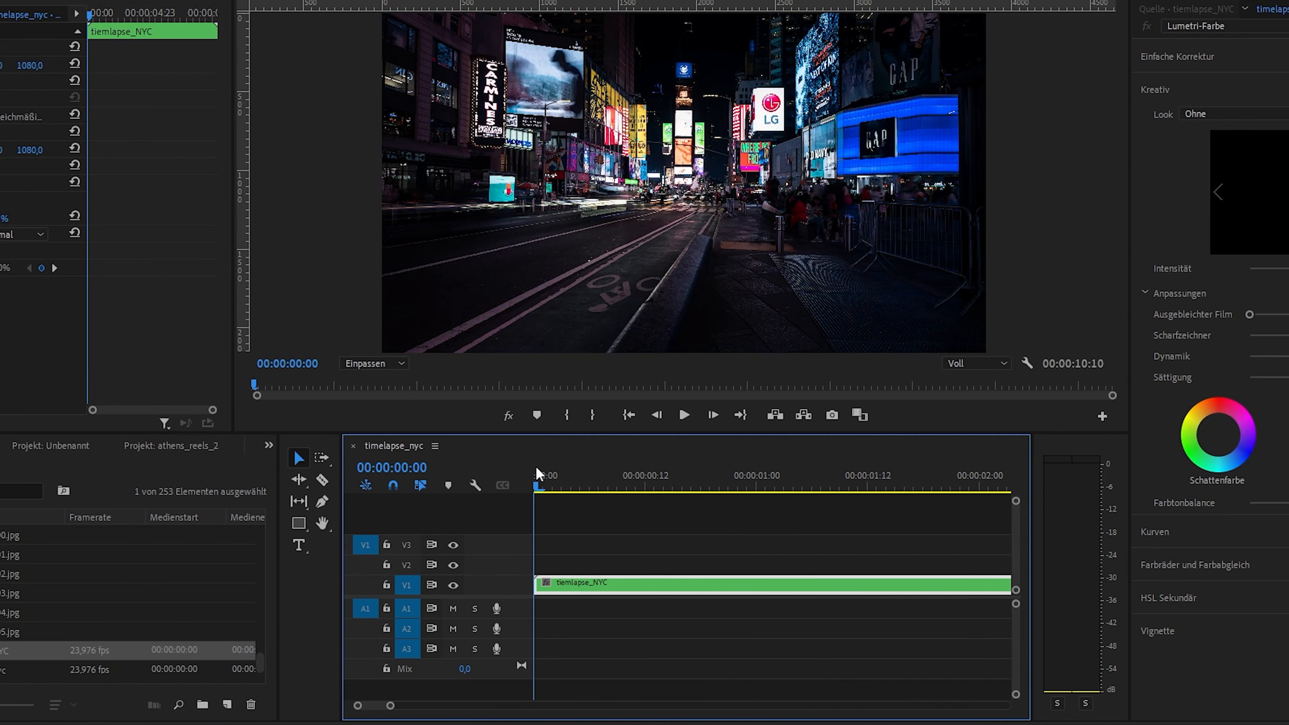
left_click(682, 475)
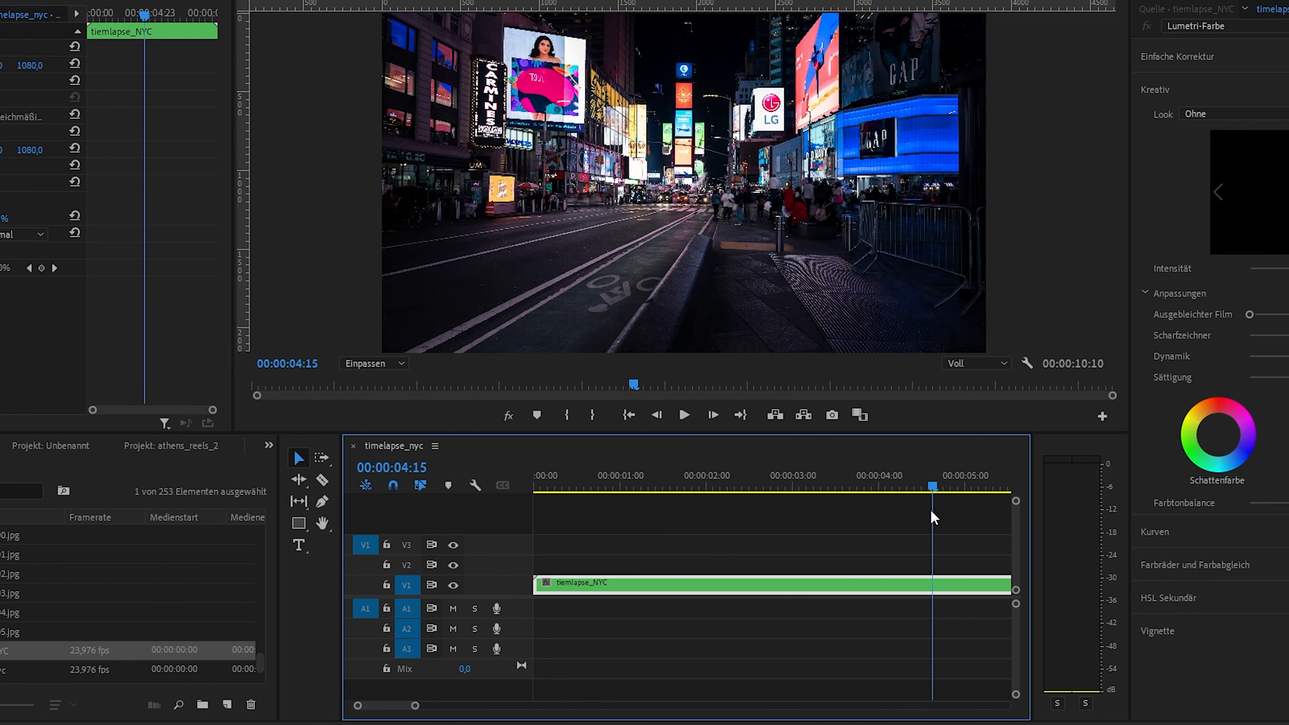
left_click(769, 487)
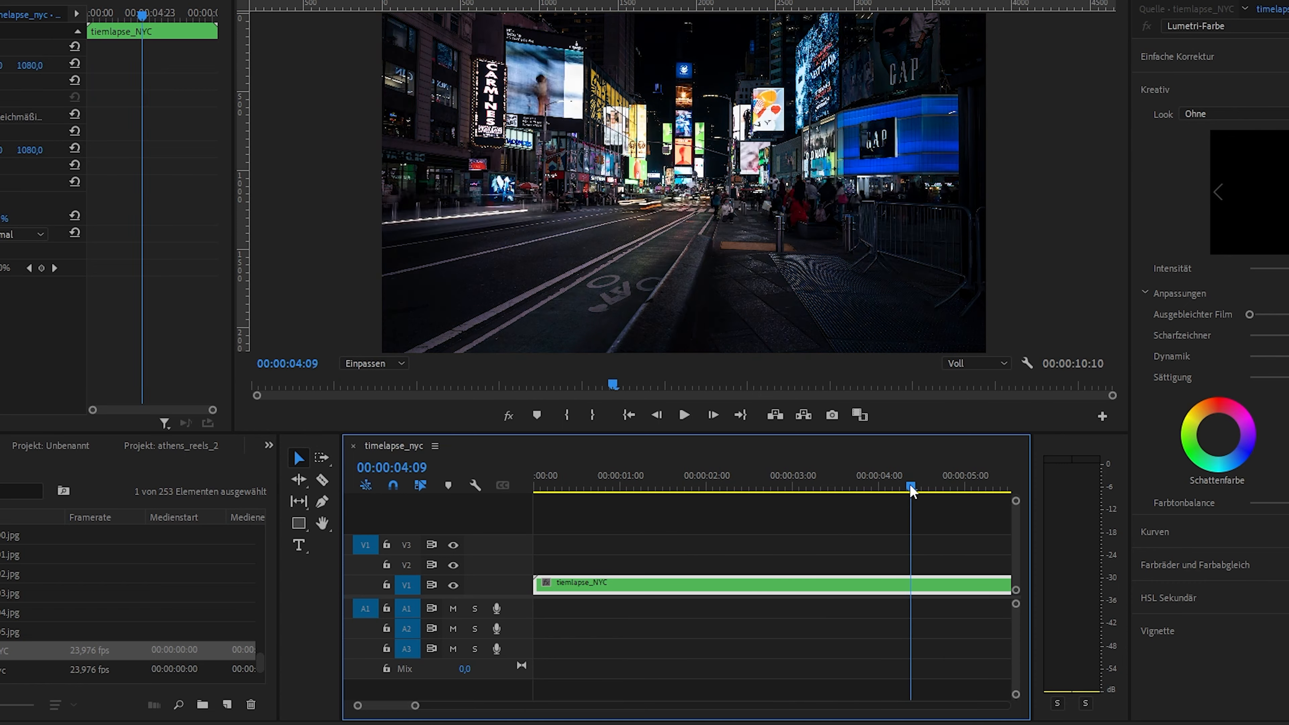
left_click_drag(911, 487, 739, 488)
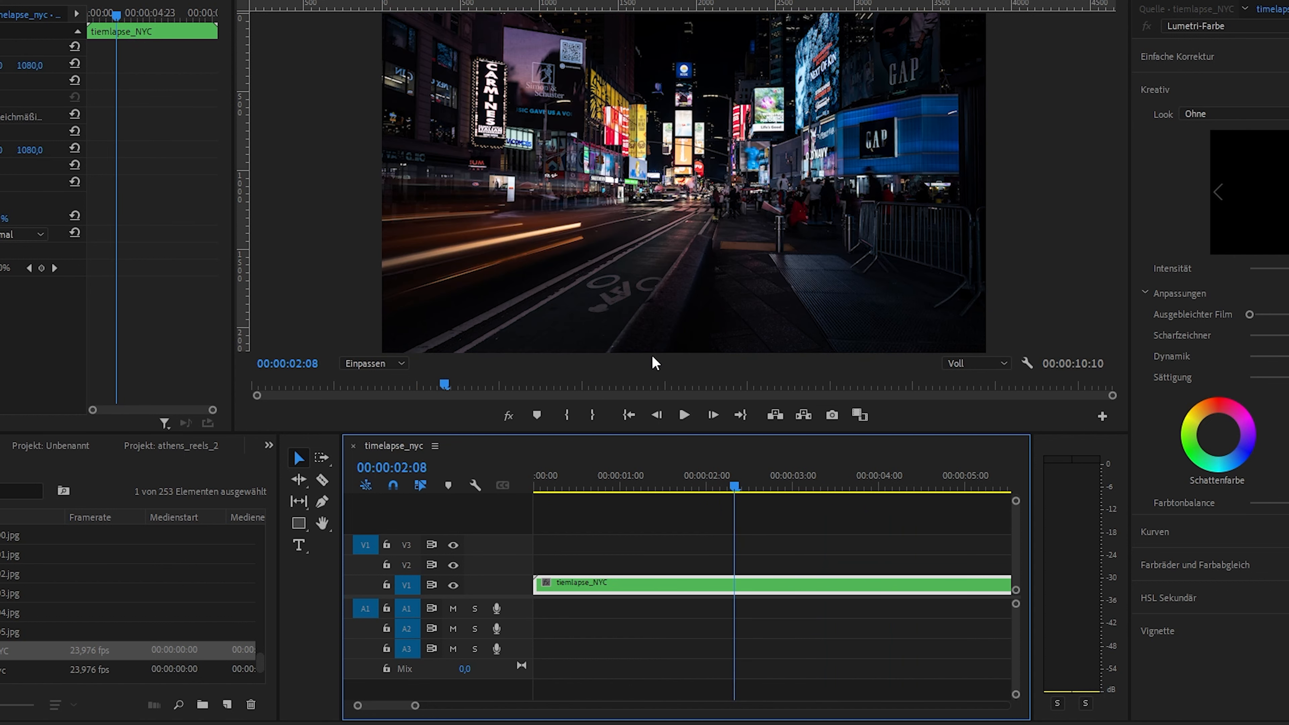
mouse_move(739, 476)
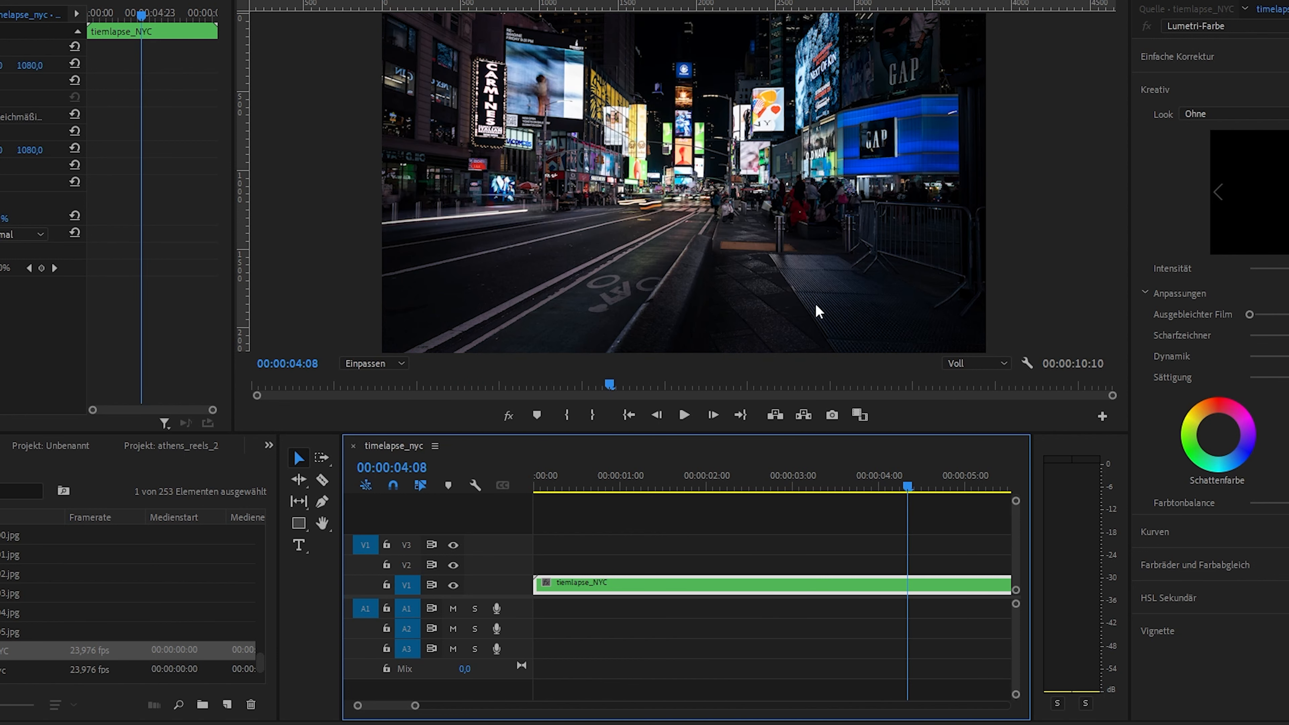
mouse_move(266, 461)
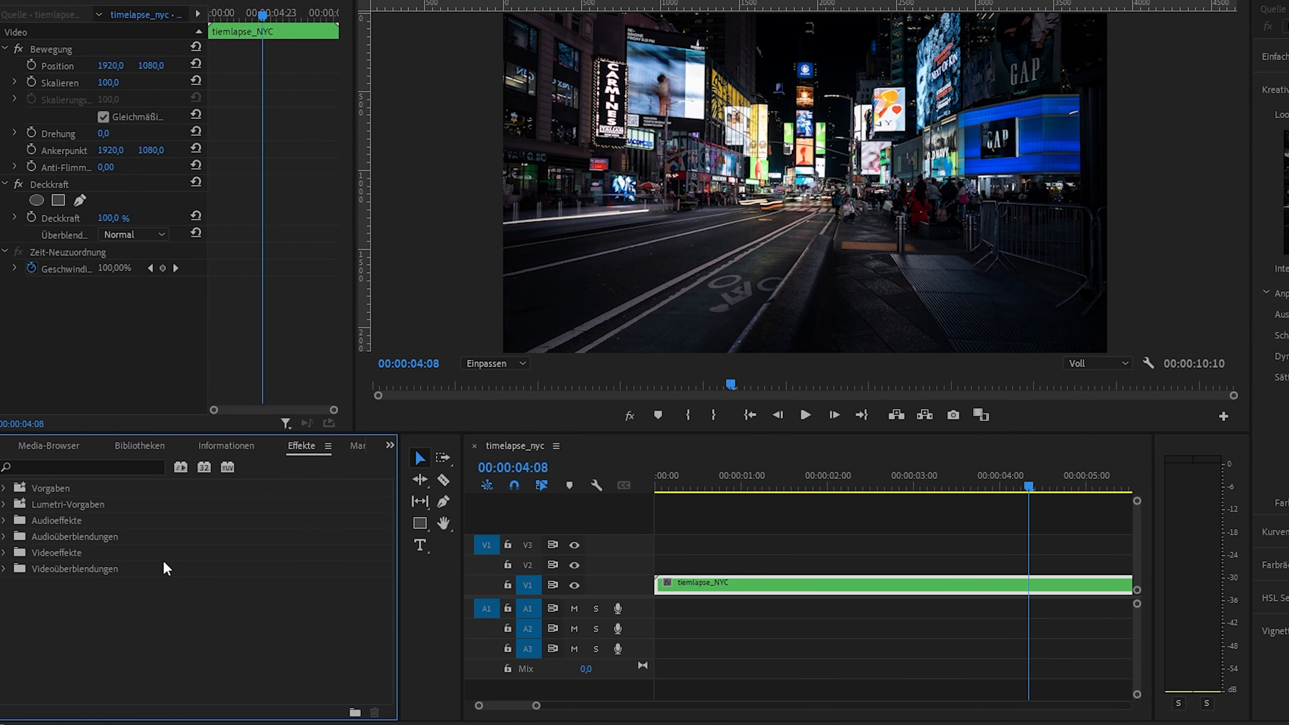
type("wa")
type("v")
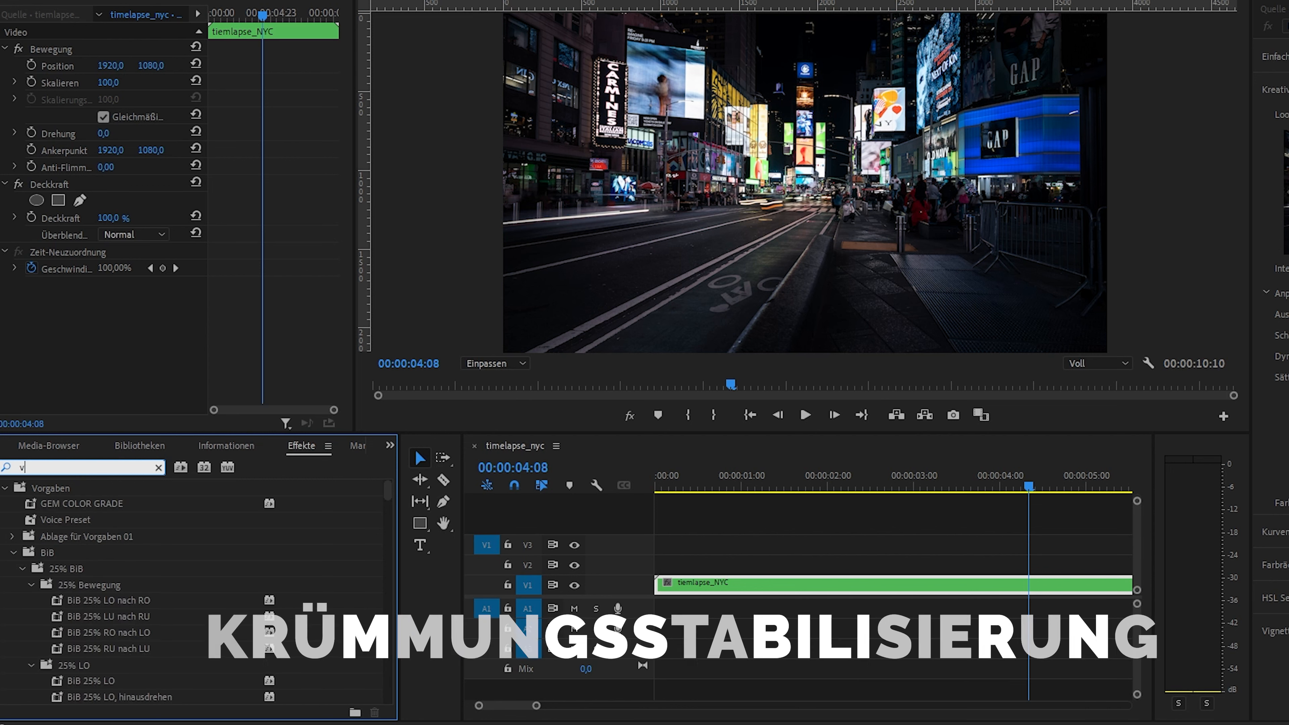
type("erkrümmungs")
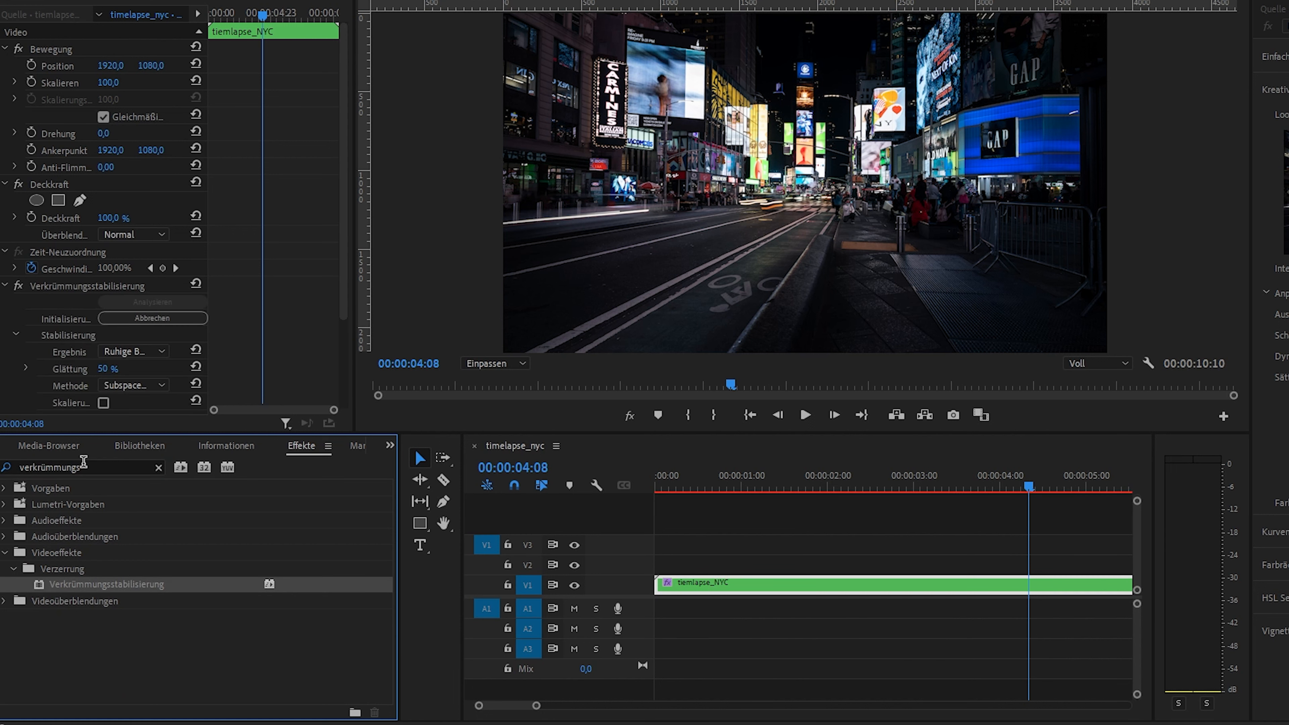
double_click(107, 369)
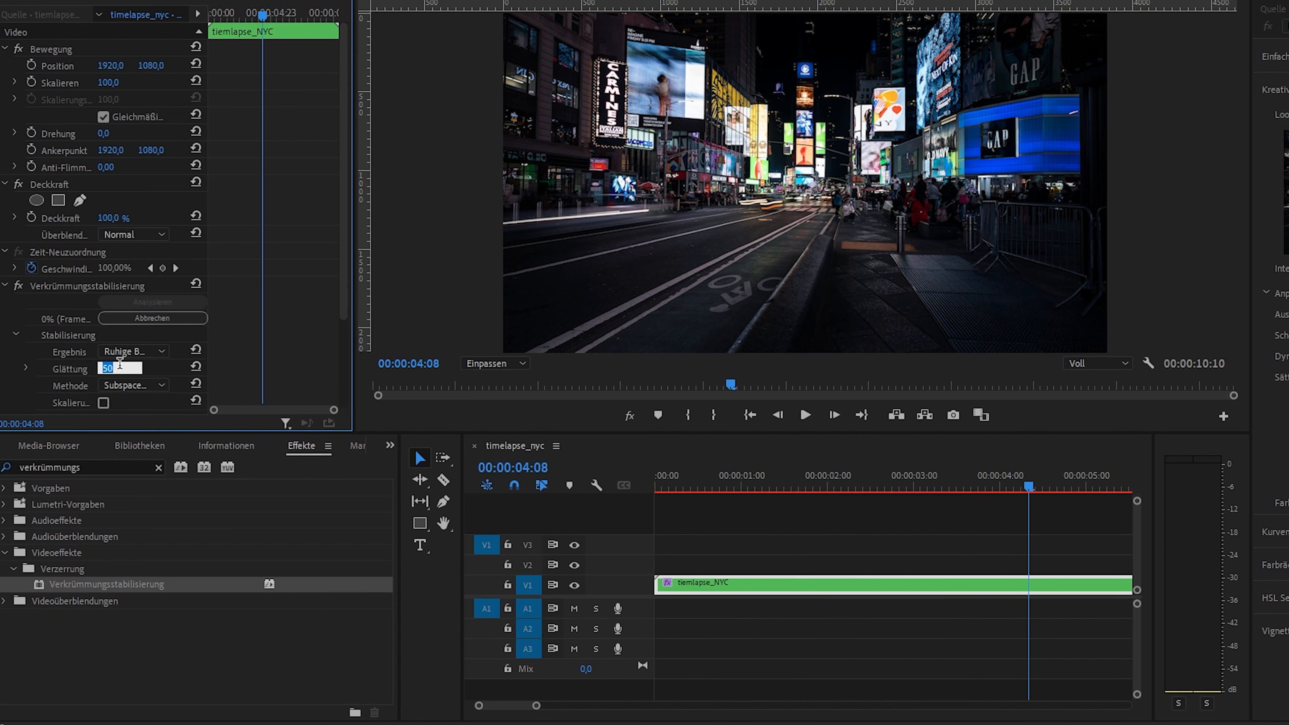
type("10 %")
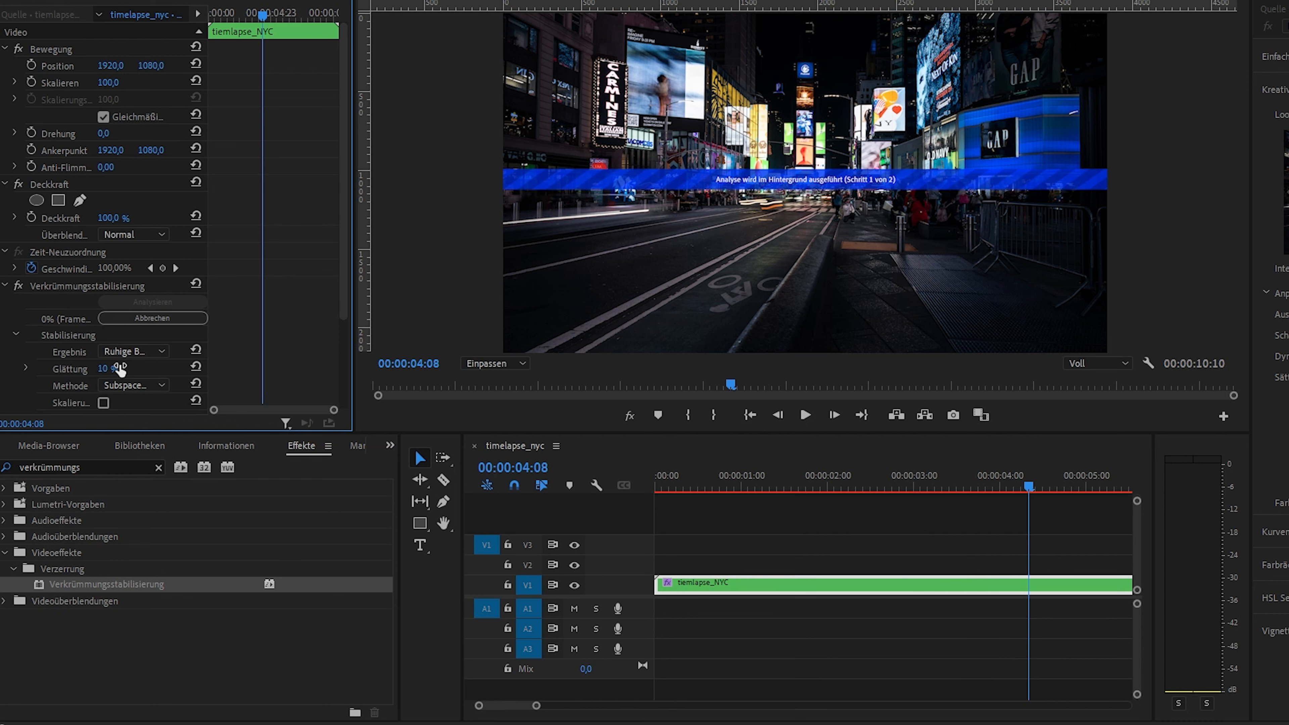
left_click(886, 487)
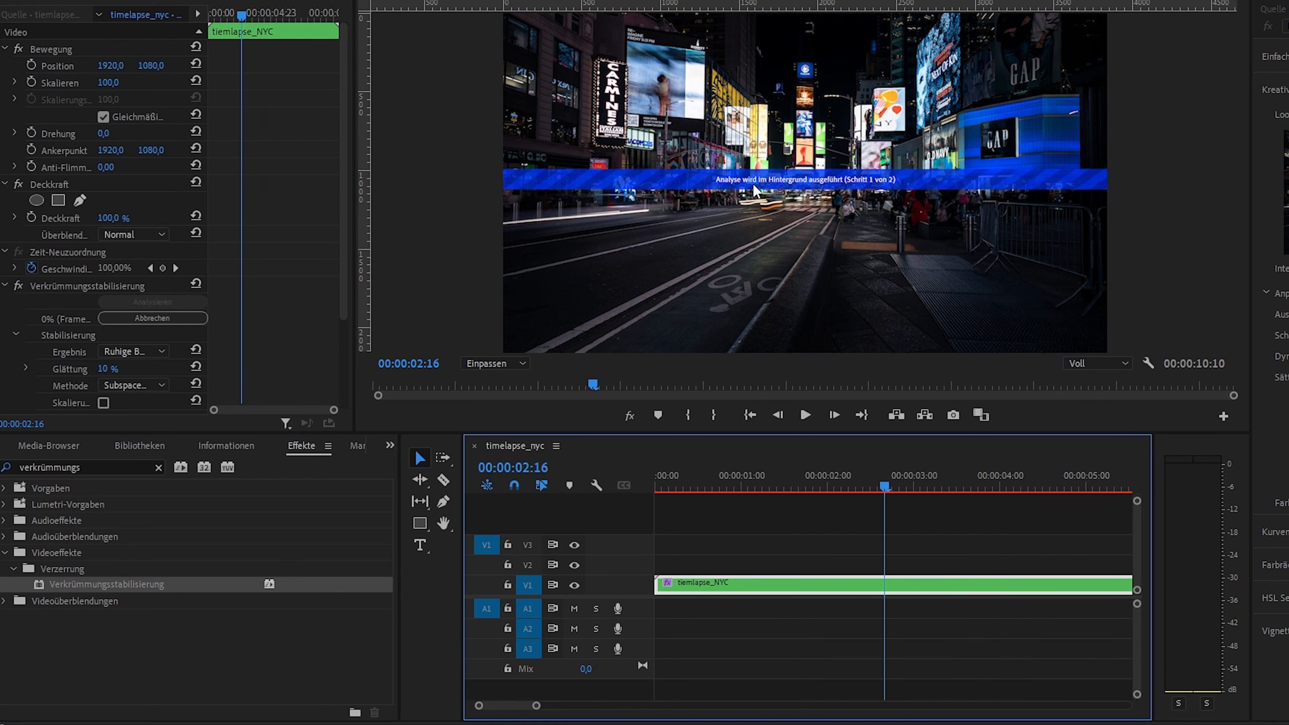
left_click(88, 285)
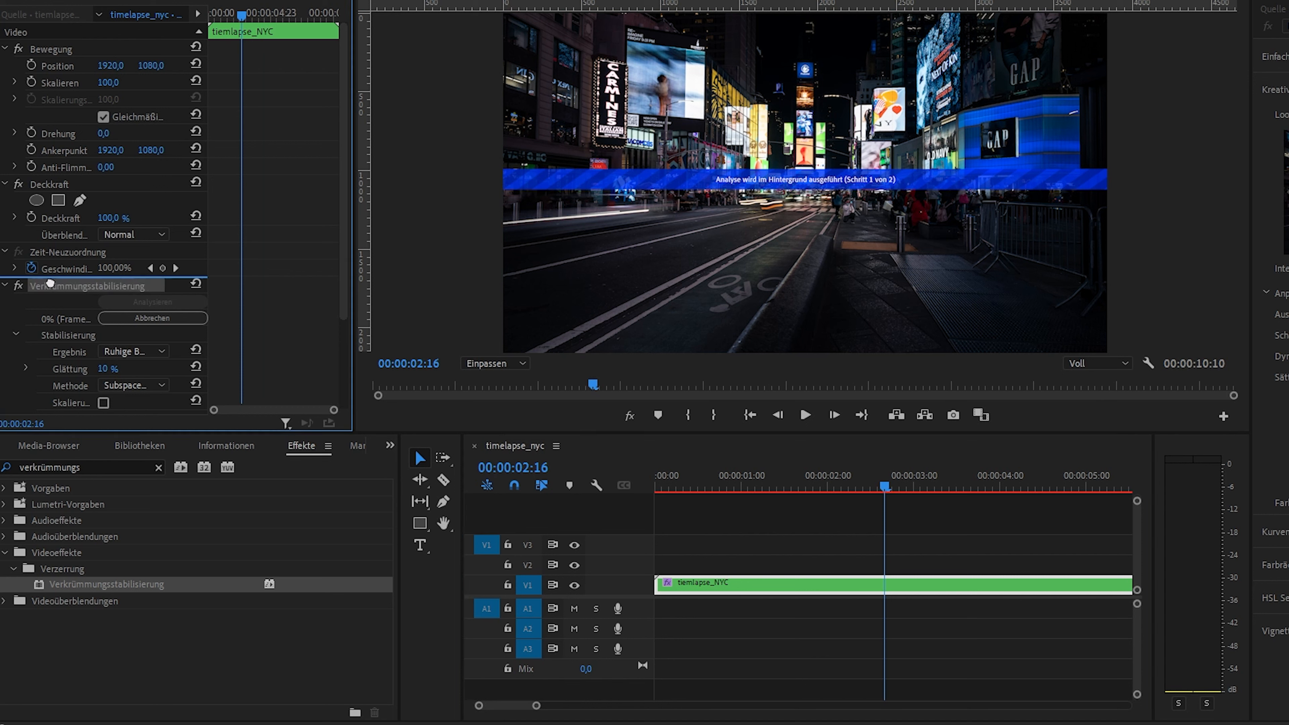
right_click(90, 286)
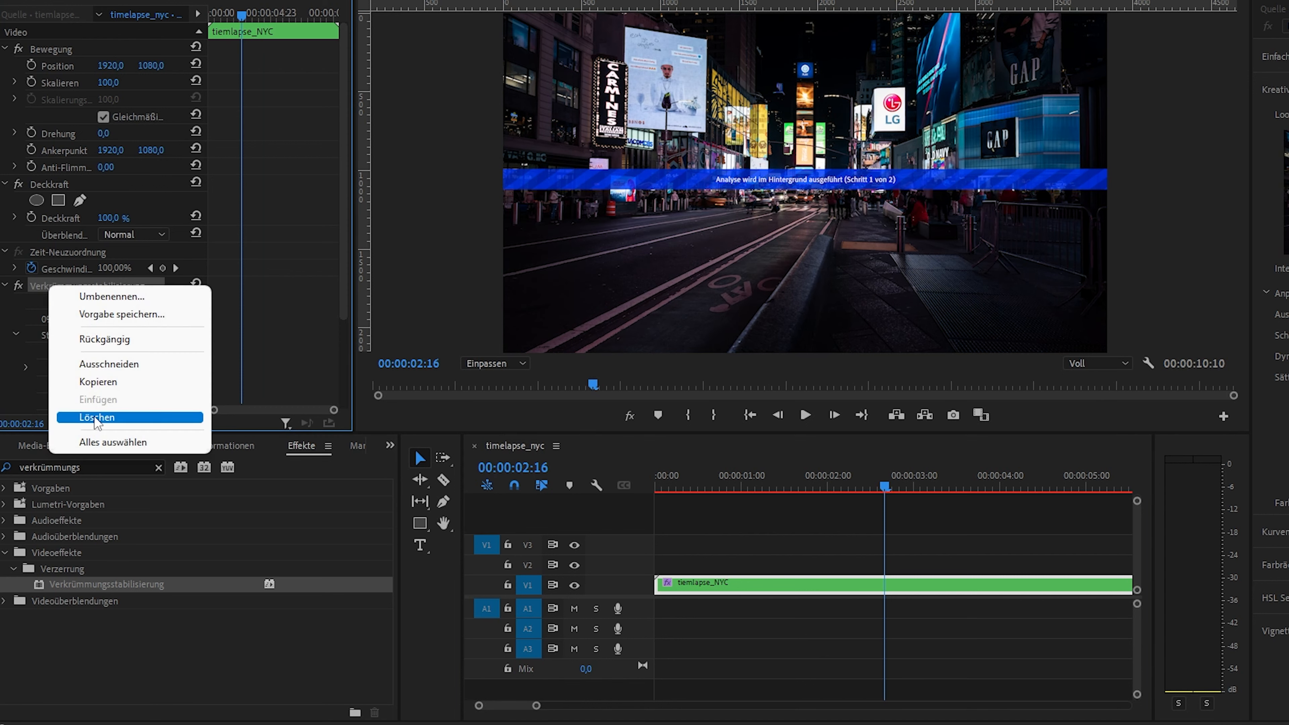
left_click(96, 418)
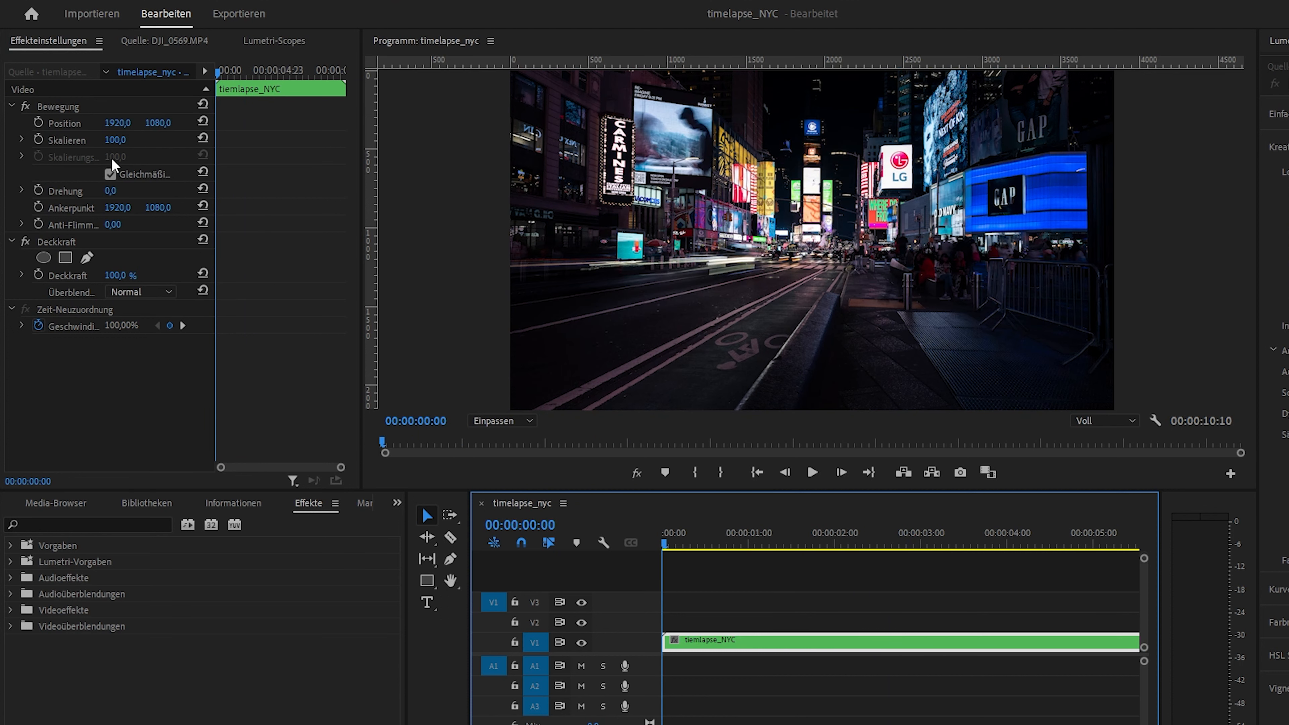
mouse_move(38, 145)
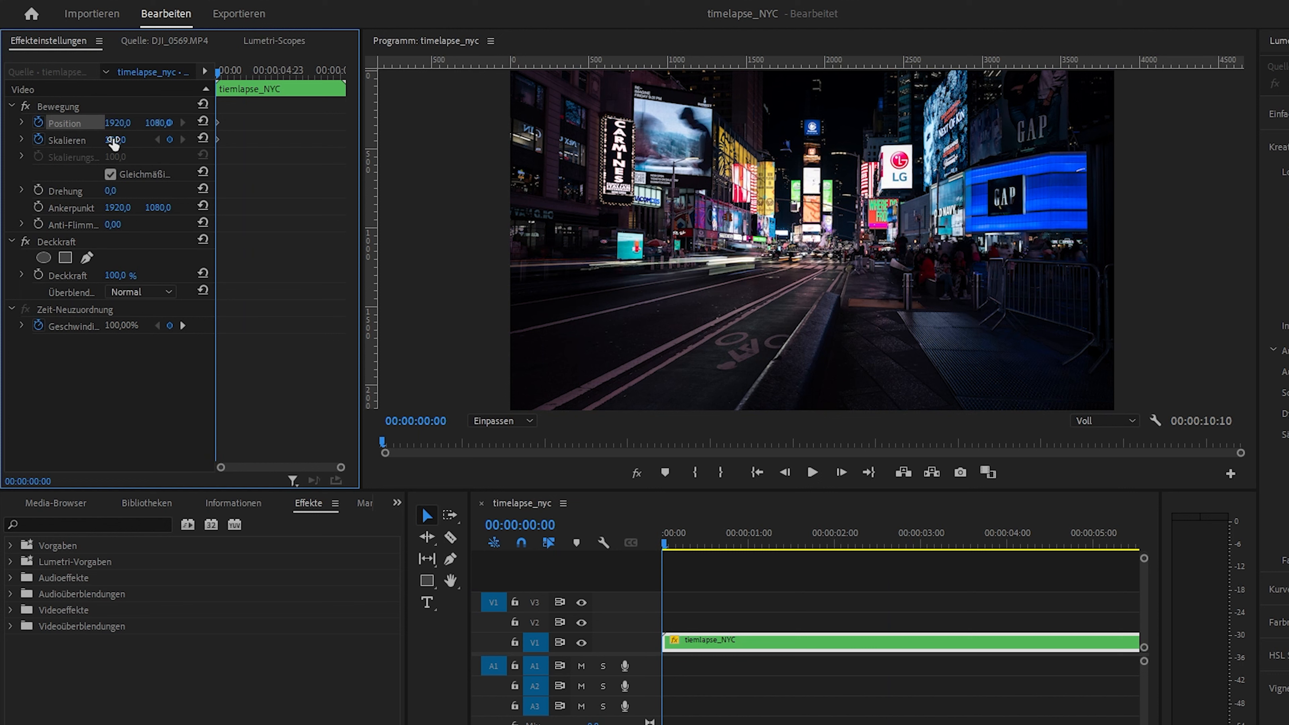
Keyframe Scale from 106 at the start to 109.9 at the end and adjust Position for the push-in
left_click_drag(115, 139, 121, 139)
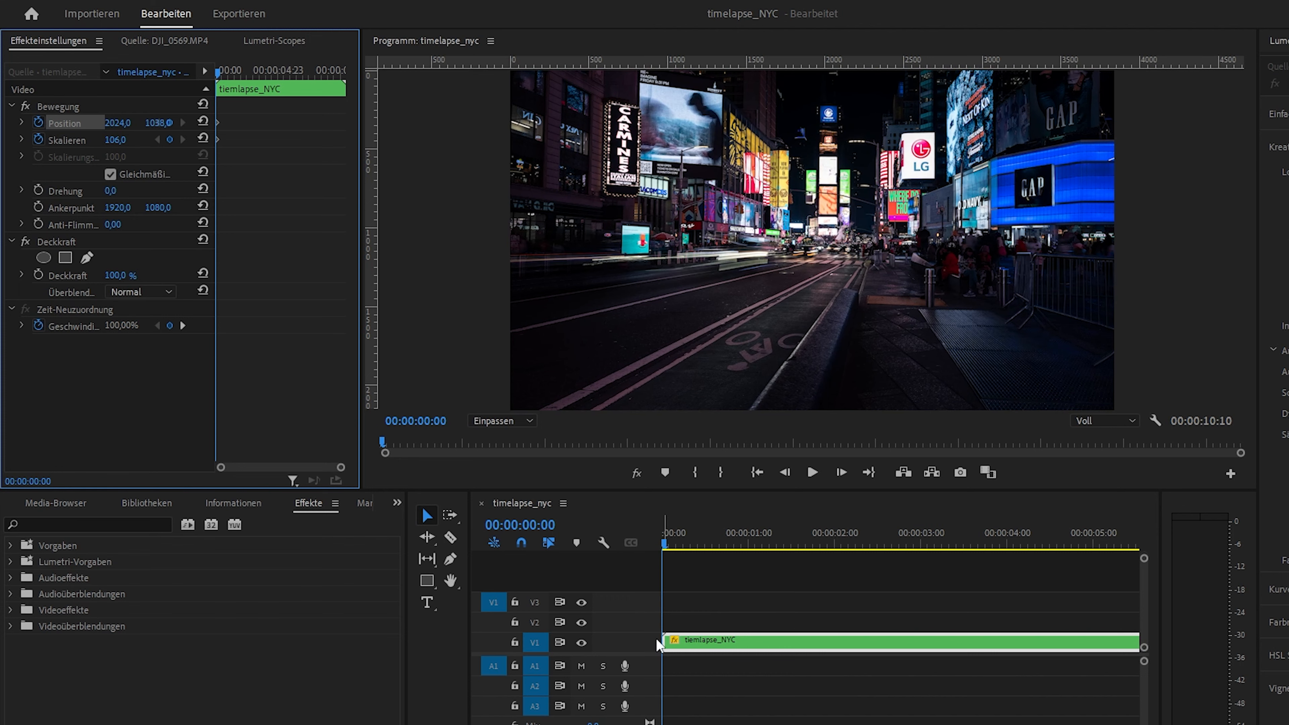
left_click(1133, 545)
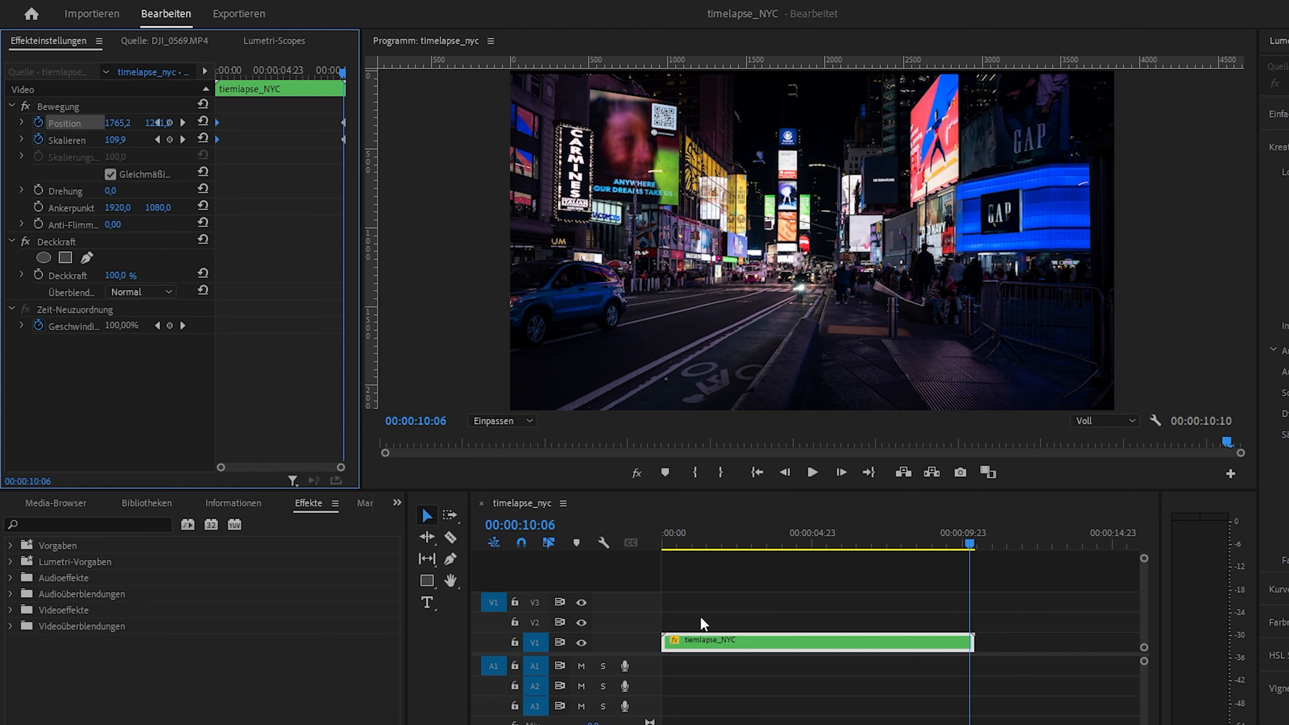
left_click(663, 533)
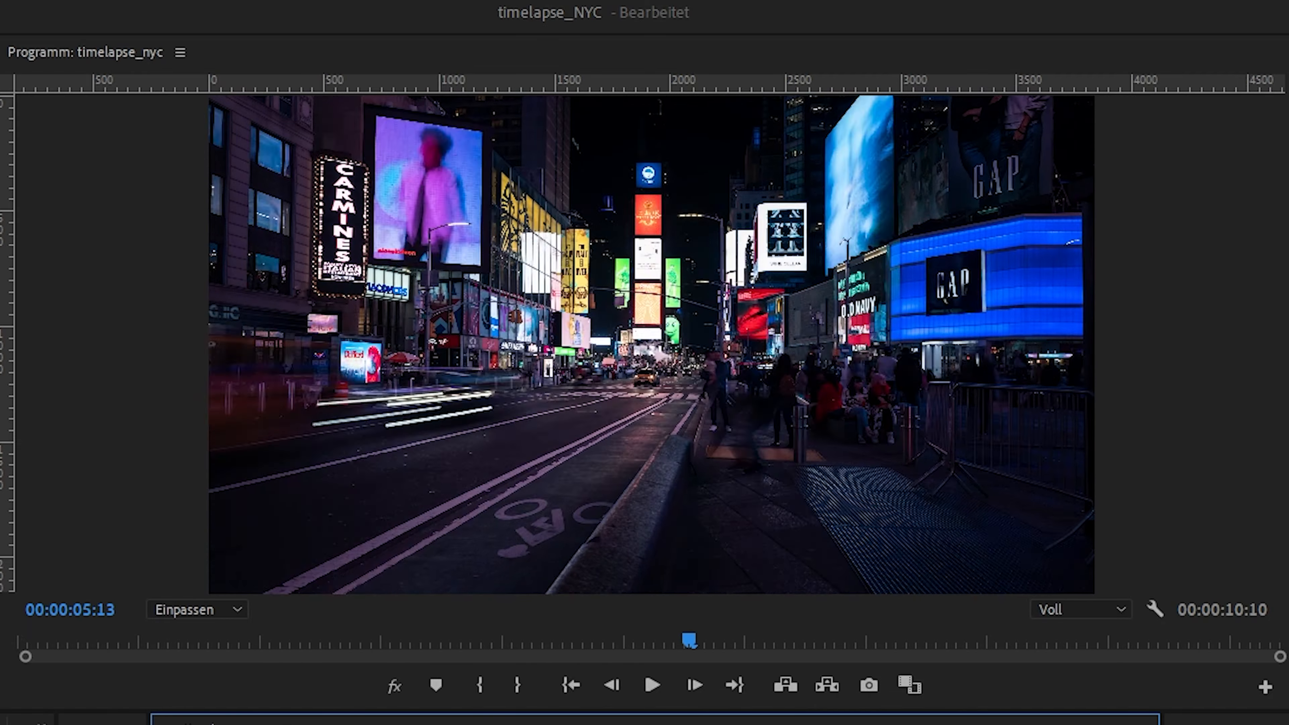
Scrub through the maximized Program Monitor preview to check the finished push-in motion
left_click_drag(688, 640, 1205, 640)
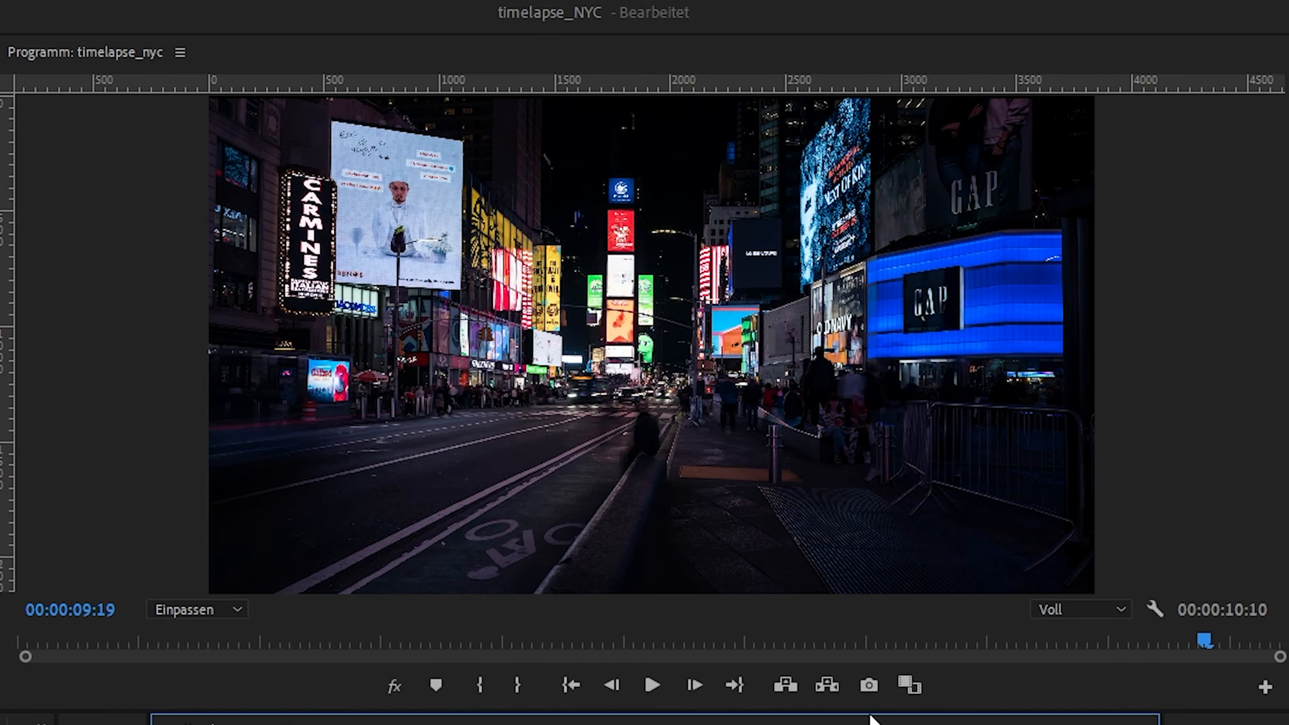